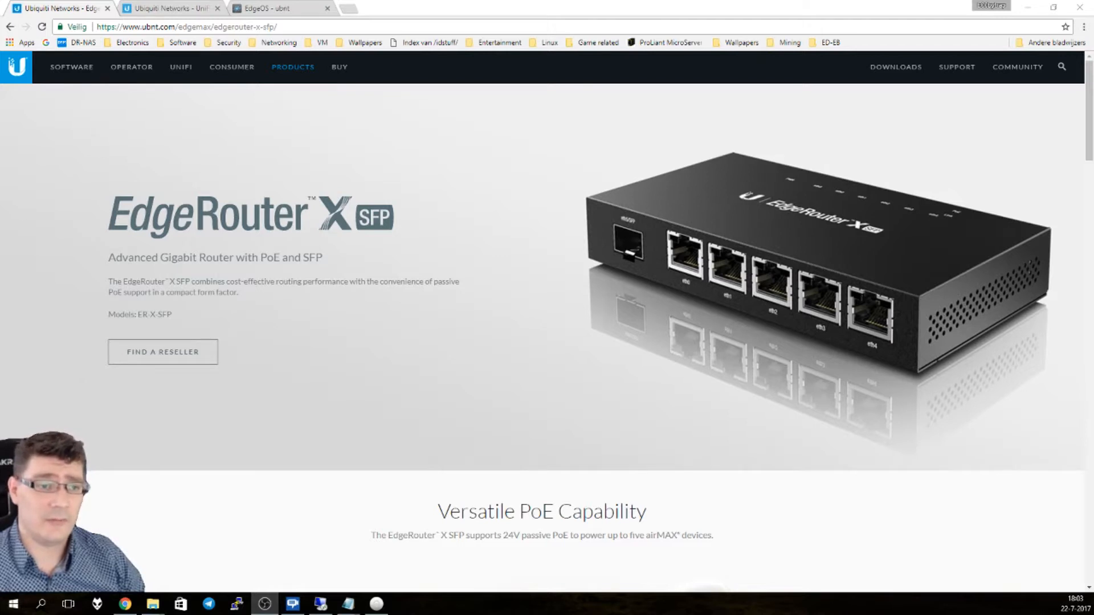
# Scroll down the EdgeRouter X SFP page to the Price/Performance section showing the $79 MSRP
pyautogui.scroll(-3)
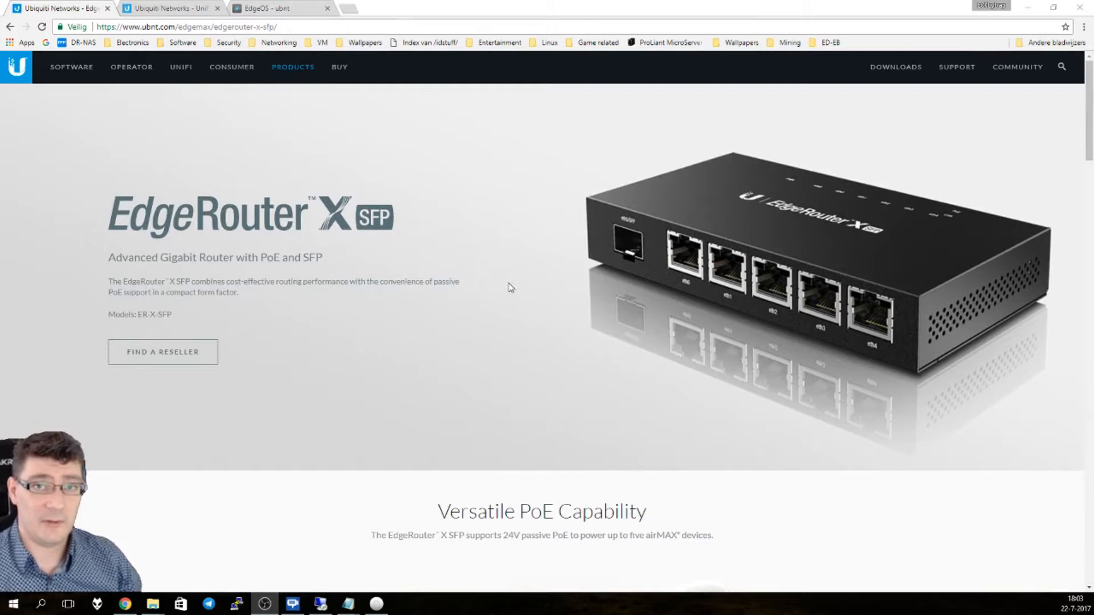
pyautogui.moveTo(551, 273)
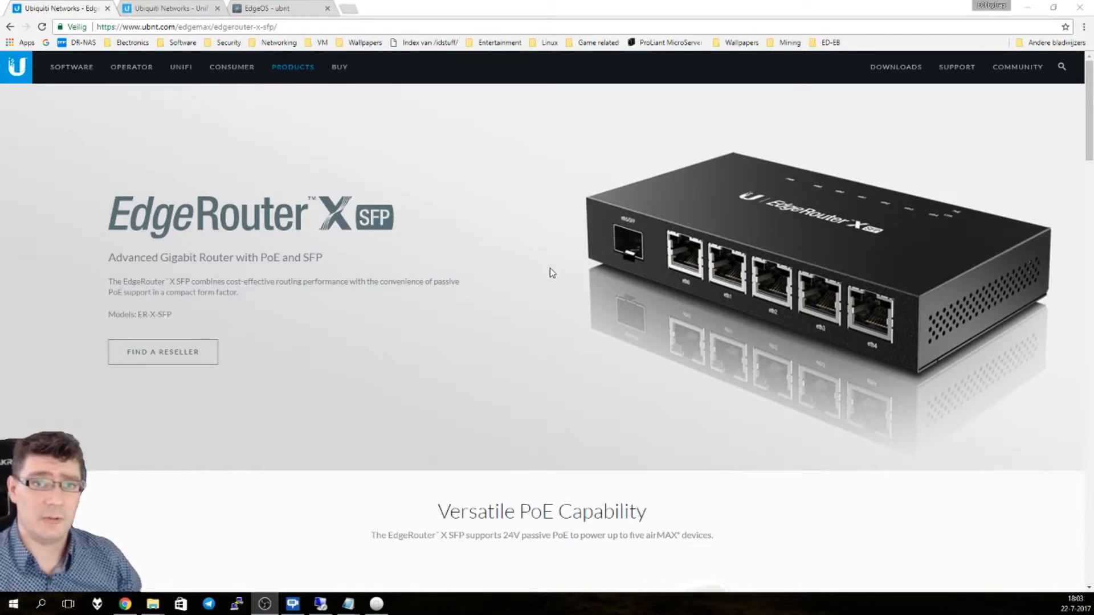
pyautogui.moveTo(681, 265)
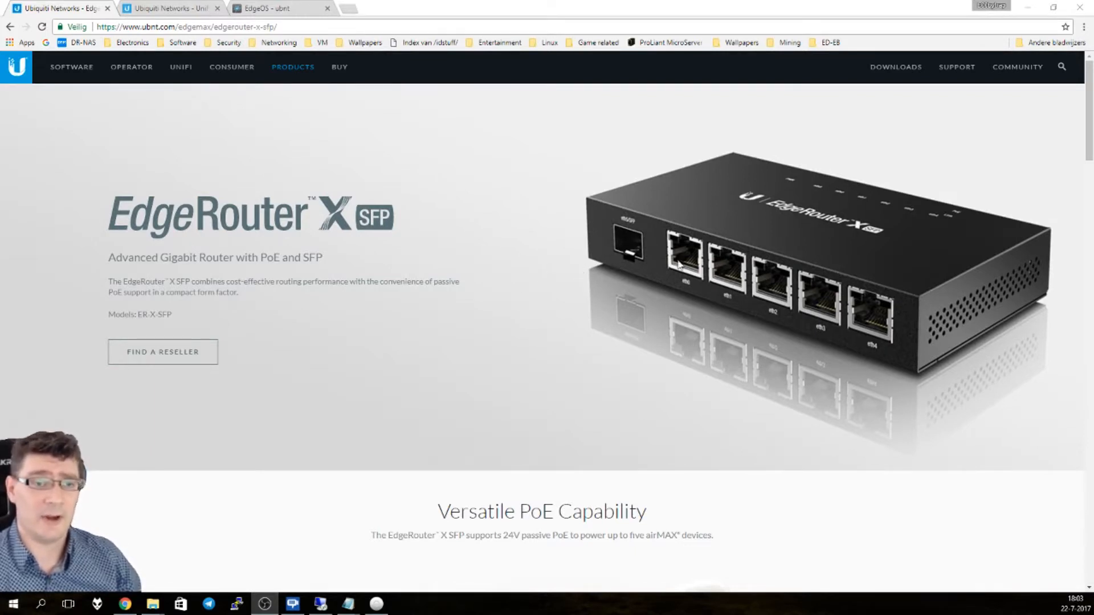
pyautogui.moveTo(599, 311)
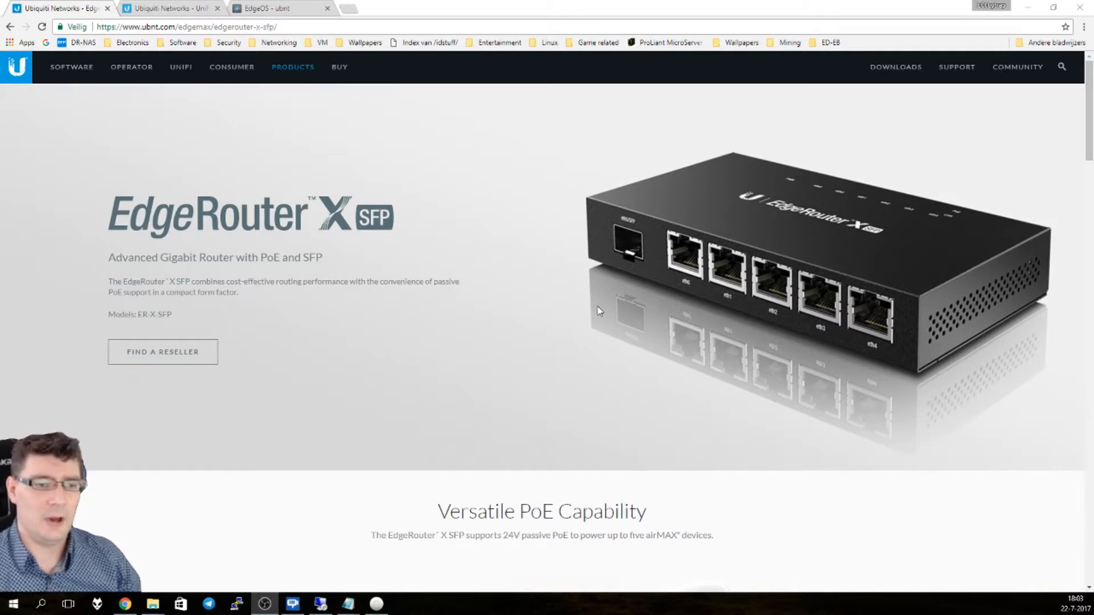
pyautogui.scroll(-3)
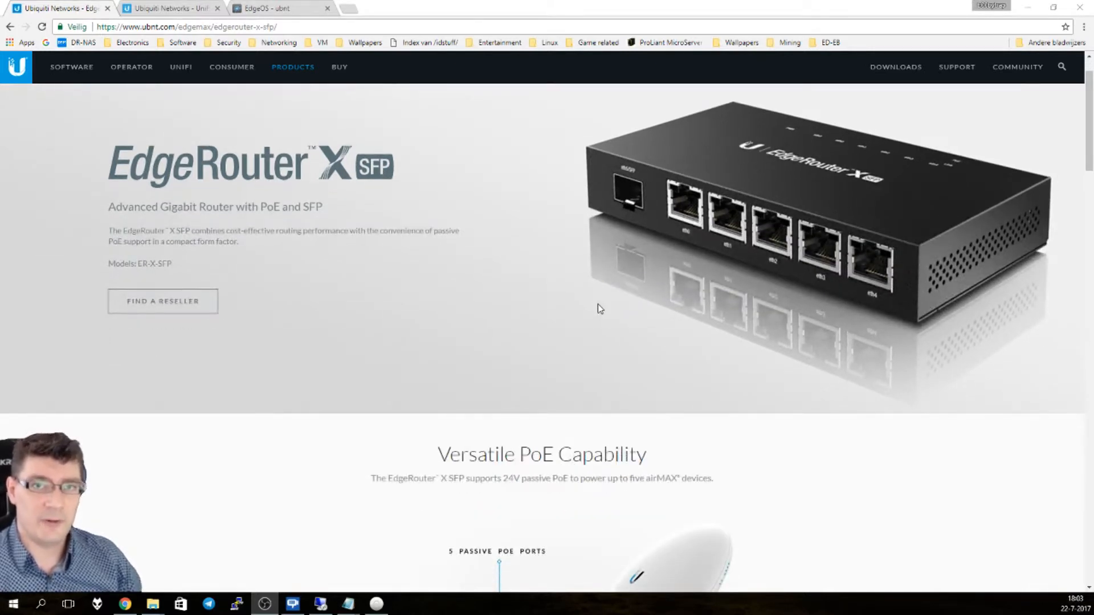
pyautogui.moveTo(629, 231)
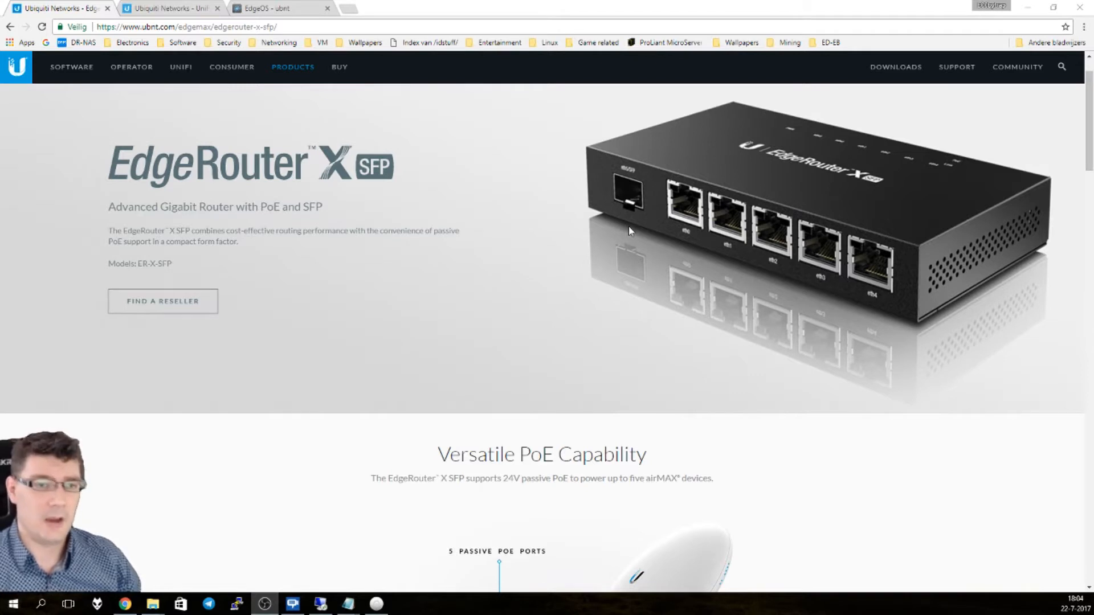
pyautogui.moveTo(307, 98)
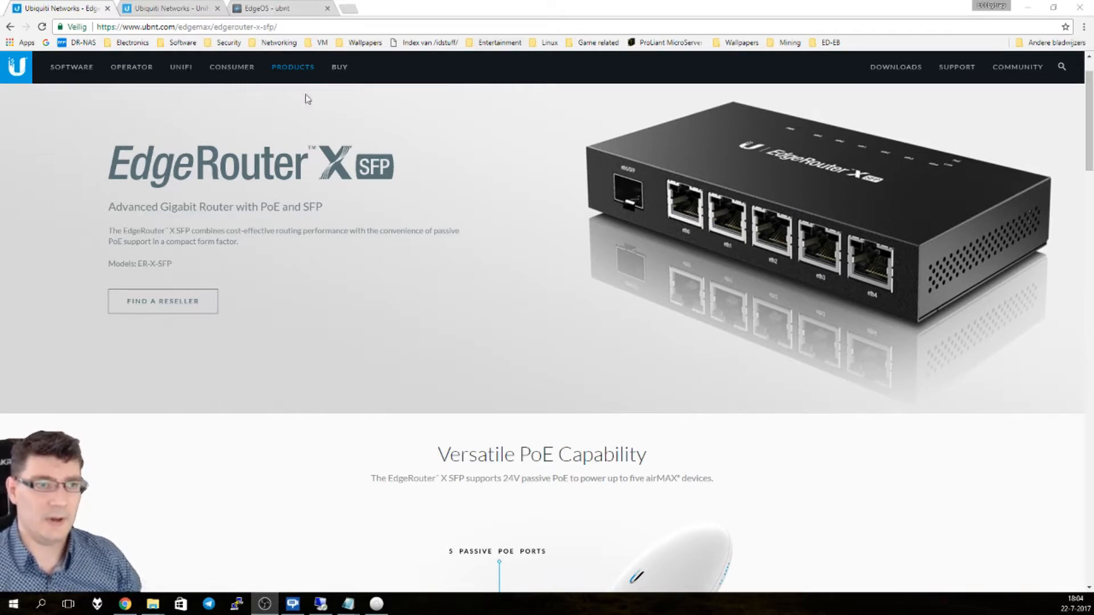
pyautogui.scroll(-3)
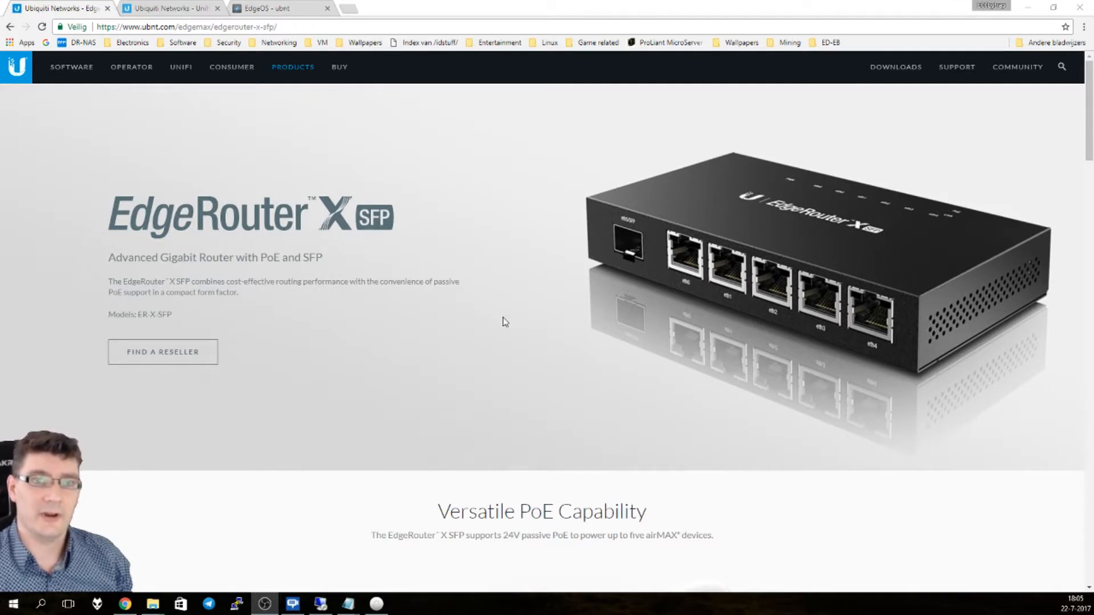
pyautogui.moveTo(498, 341)
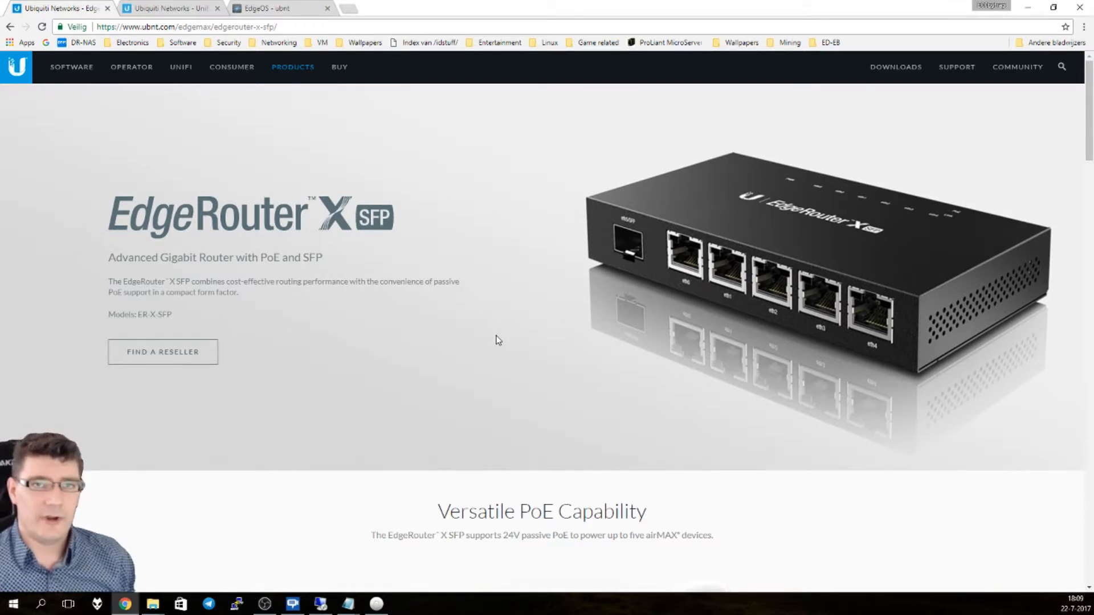
pyautogui.scroll(-3)
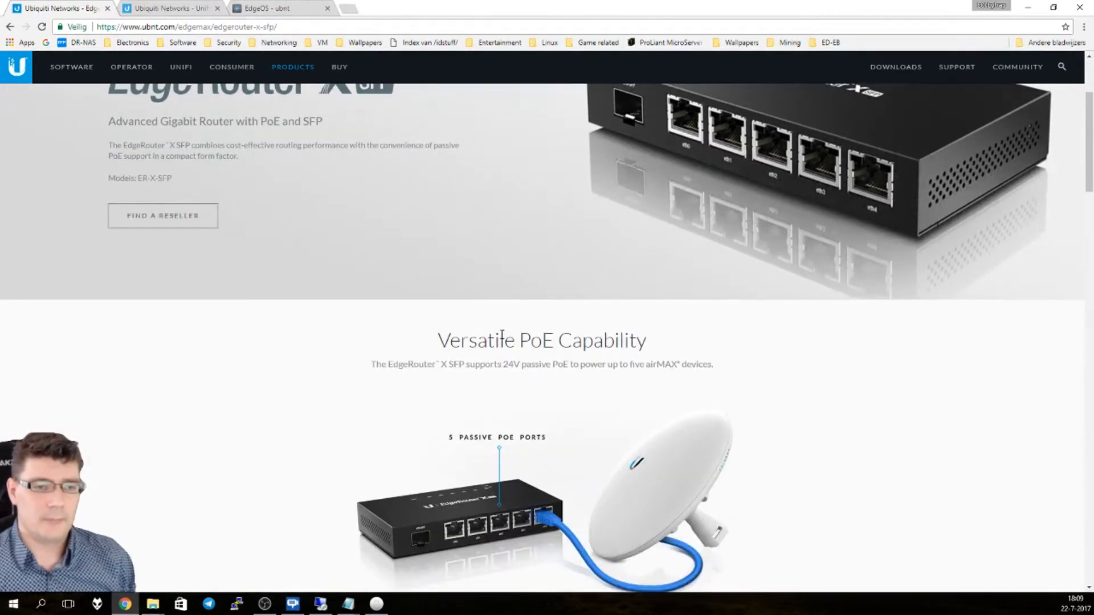
pyautogui.scroll(-3)
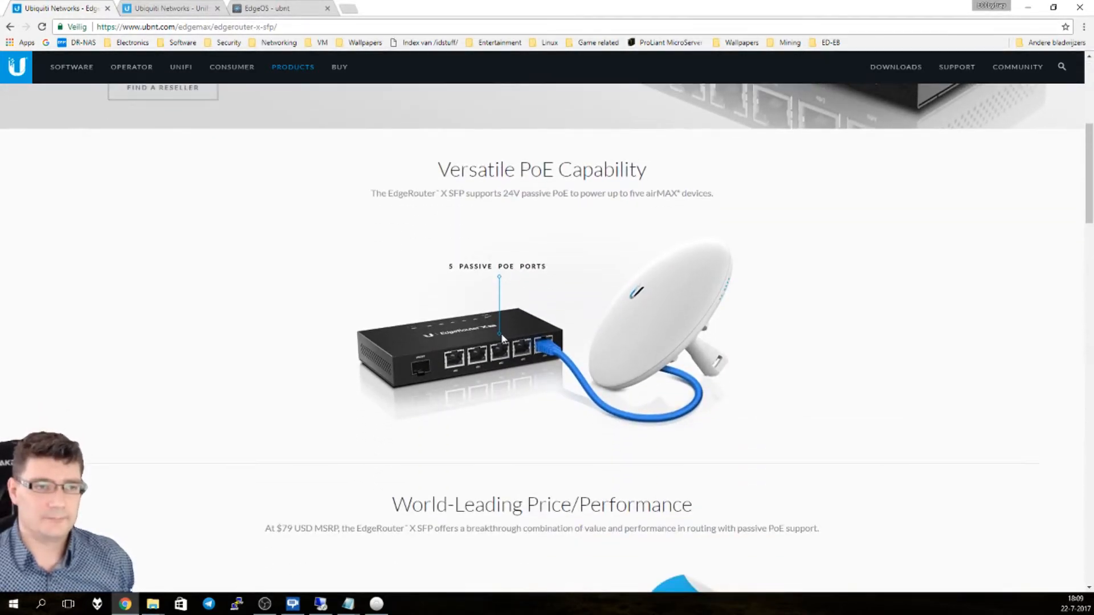
pyautogui.moveTo(558, 317)
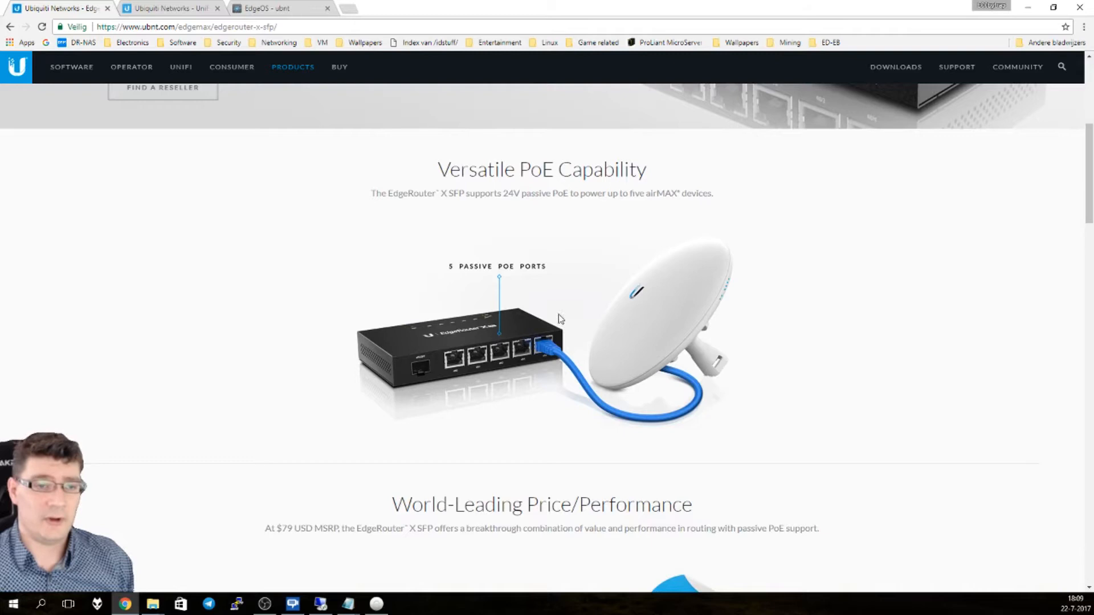
pyautogui.moveTo(494, 332)
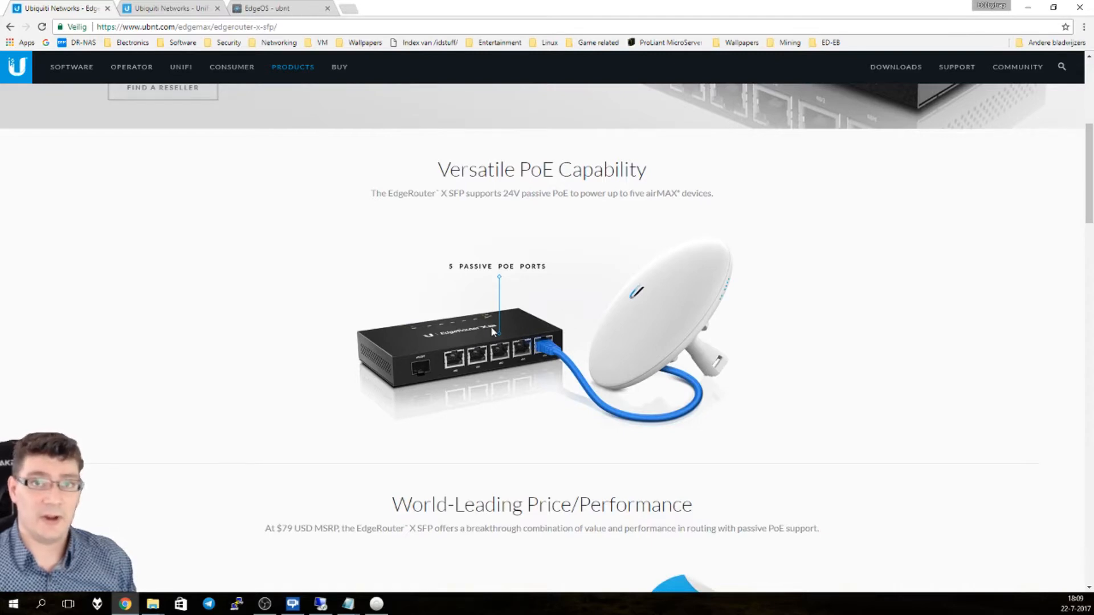
pyautogui.scroll(-3)
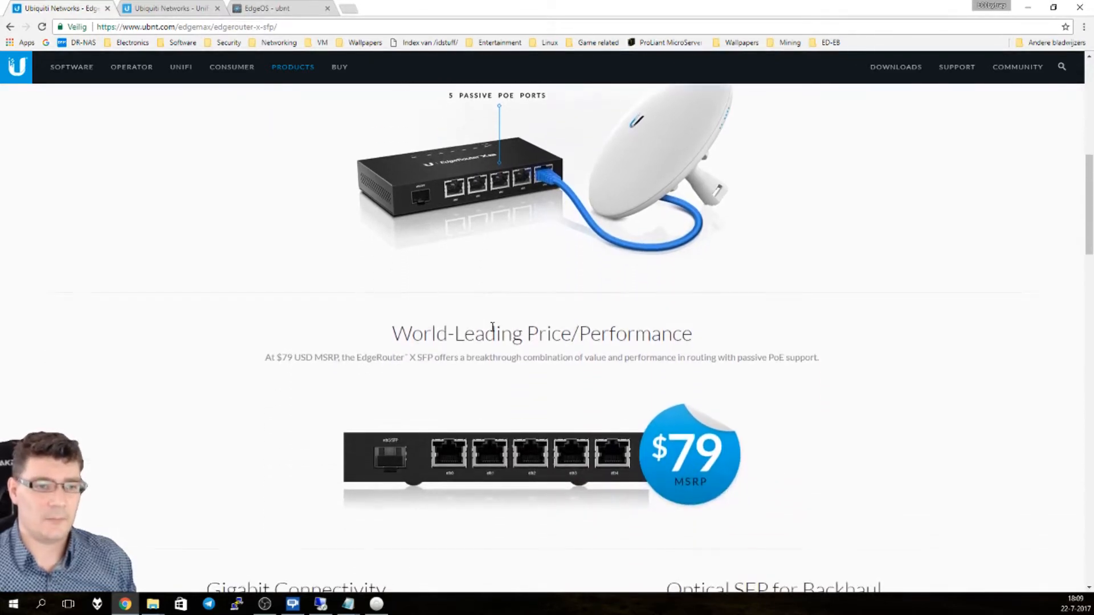
pyautogui.moveTo(520, 322)
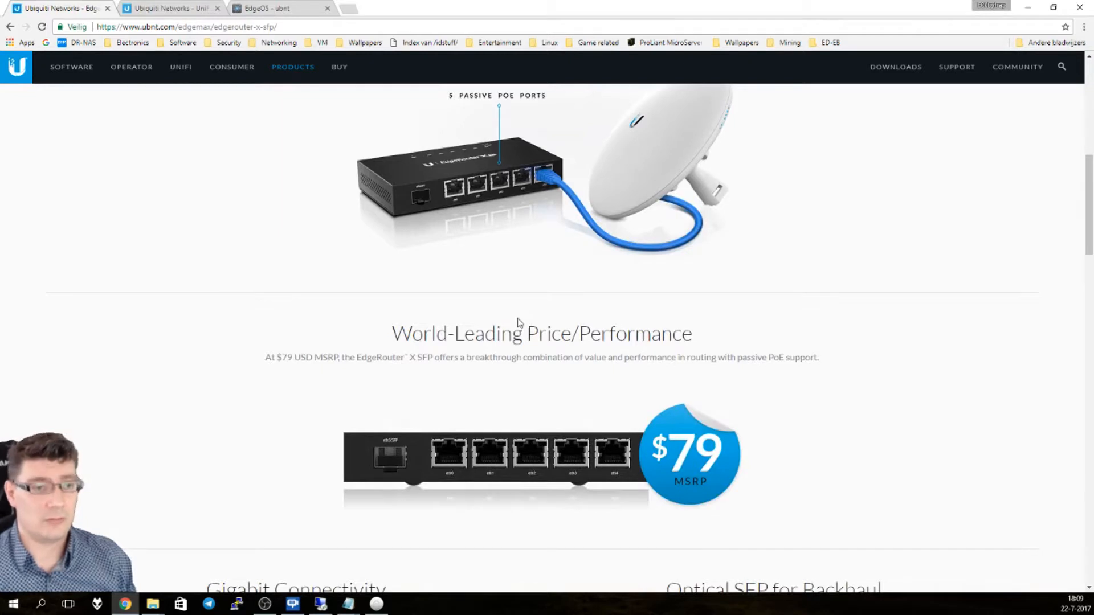
pyautogui.moveTo(407, 370)
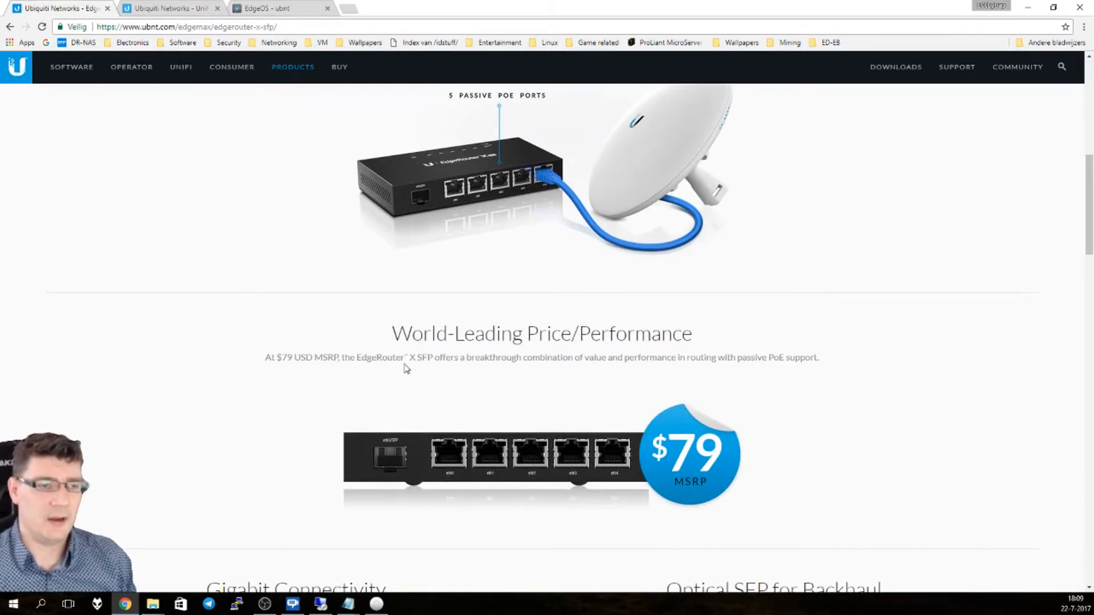
pyautogui.moveTo(421, 406)
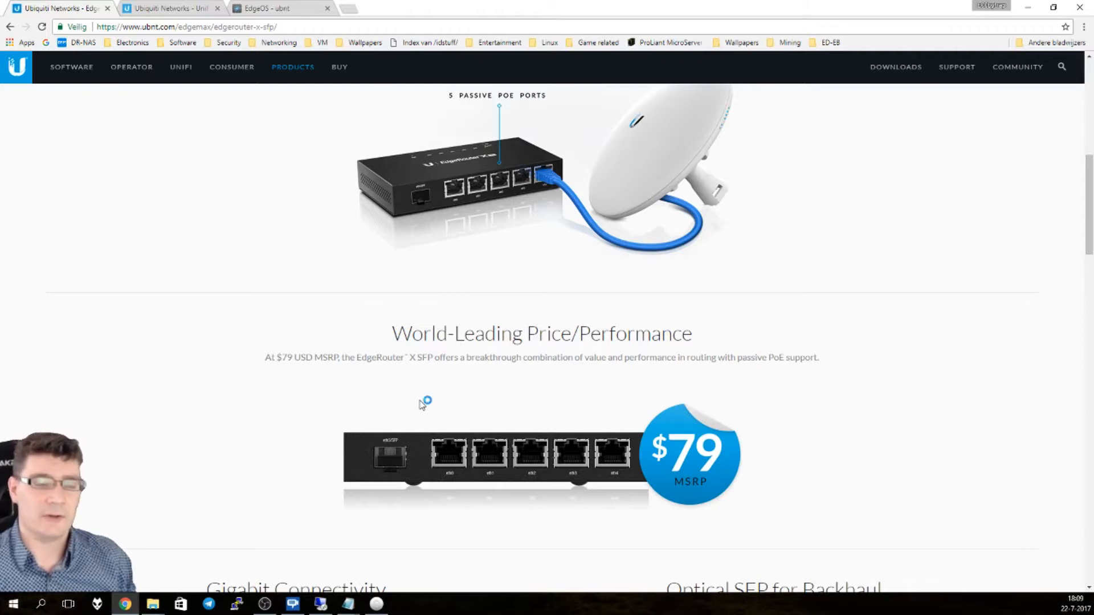
pyautogui.moveTo(422, 405)
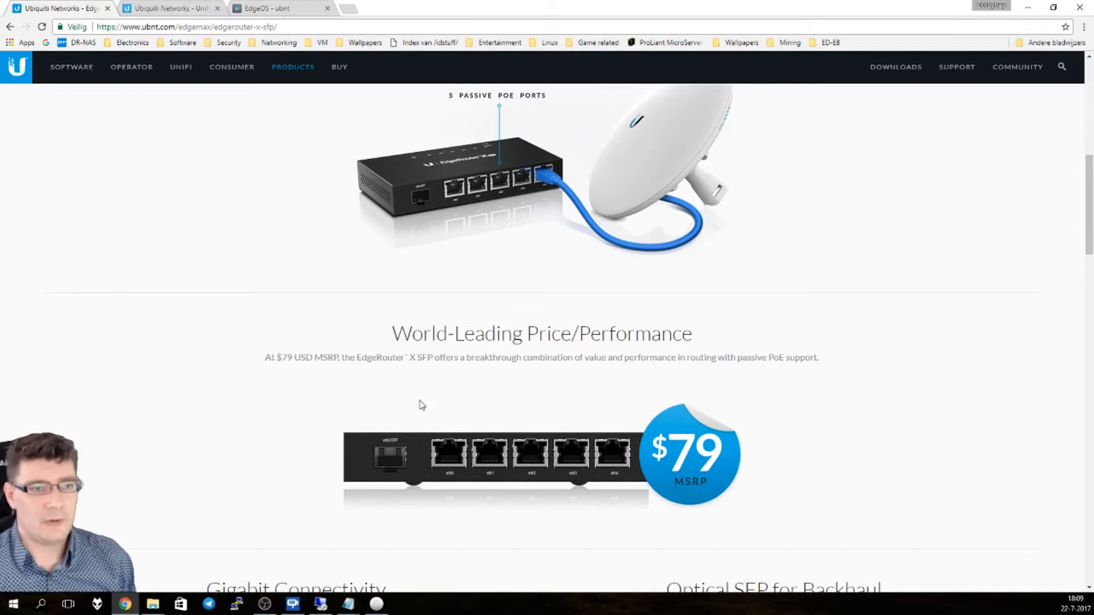
pyautogui.moveTo(393, 377)
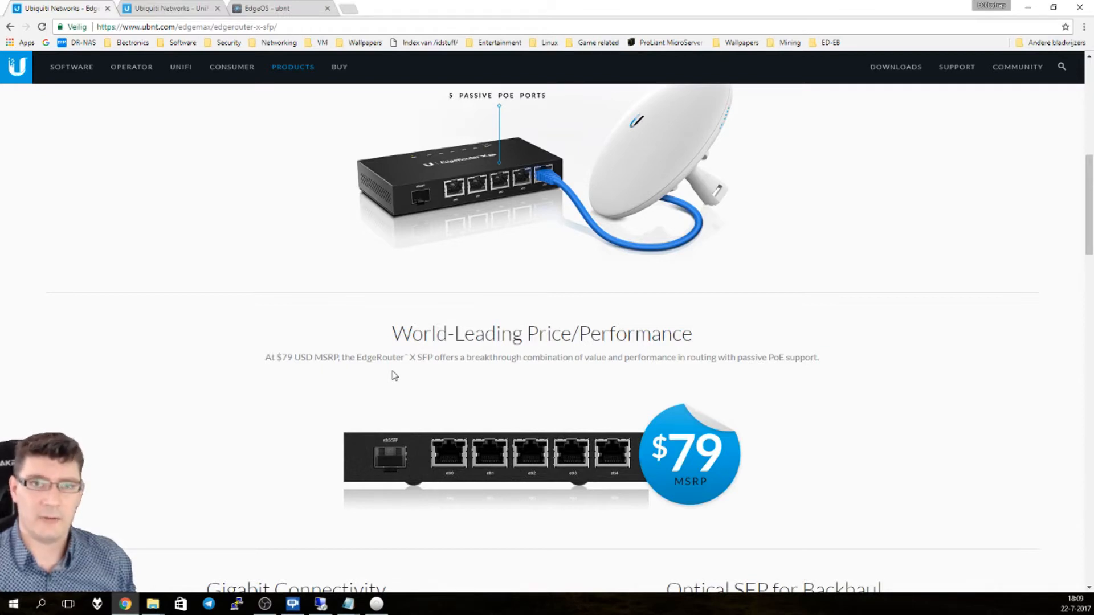
# Scroll past Gigabit Connectivity and Optical SFP for Backhaul to EdgeOS - Advanced UI
pyautogui.scroll(-3)
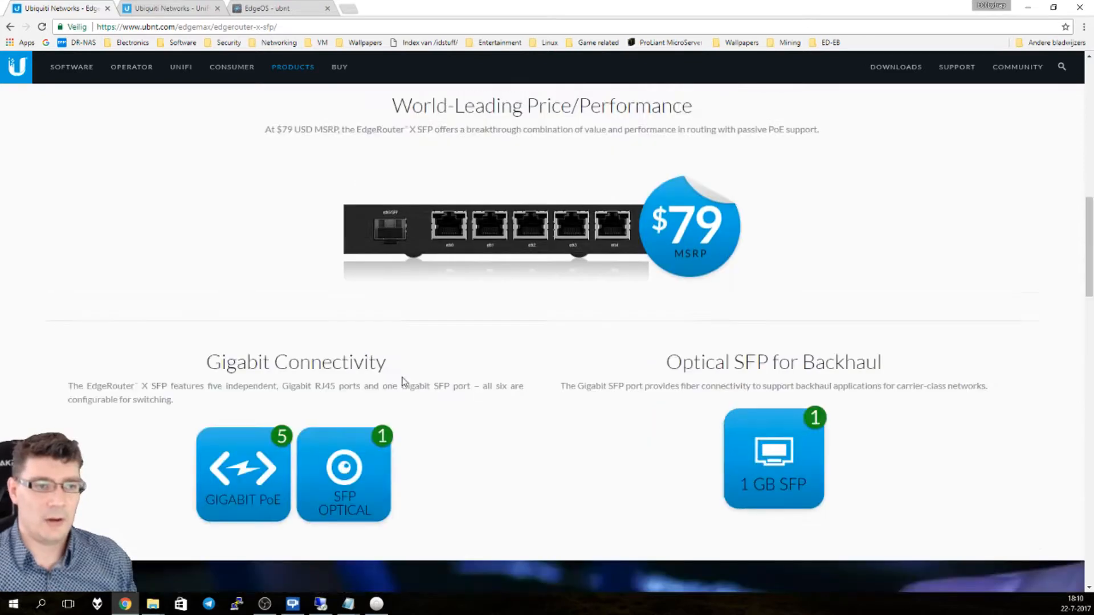
pyautogui.scroll(-3)
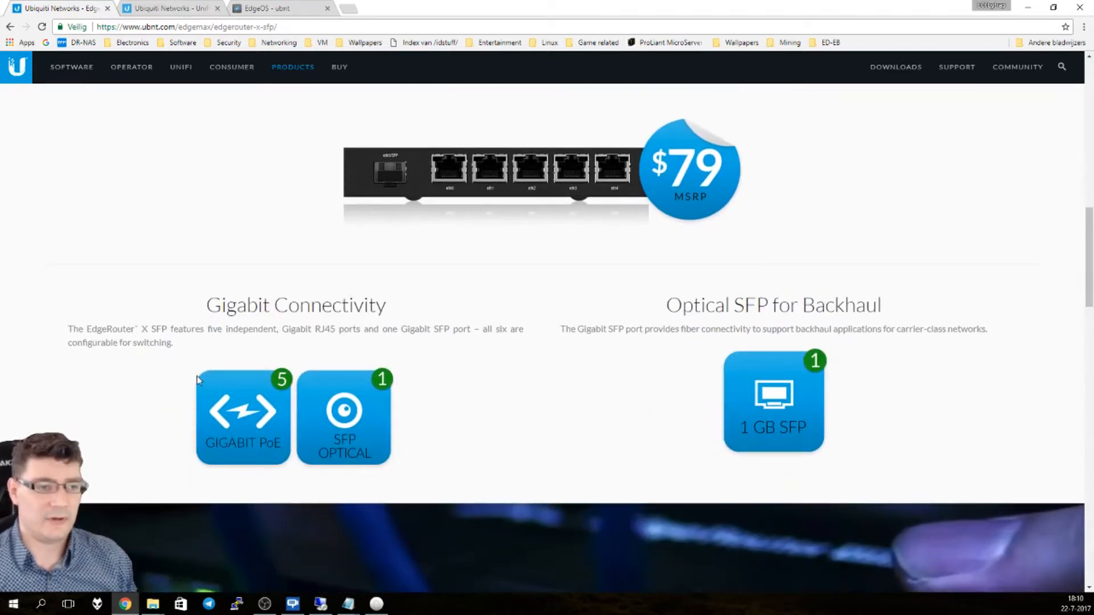
pyautogui.moveTo(261, 389)
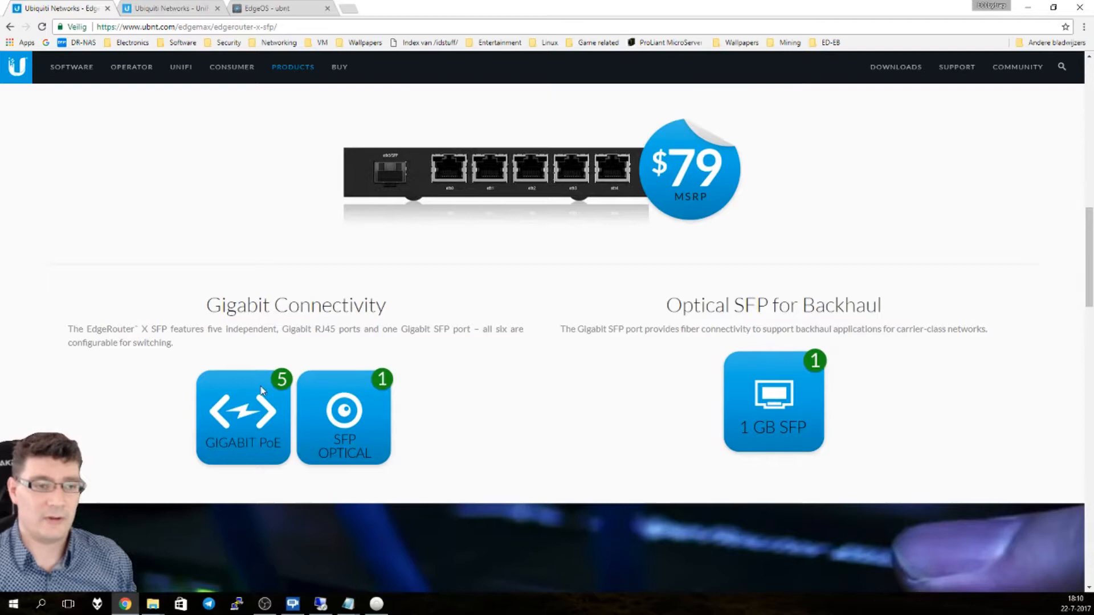
pyautogui.moveTo(377, 424)
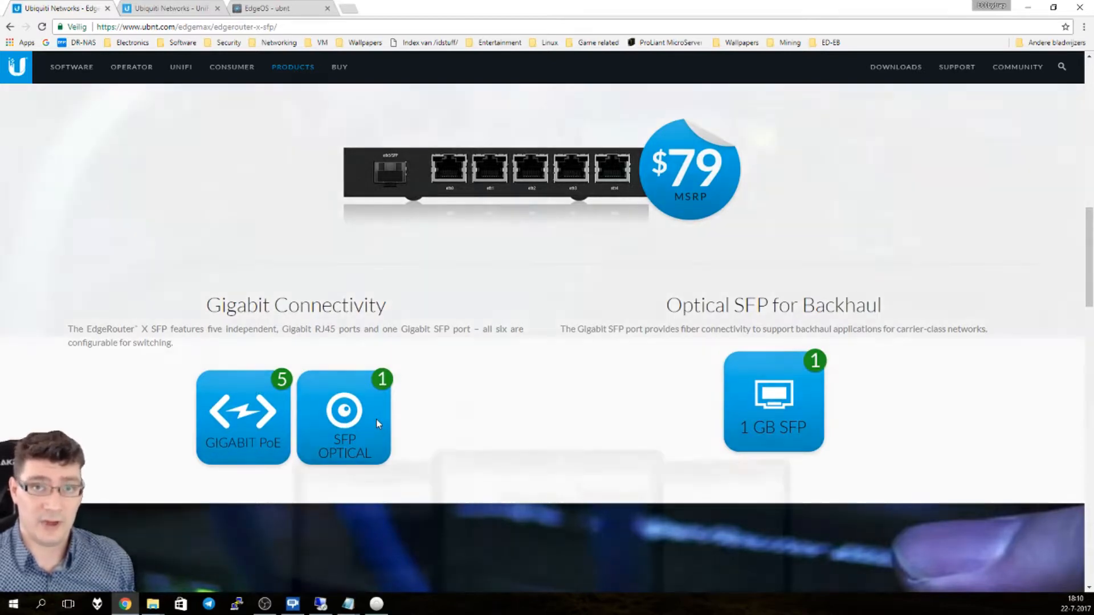
pyautogui.scroll(-3)
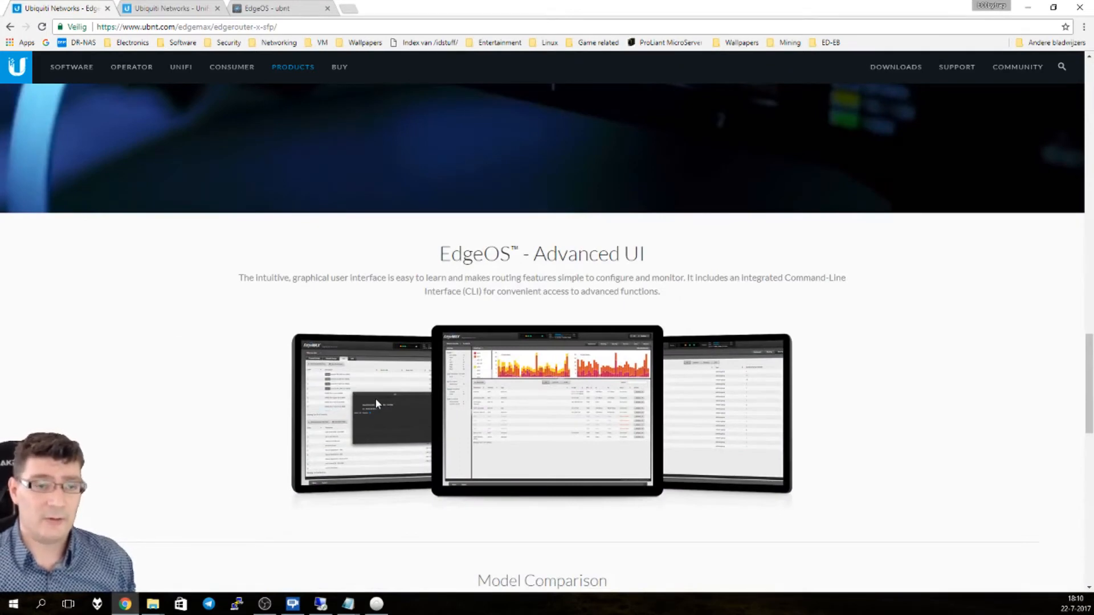
pyautogui.scroll(-3)
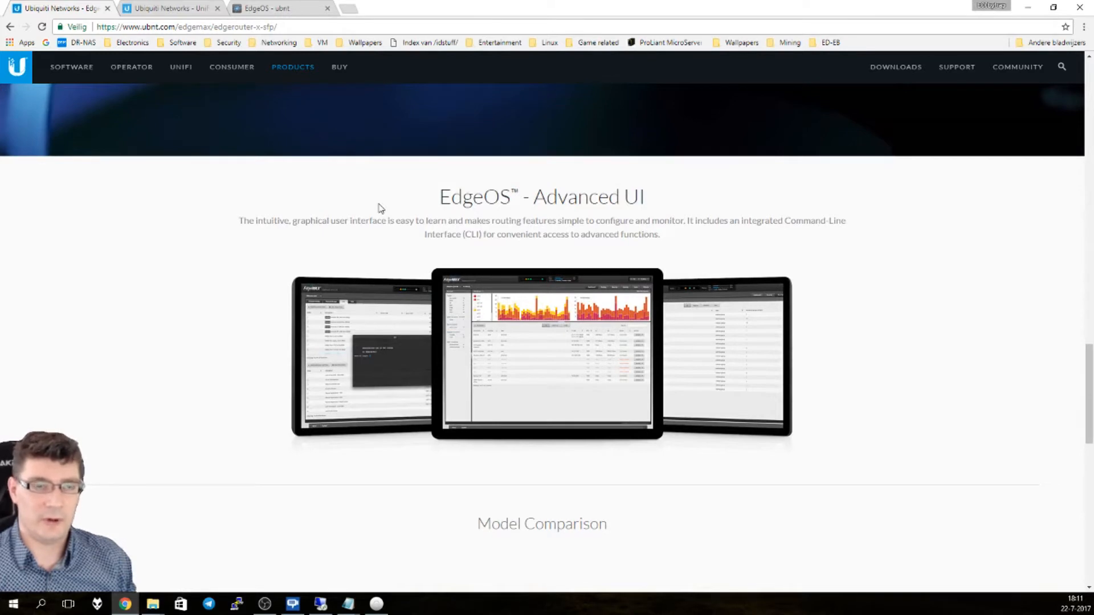
pyautogui.moveTo(387, 218)
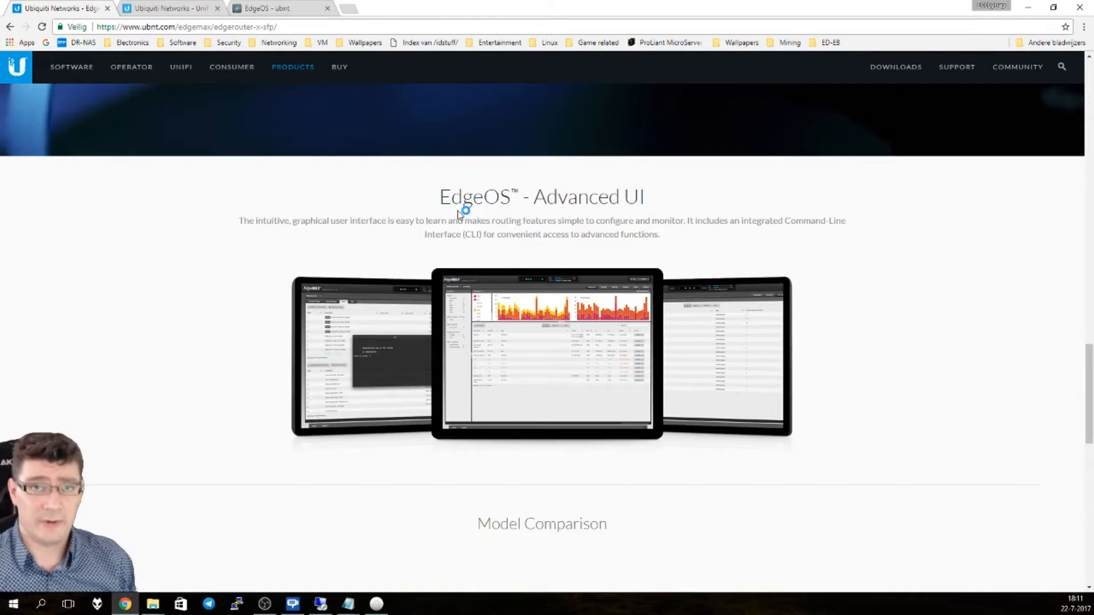
pyautogui.moveTo(478, 218)
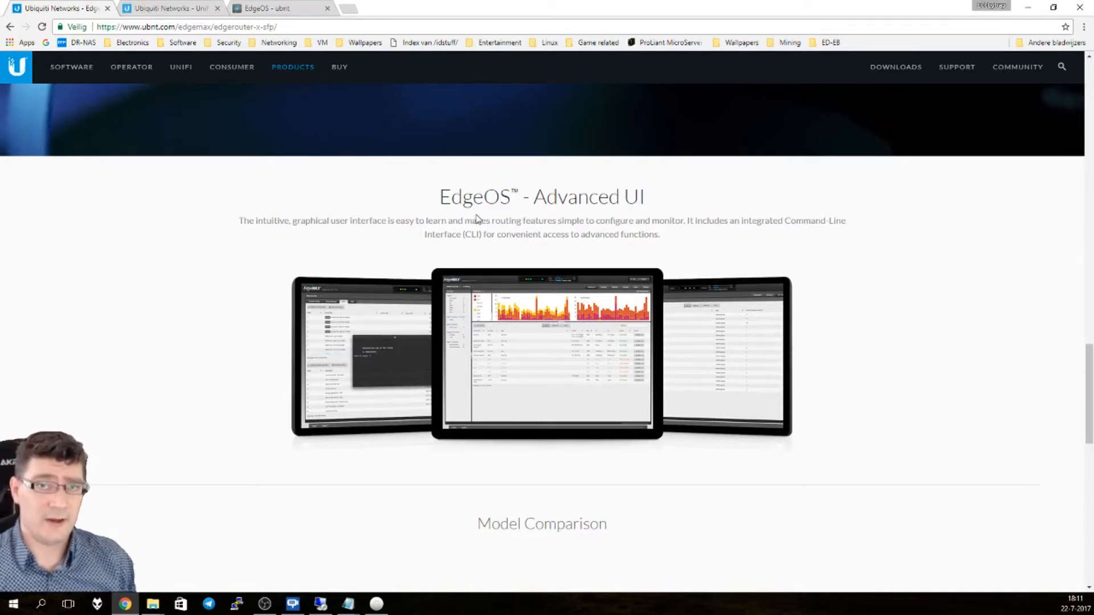
# Scroll down to the Model Comparison table, then back up to the product introduction
pyautogui.scroll(-3)
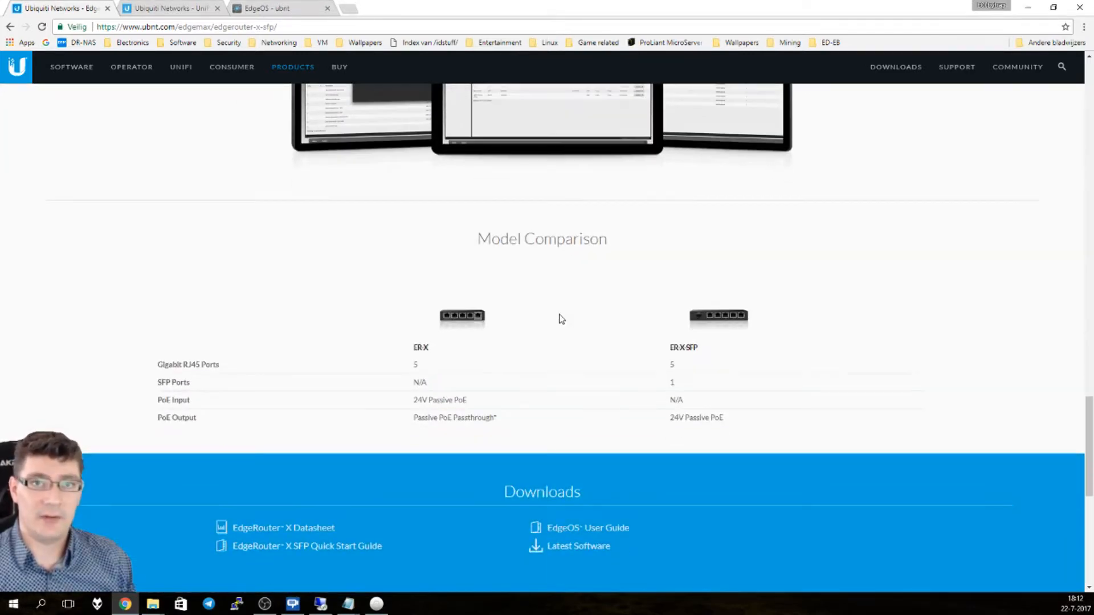
pyautogui.moveTo(503, 371)
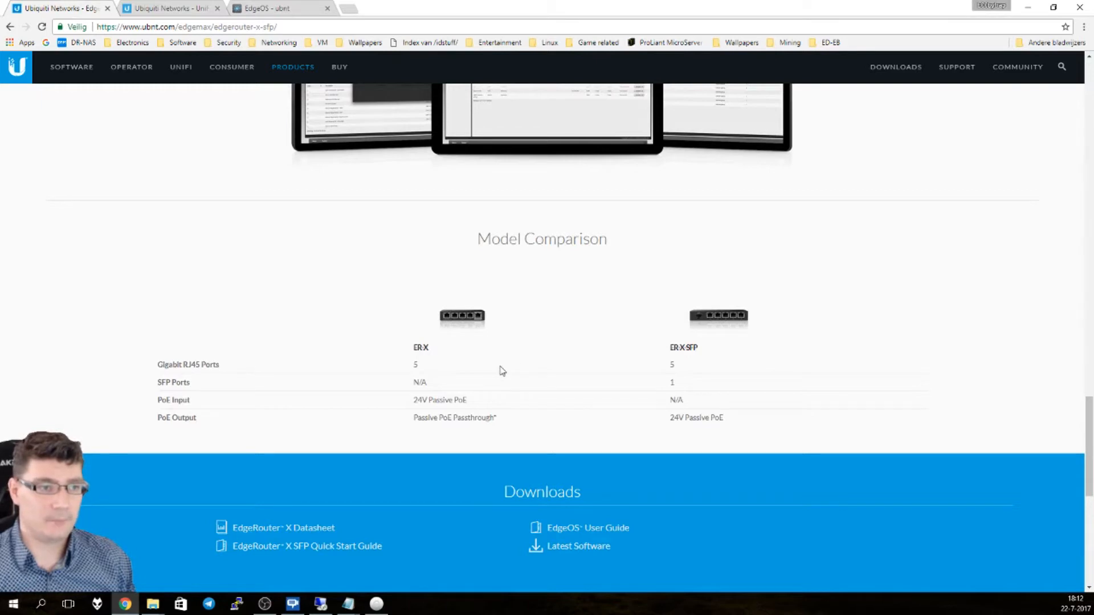
pyautogui.moveTo(443, 398)
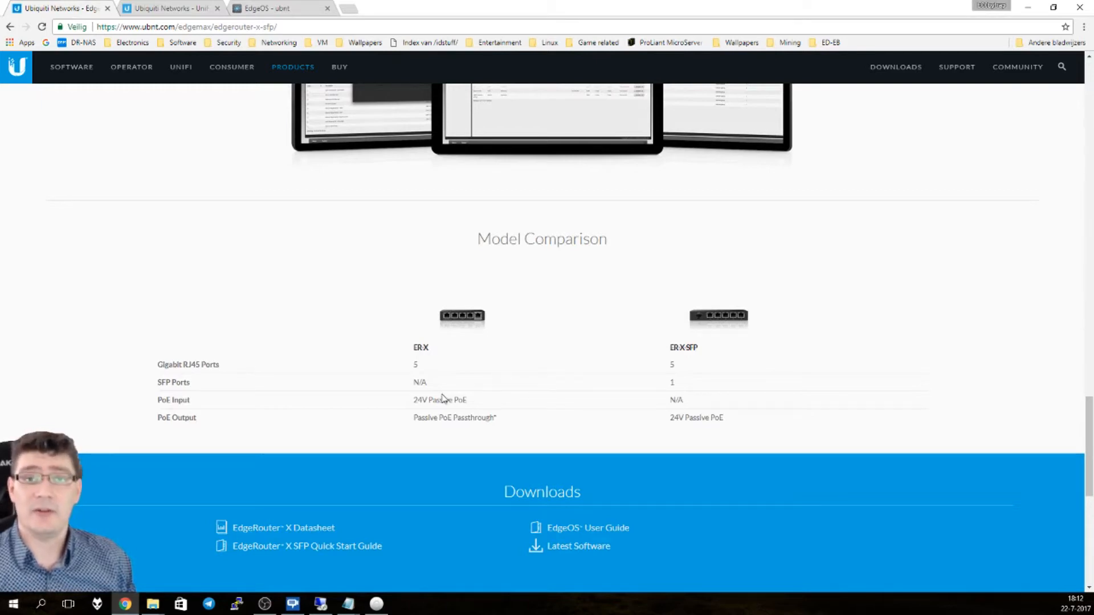
pyautogui.scroll(3)
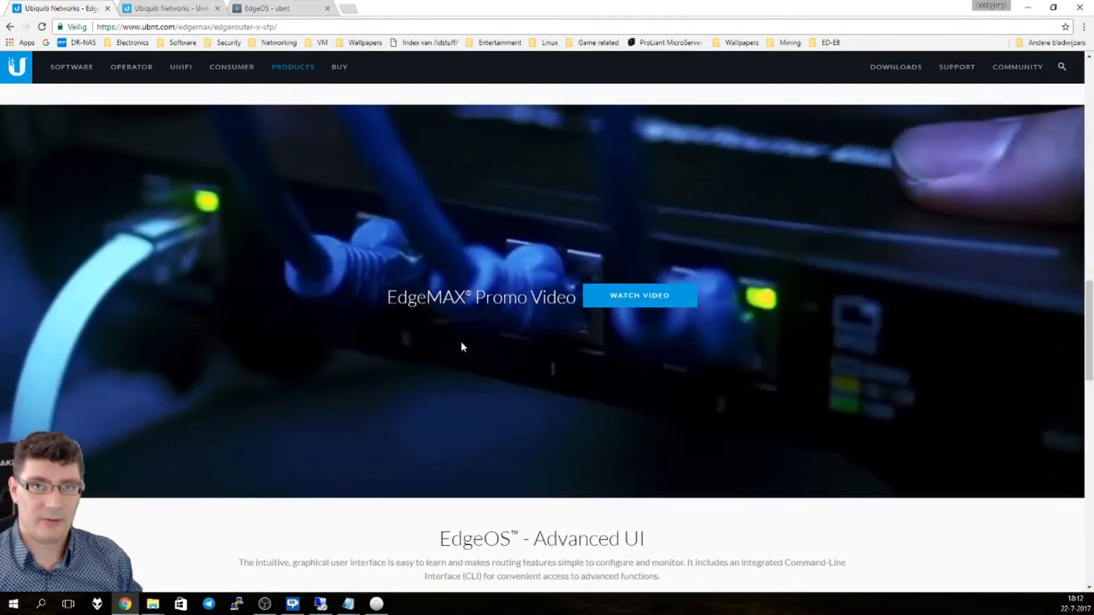
pyautogui.scroll(-3)
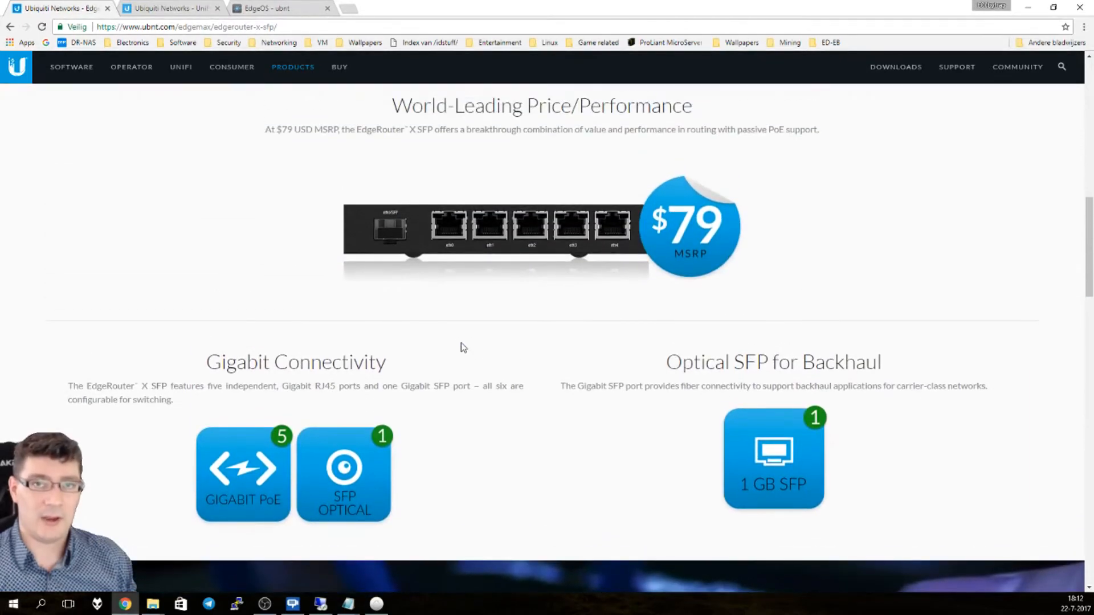
pyautogui.scroll(3)
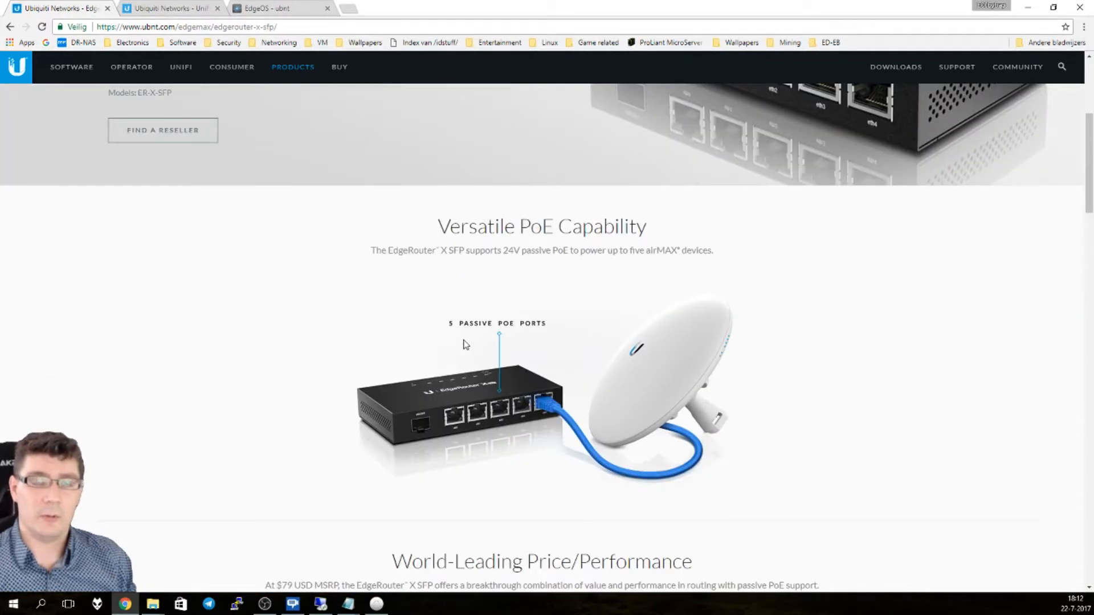
pyautogui.moveTo(479, 358)
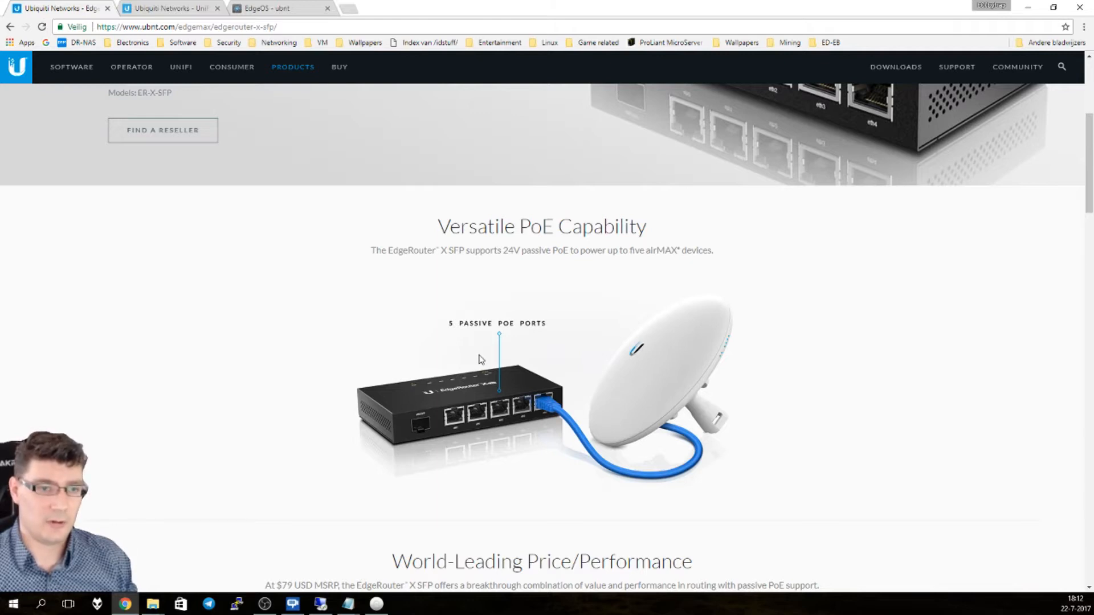
pyautogui.scroll(3)
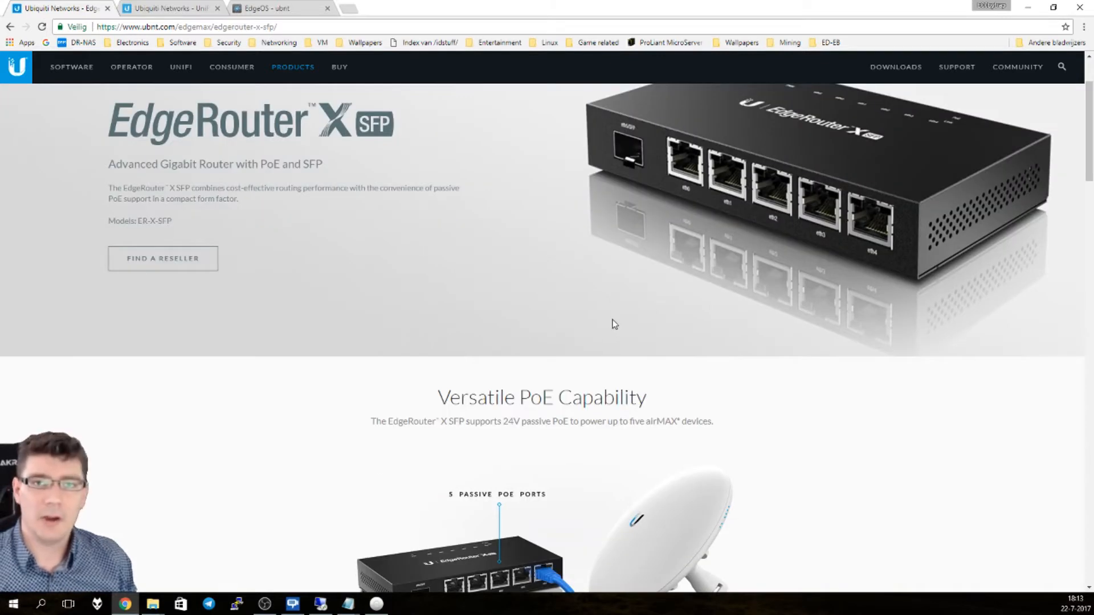
pyautogui.scroll(-3)
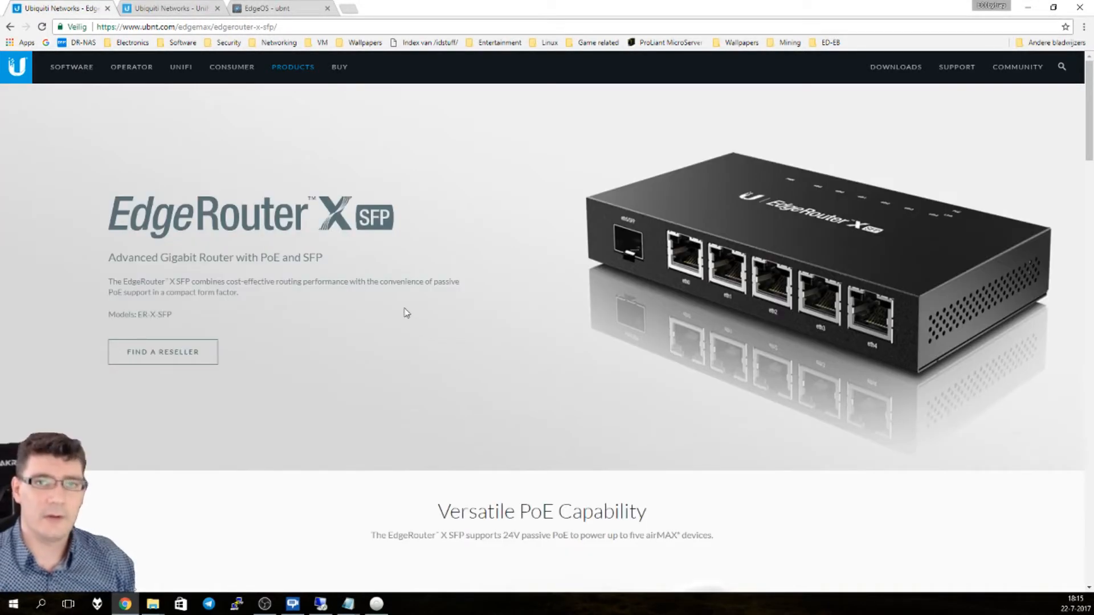
pyautogui.moveTo(363, 153)
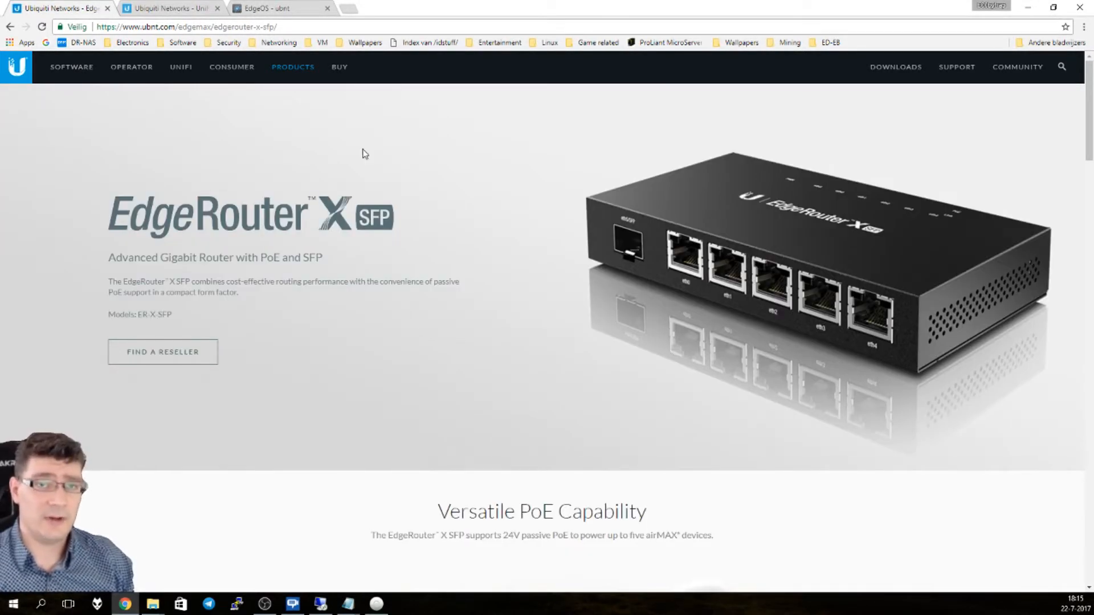
# Switch to the EdgeOS tab to view traffic graphs and the eth0–eth5 and switch0 interfaces
pyautogui.click(279, 7)
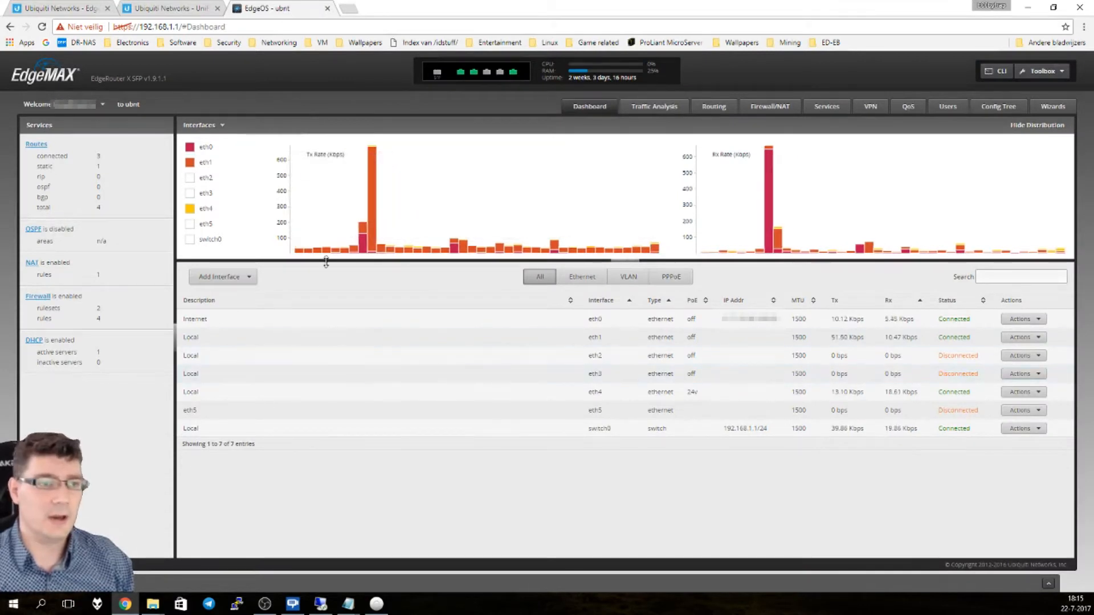
pyautogui.moveTo(452, 240)
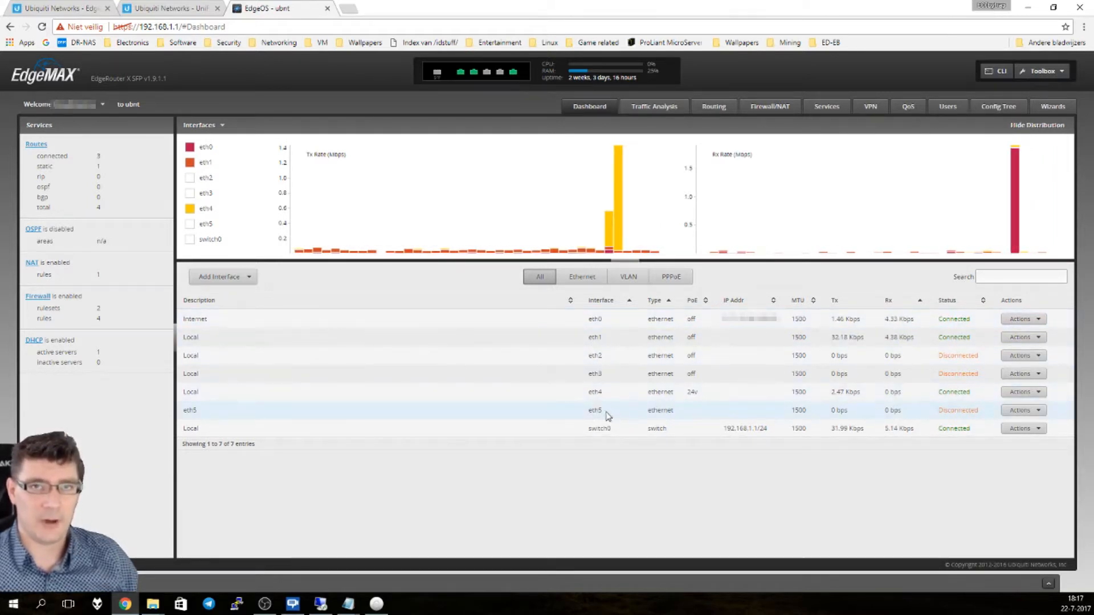
pyautogui.moveTo(515, 418)
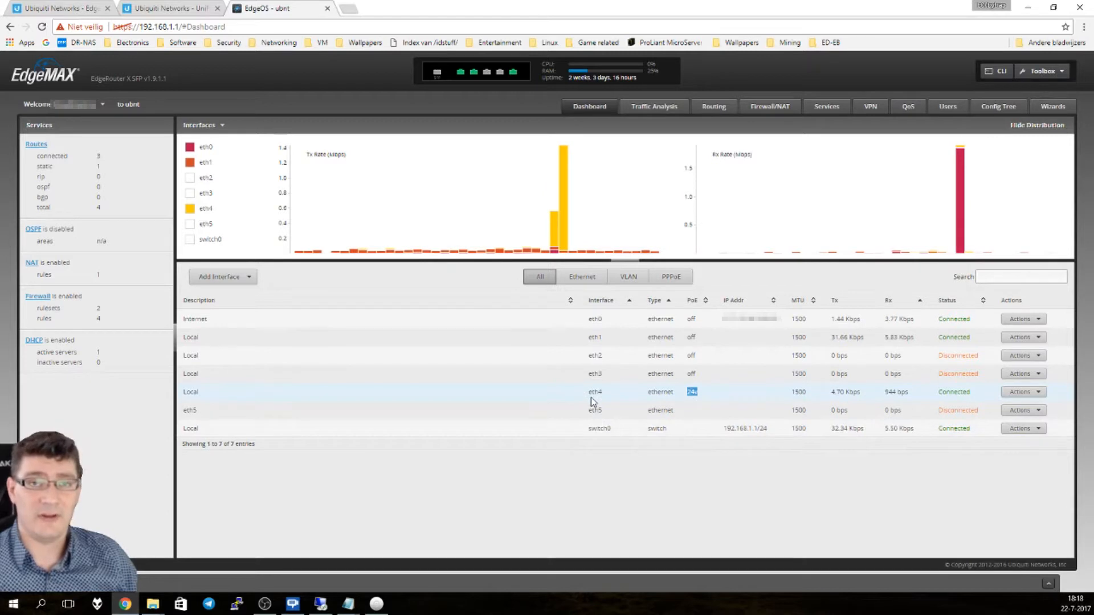
pyautogui.moveTo(720, 398)
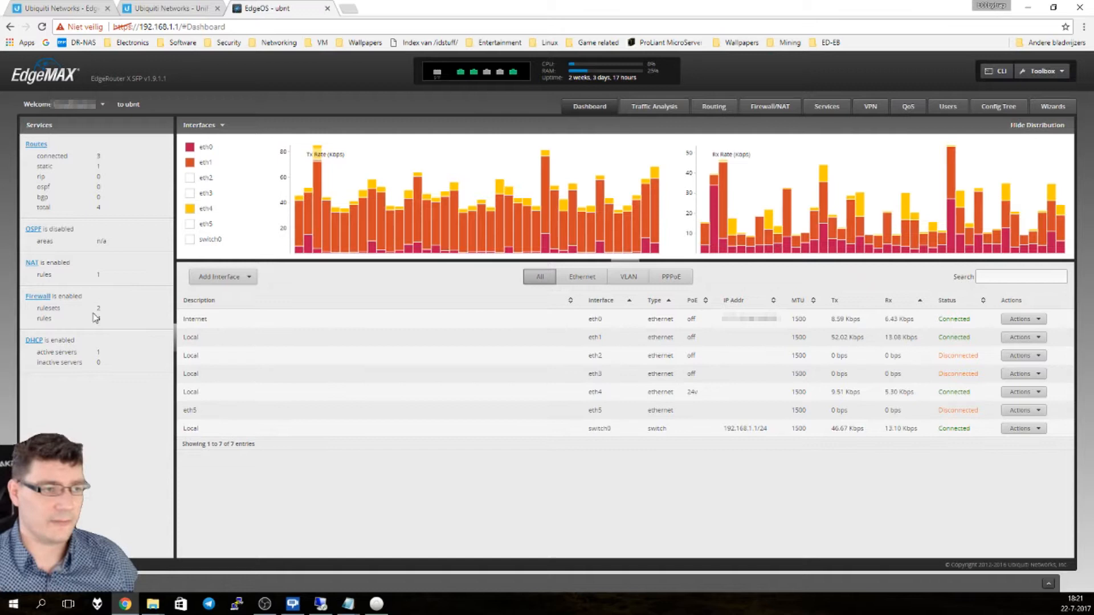
pyautogui.moveTo(137, 416)
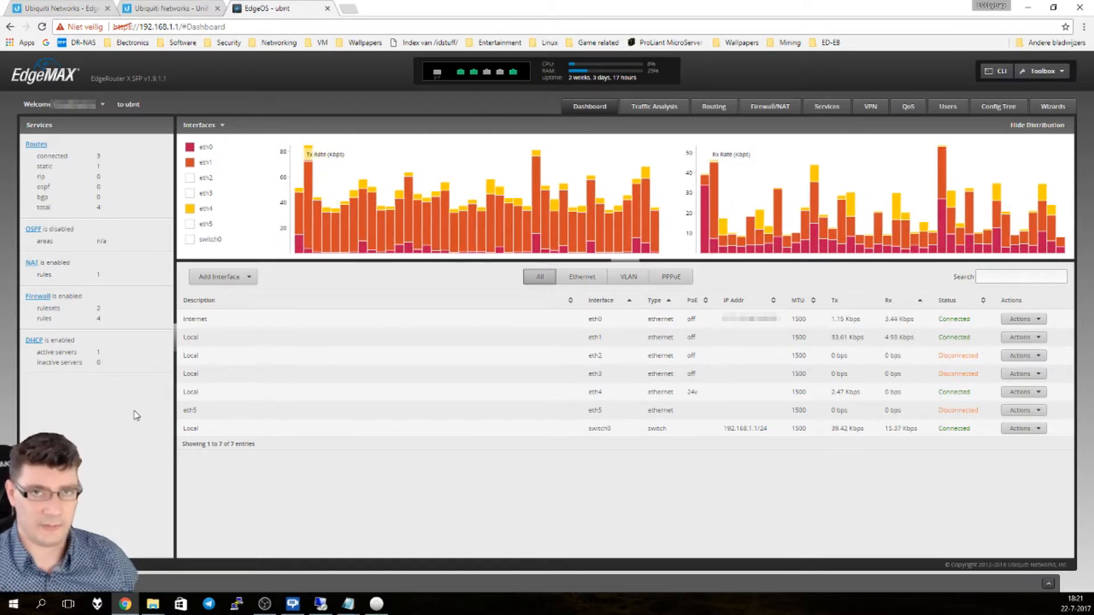
pyautogui.moveTo(65, 179)
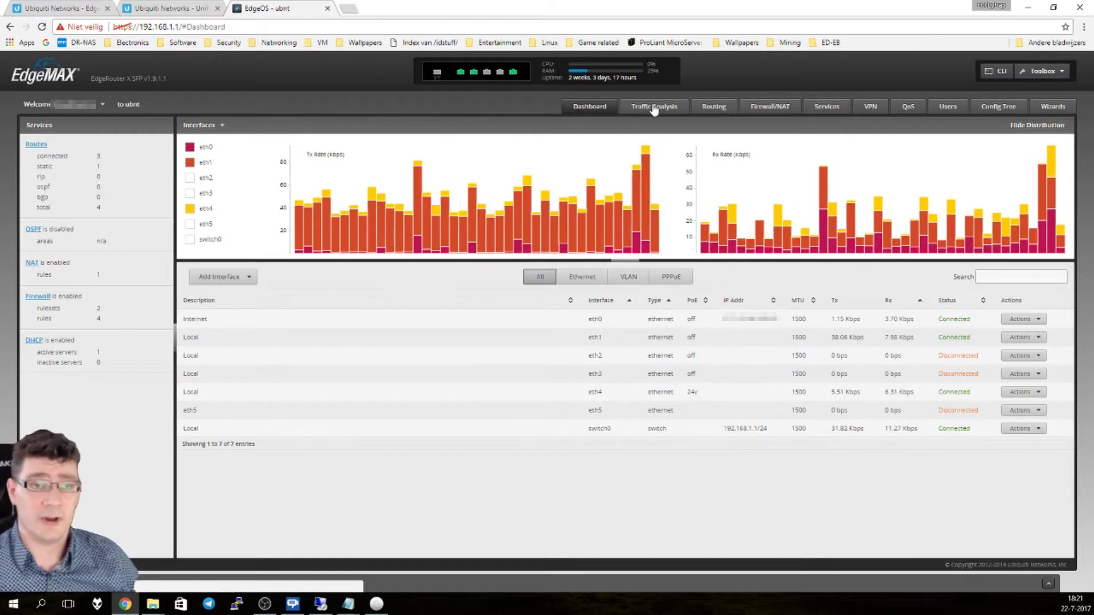
# Browse Routing, Firewall/NAT, DNS and PPPoE, ending on the 192.168.1.0/24 DHCP server list
pyautogui.click(713, 106)
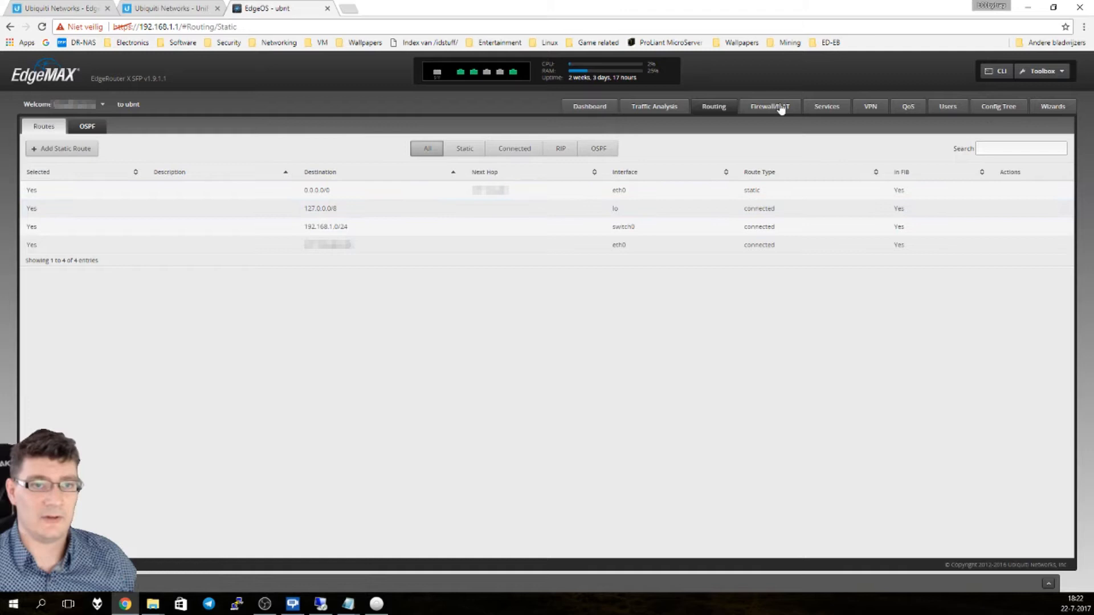
pyautogui.click(770, 106)
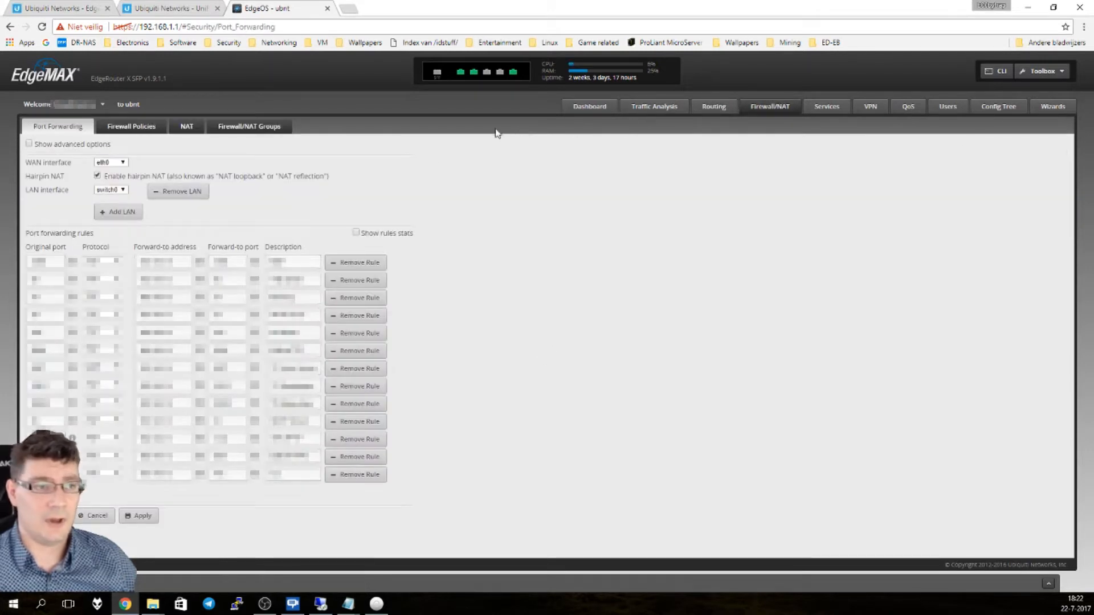
pyautogui.moveTo(355, 117)
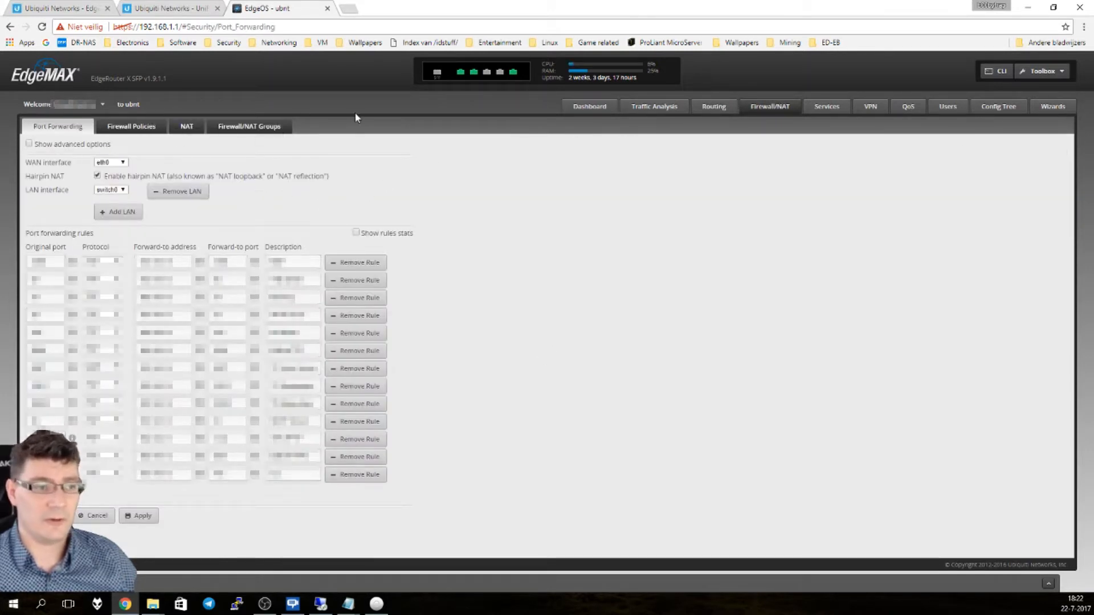
pyautogui.click(826, 106)
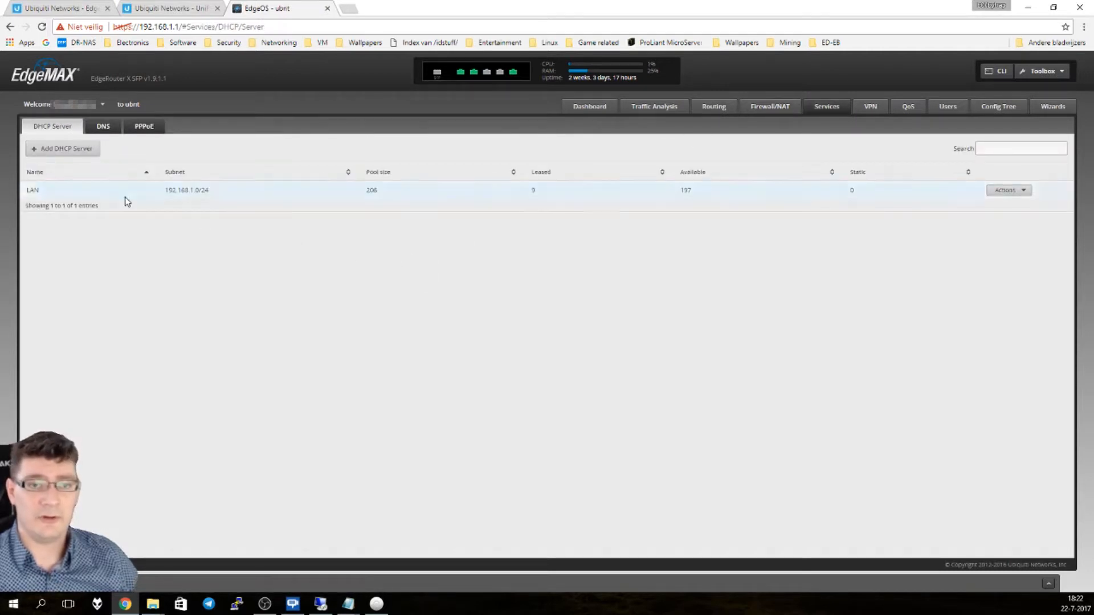
pyautogui.moveTo(370, 219)
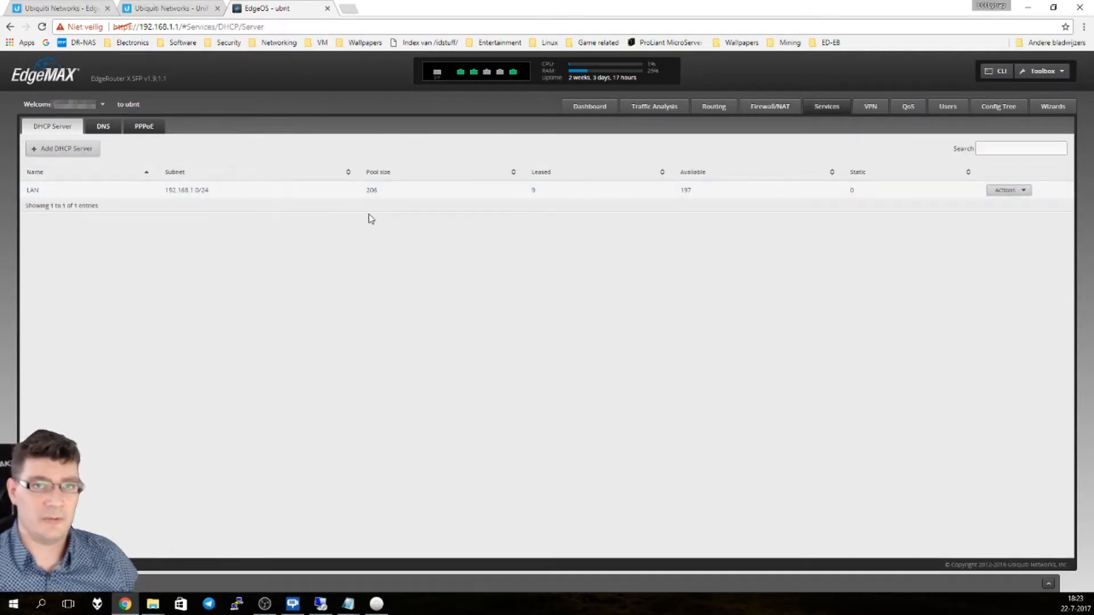
pyautogui.click(103, 126)
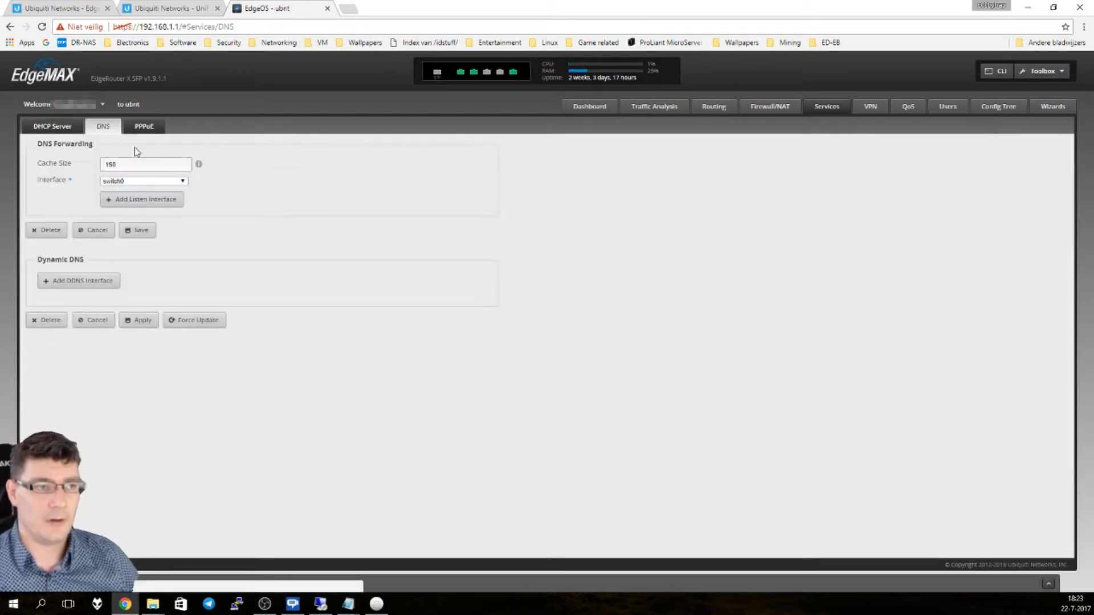
pyautogui.moveTo(161, 234)
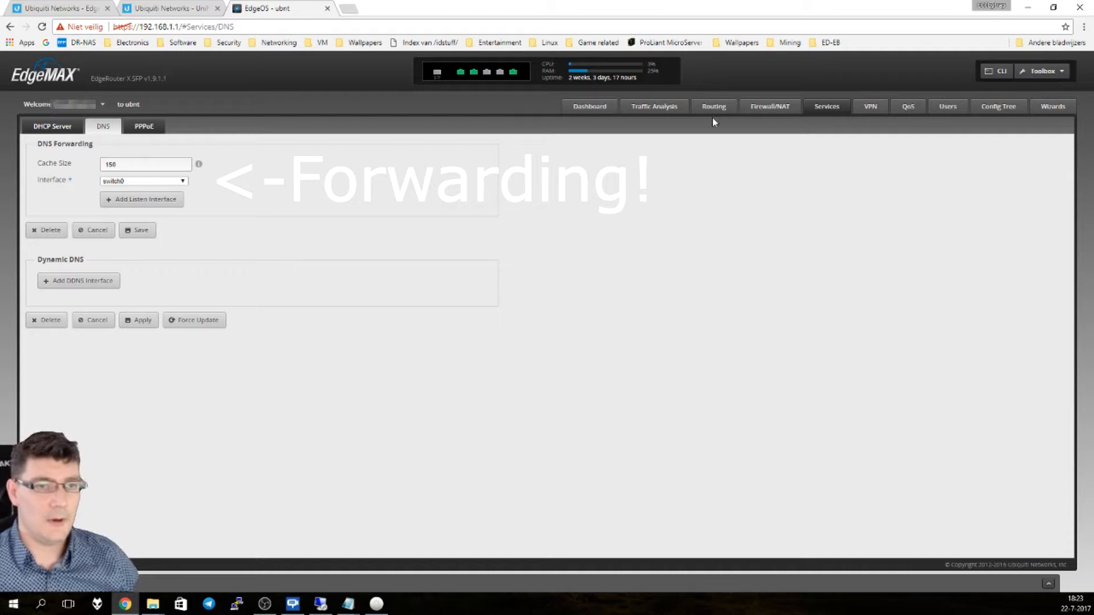
pyautogui.click(144, 126)
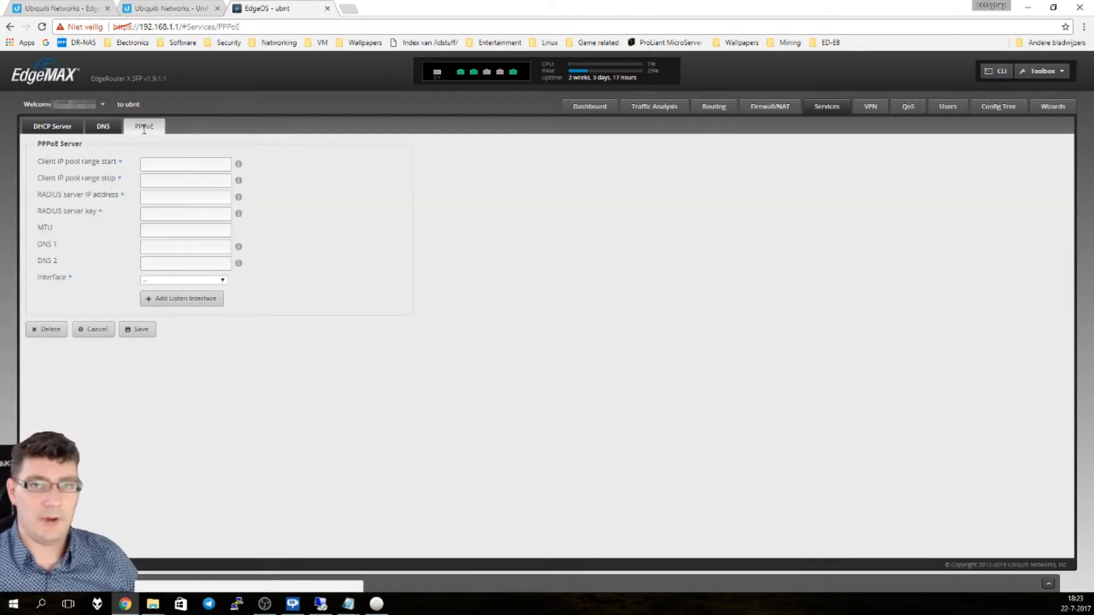
pyautogui.moveTo(370, 274)
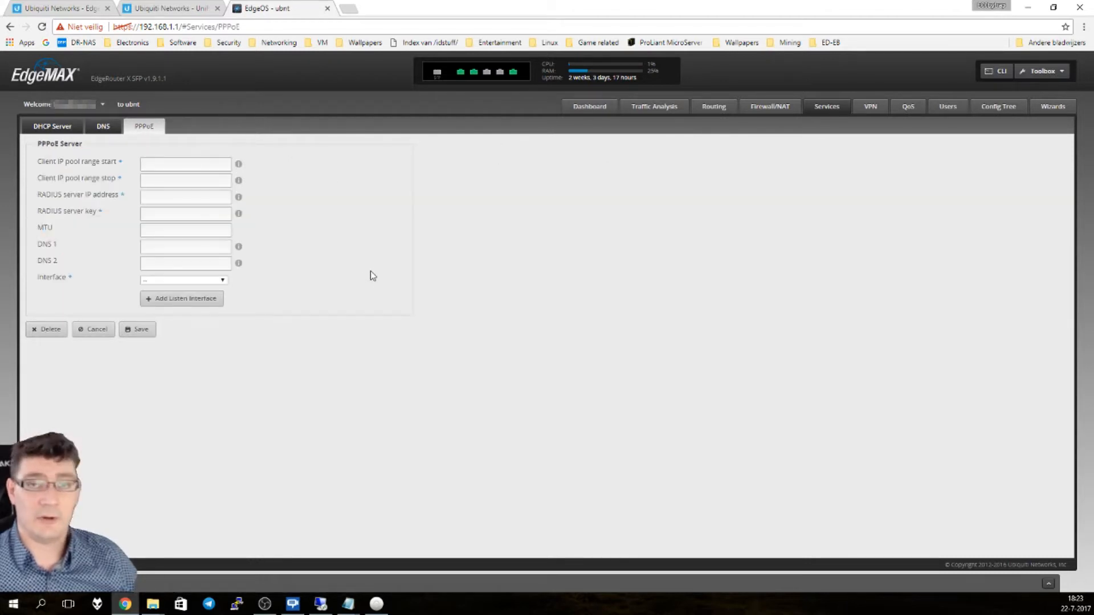
pyautogui.click(52, 126)
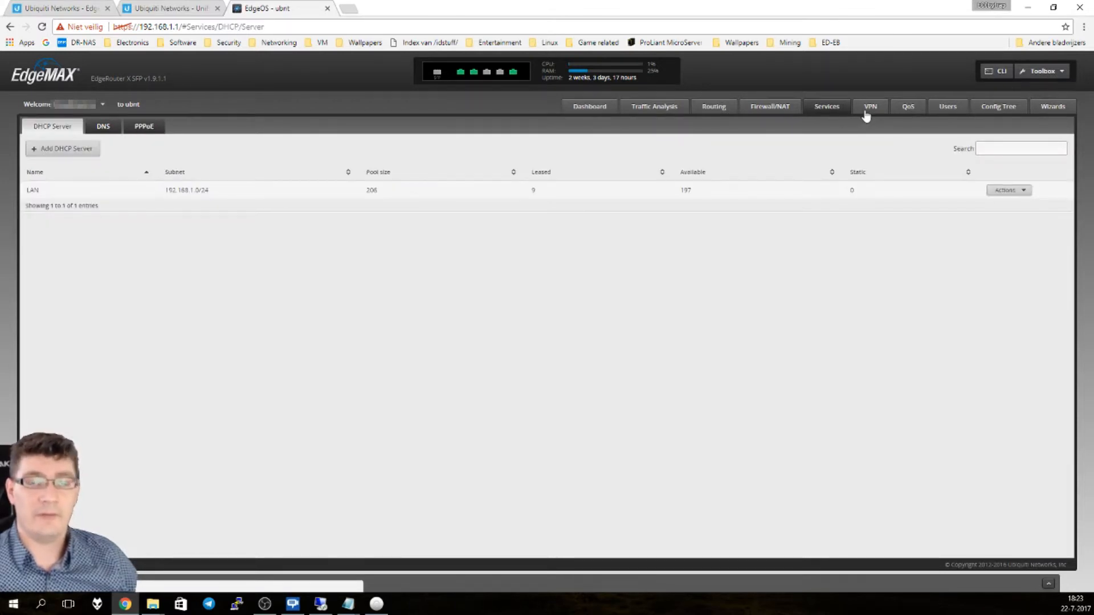
# Tour QoS queues, Users and the Config Tree's load-balance section, ending on Wizards
pyautogui.click(907, 106)
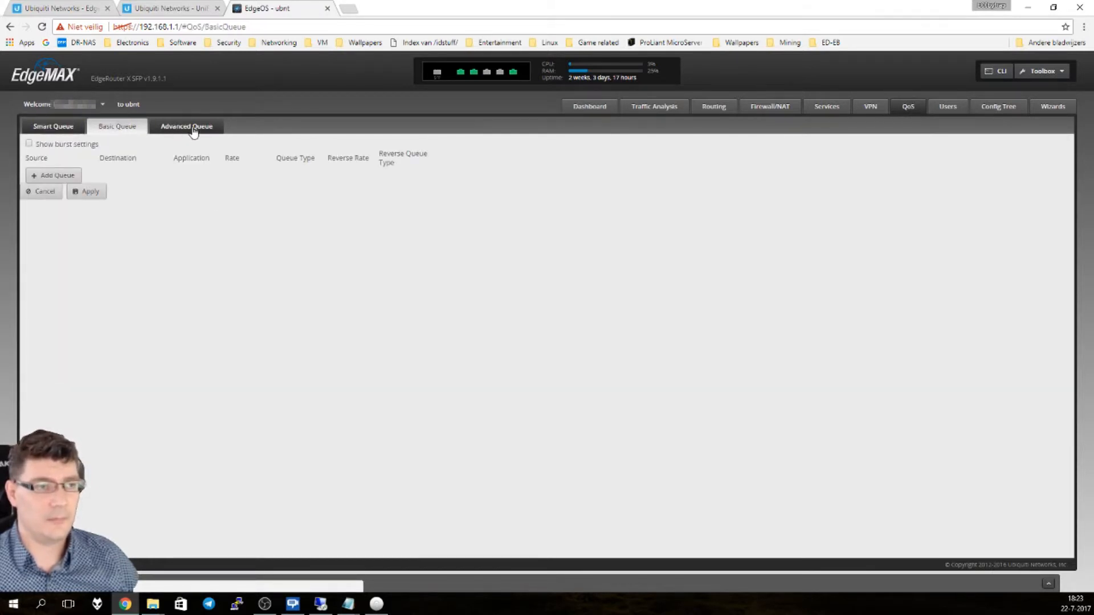
pyautogui.click(186, 127)
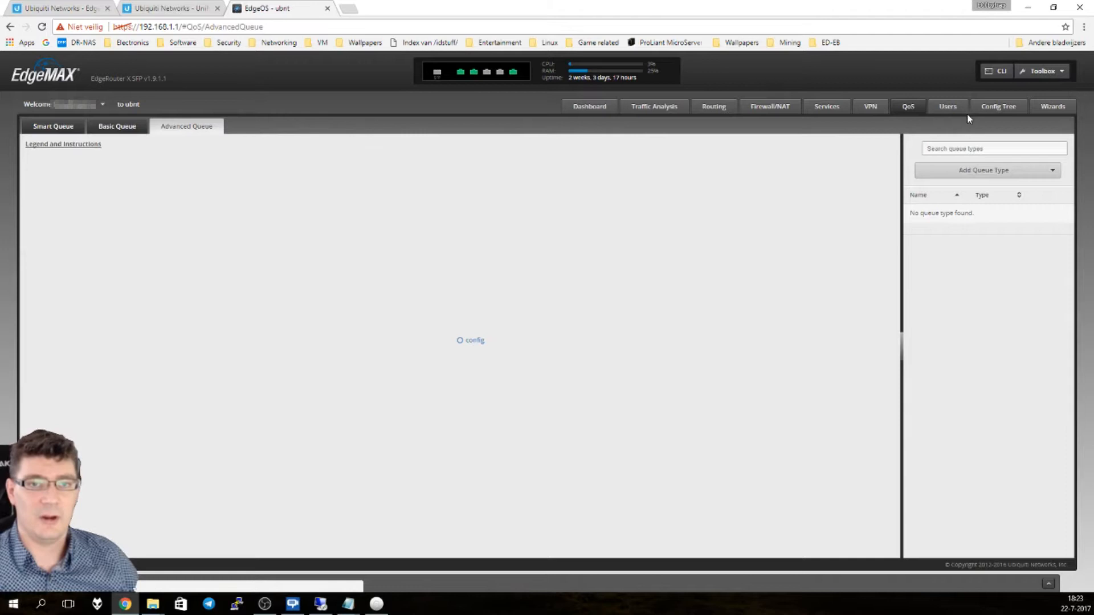
pyautogui.click(947, 106)
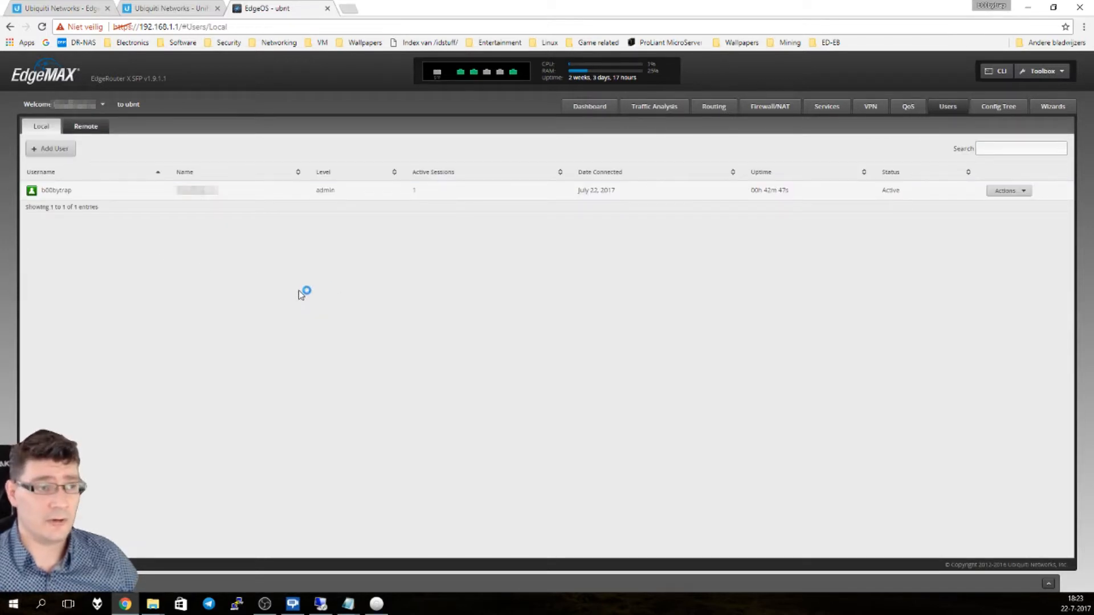
pyautogui.moveTo(506, 313)
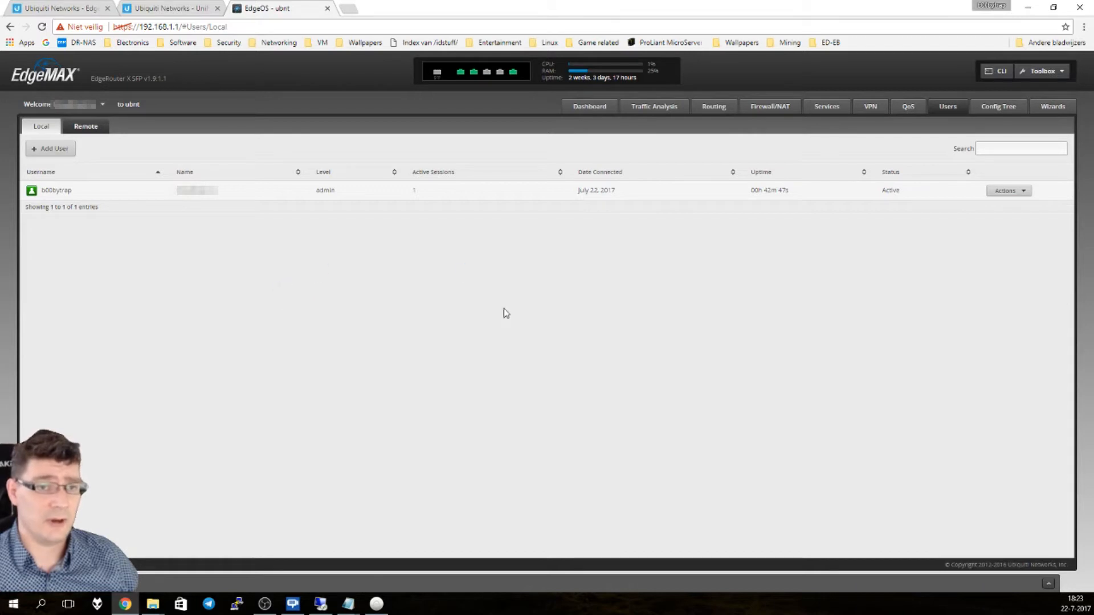
pyautogui.moveTo(662, 296)
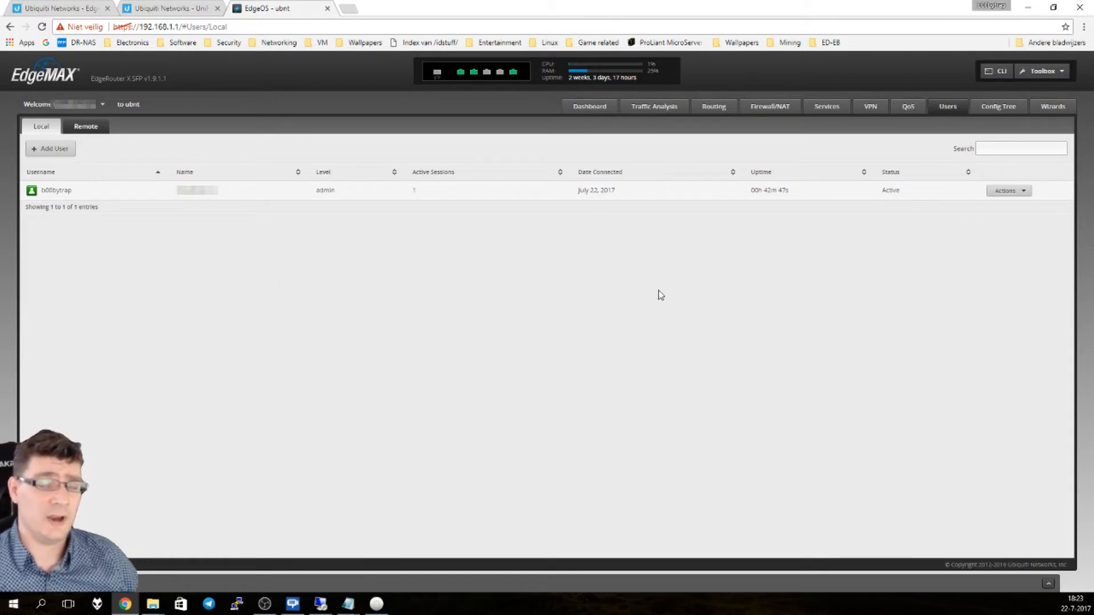
pyautogui.click(997, 106)
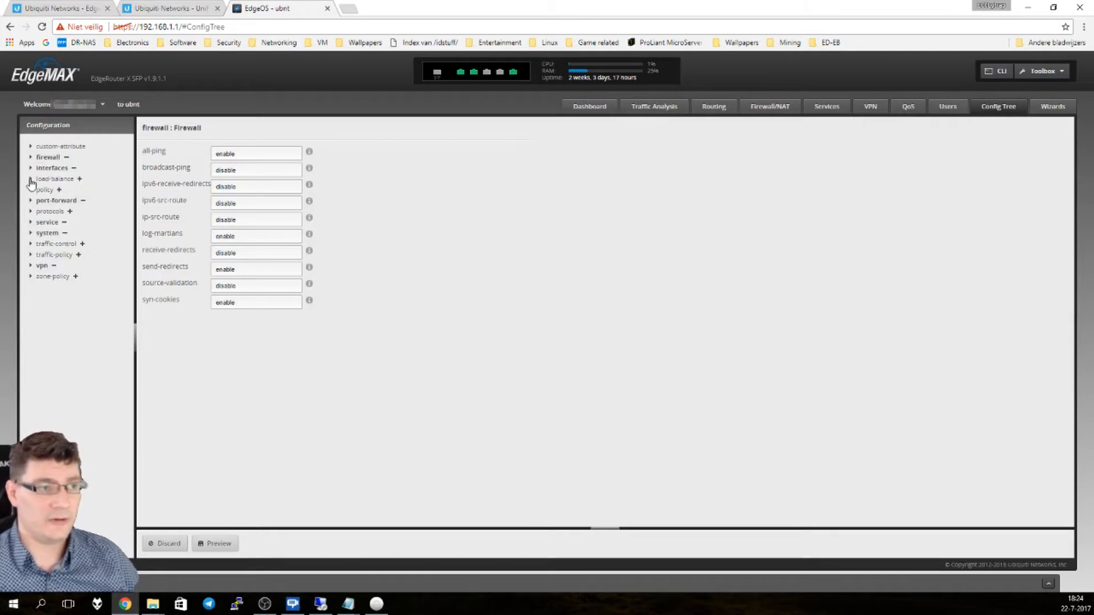
pyautogui.click(55, 178)
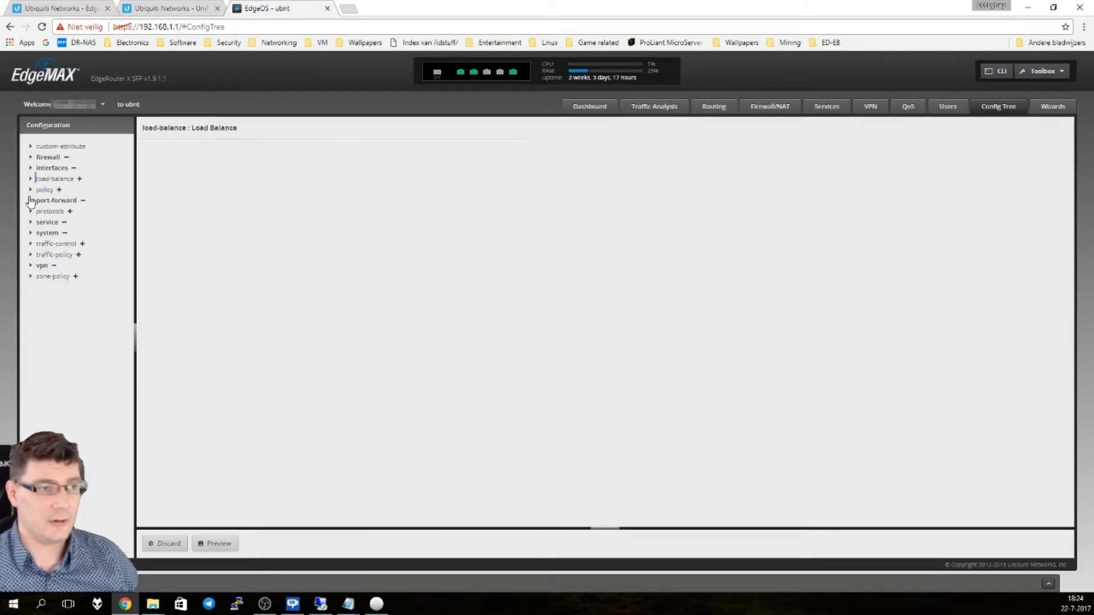
pyautogui.click(1053, 106)
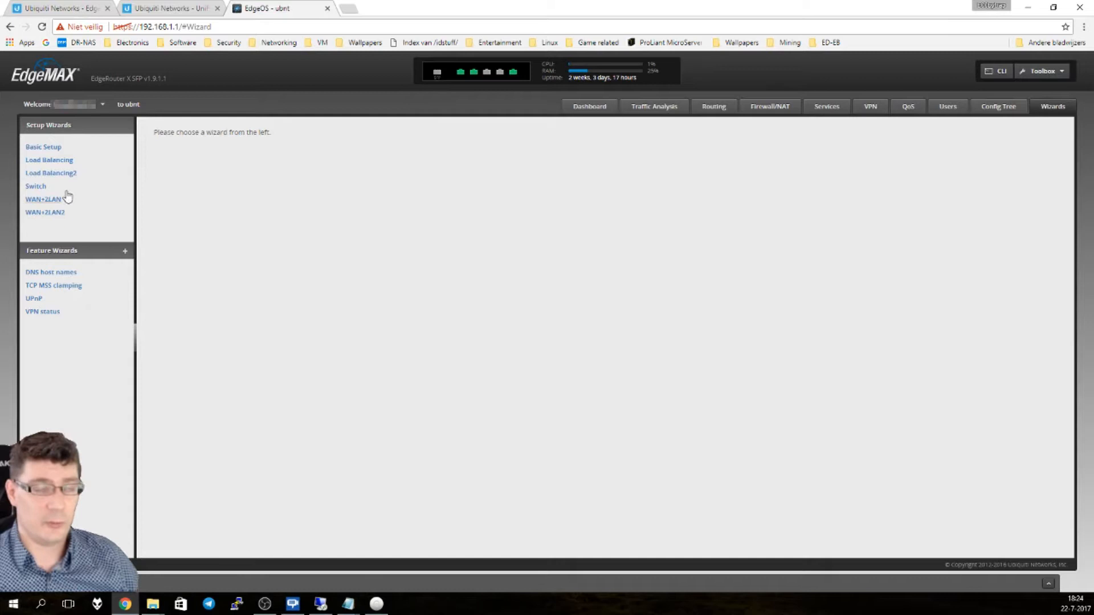
pyautogui.moveTo(141, 202)
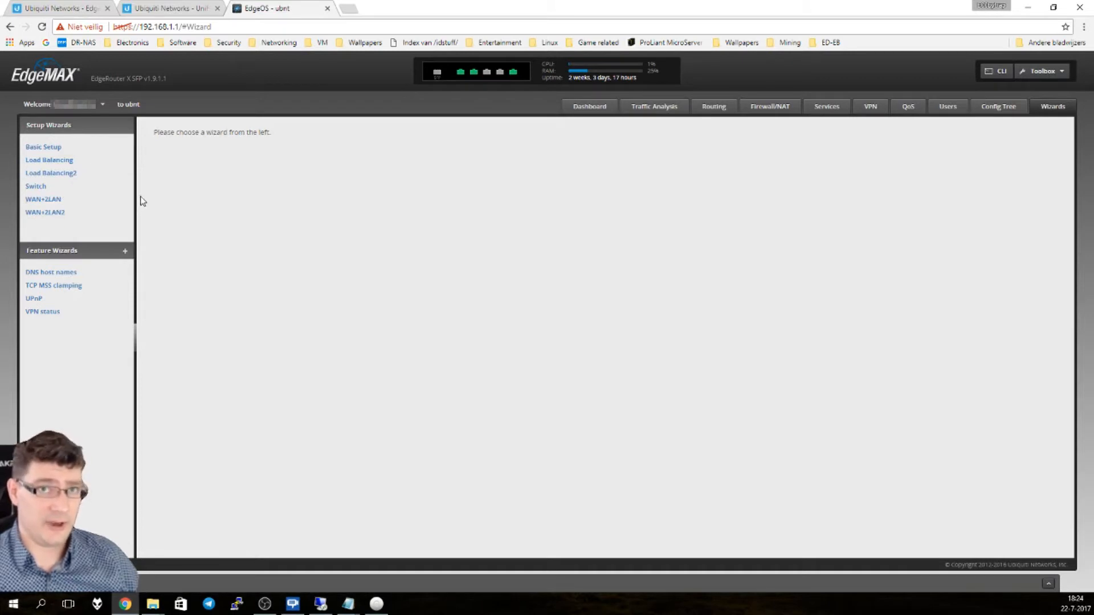
pyautogui.moveTo(973, 189)
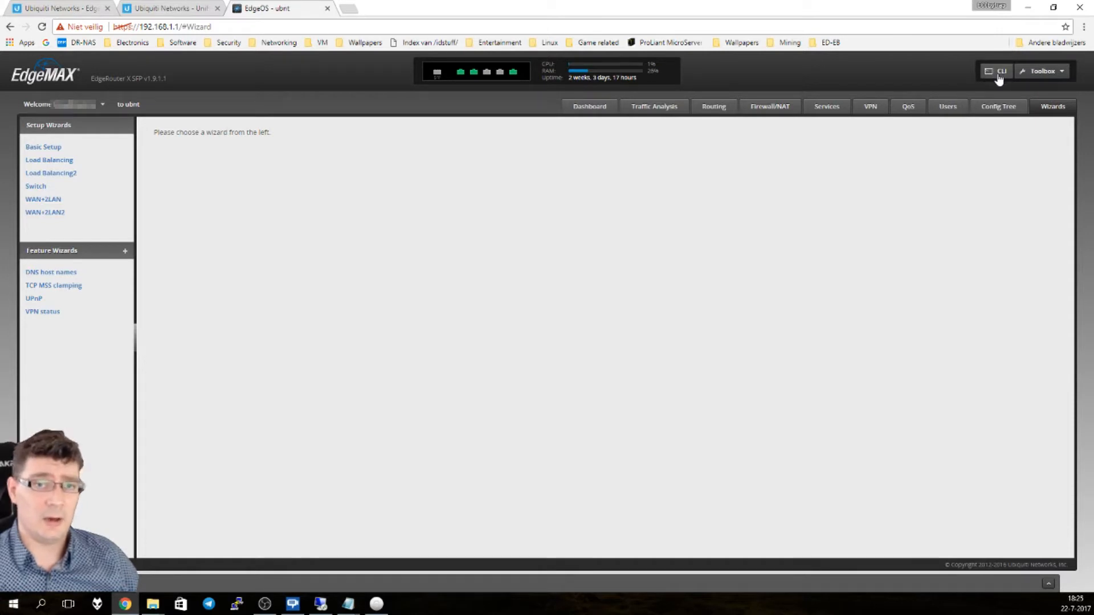
pyautogui.click(999, 70)
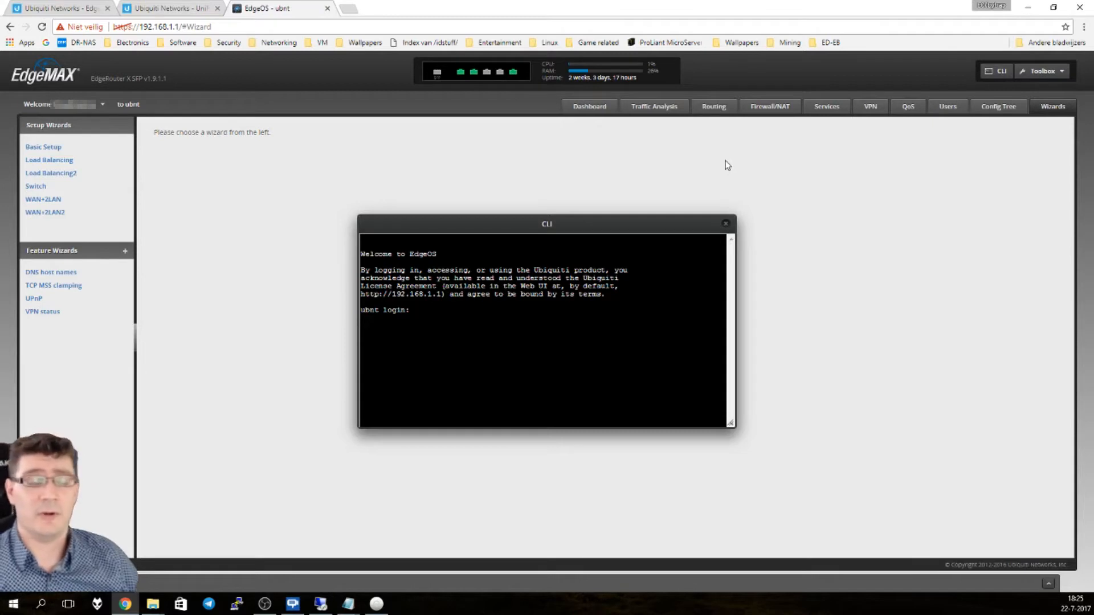
pyautogui.moveTo(679, 189)
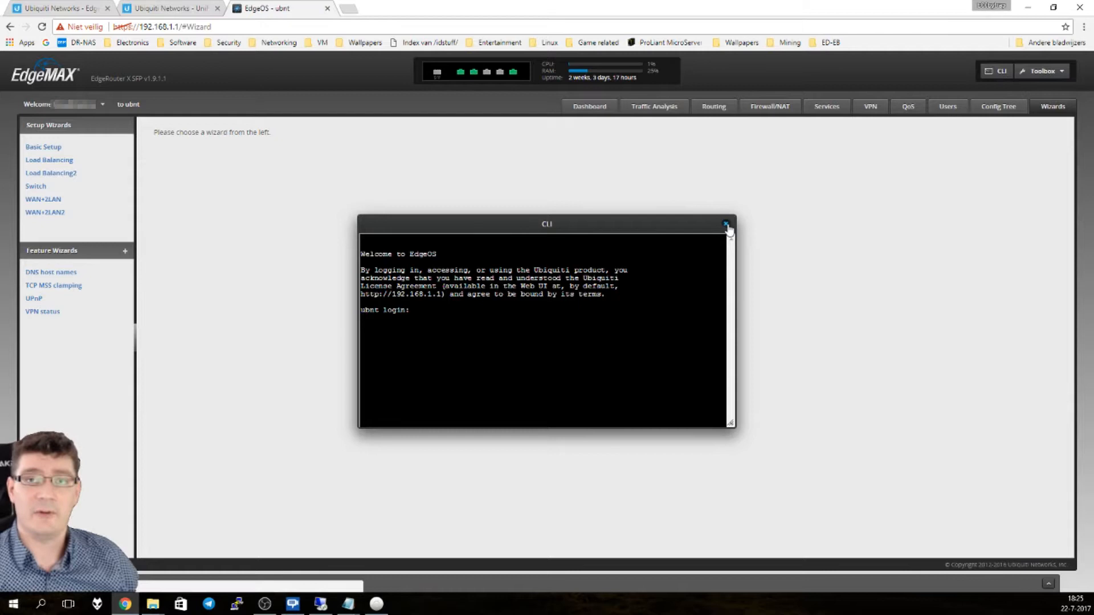
pyautogui.click(727, 225)
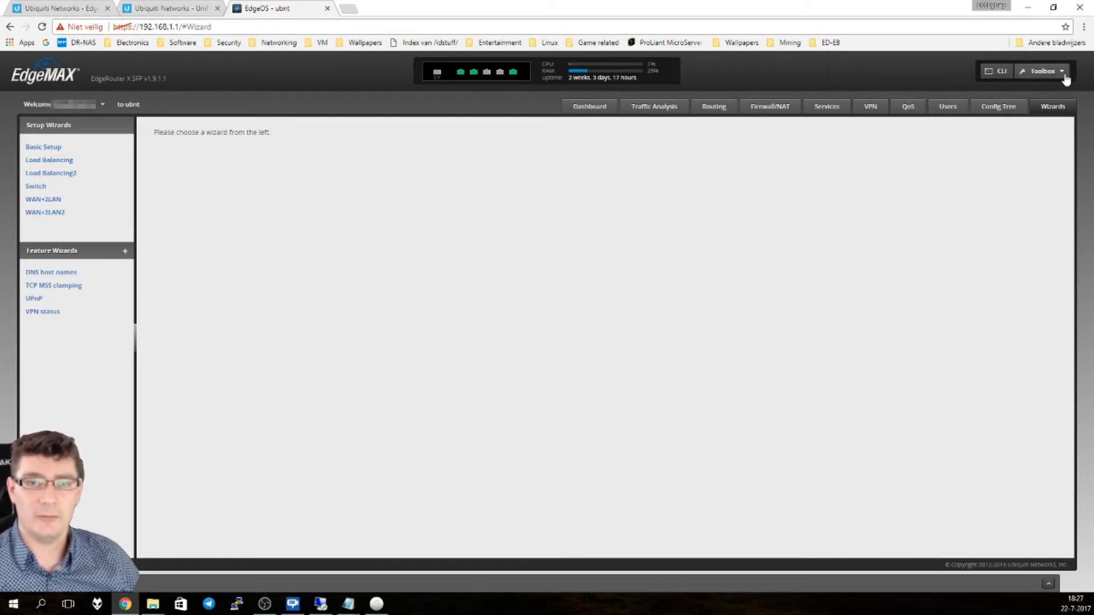
pyautogui.click(1042, 71)
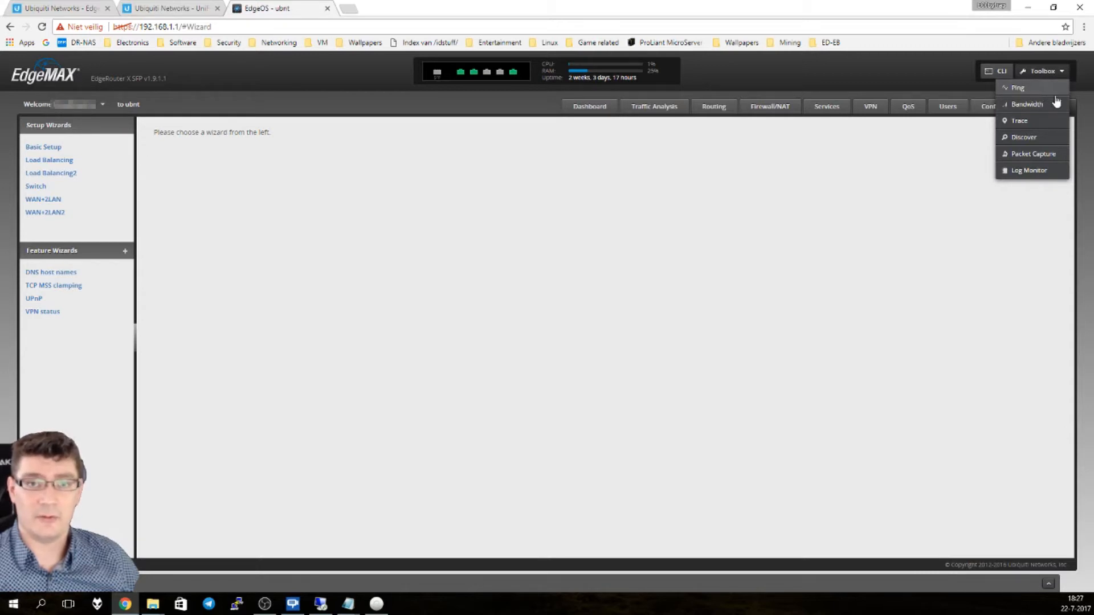
pyautogui.moveTo(1038, 159)
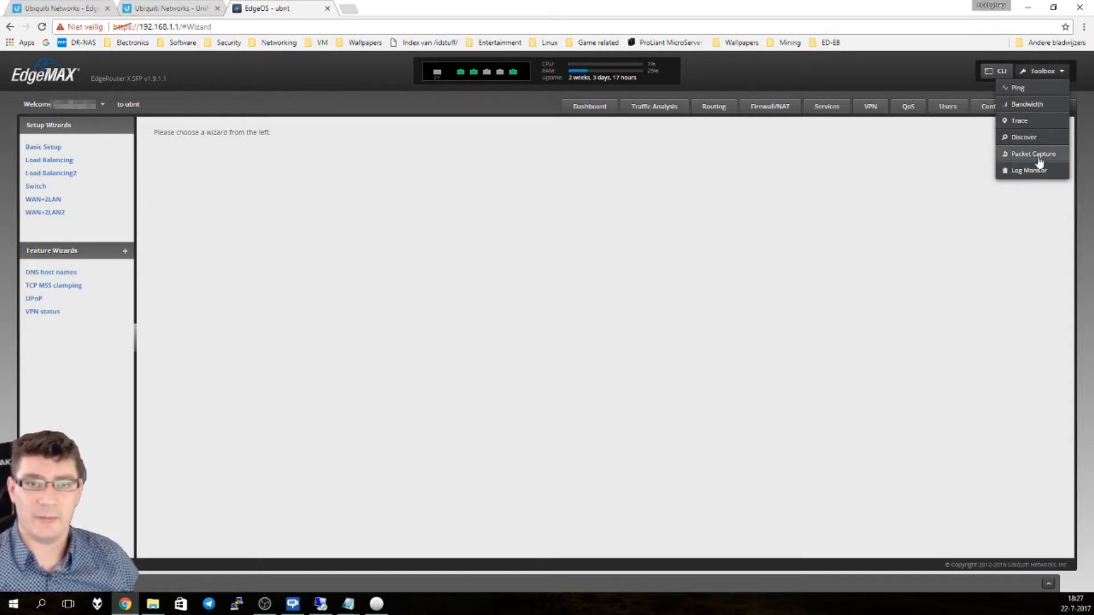
pyautogui.moveTo(1029, 170)
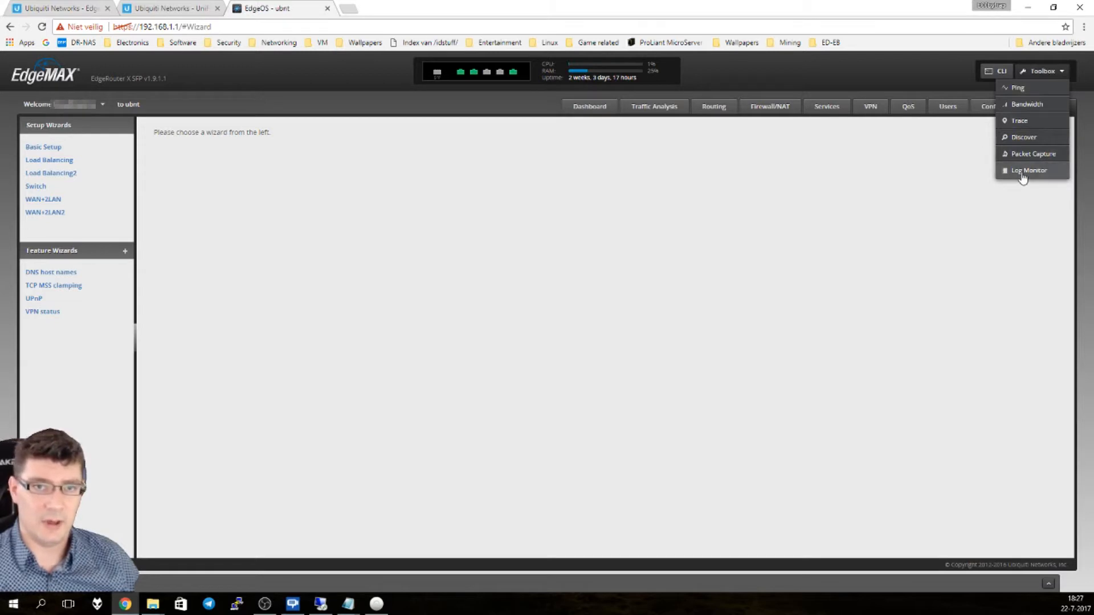
pyautogui.moveTo(1032, 153)
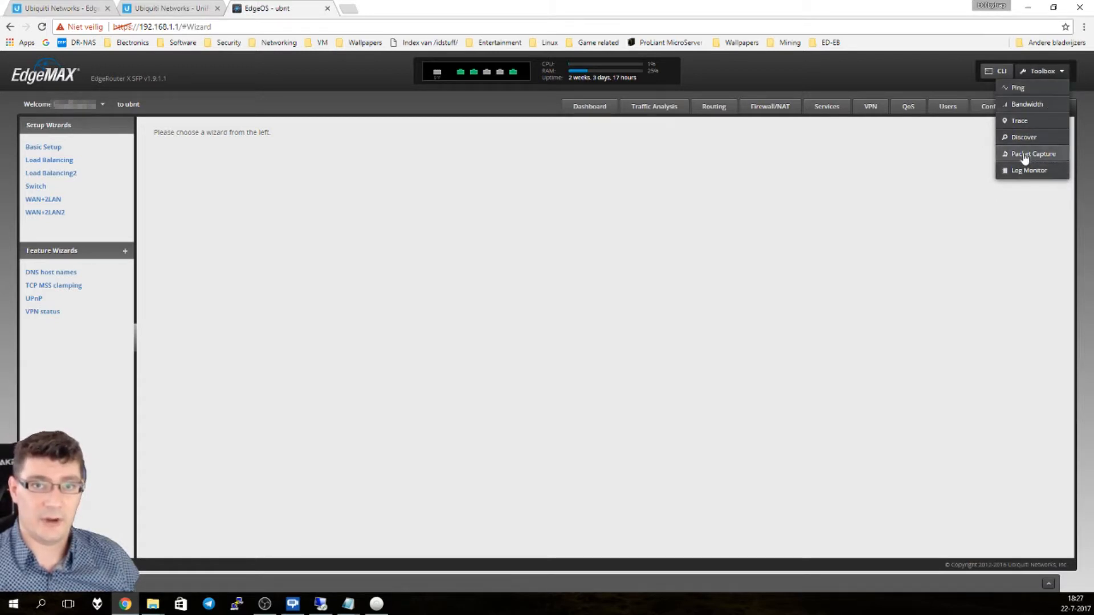
pyautogui.click(798, 164)
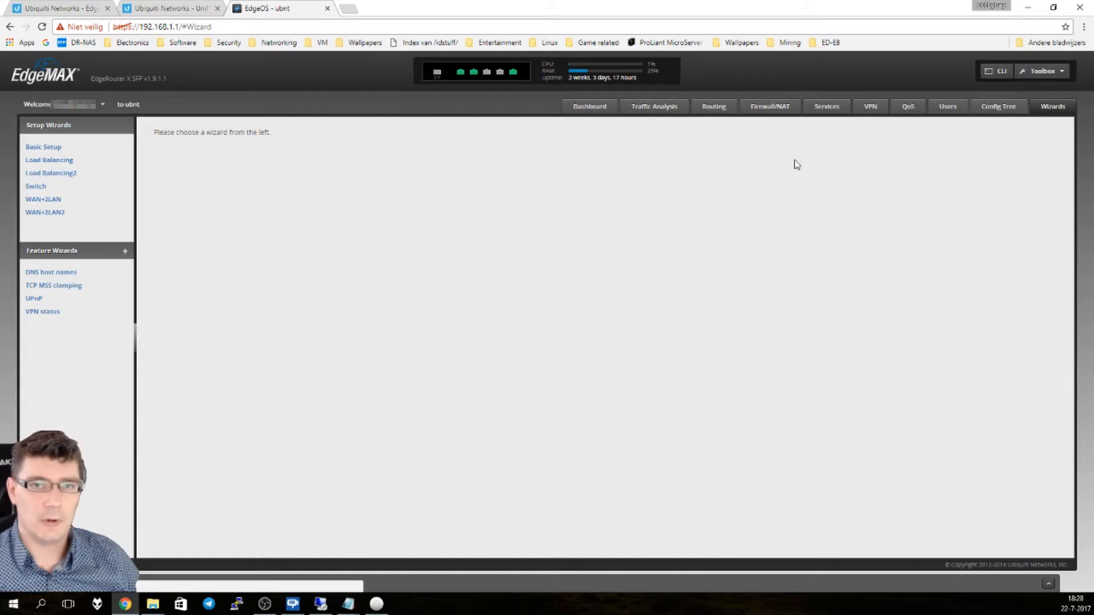
pyautogui.moveTo(641, 178)
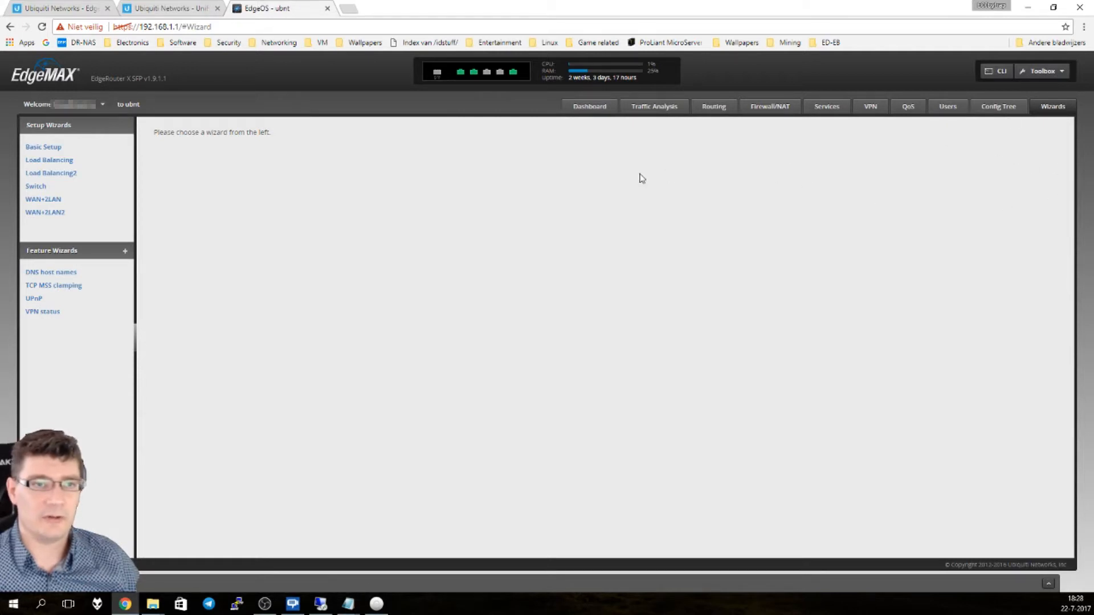
pyautogui.moveTo(687, 156)
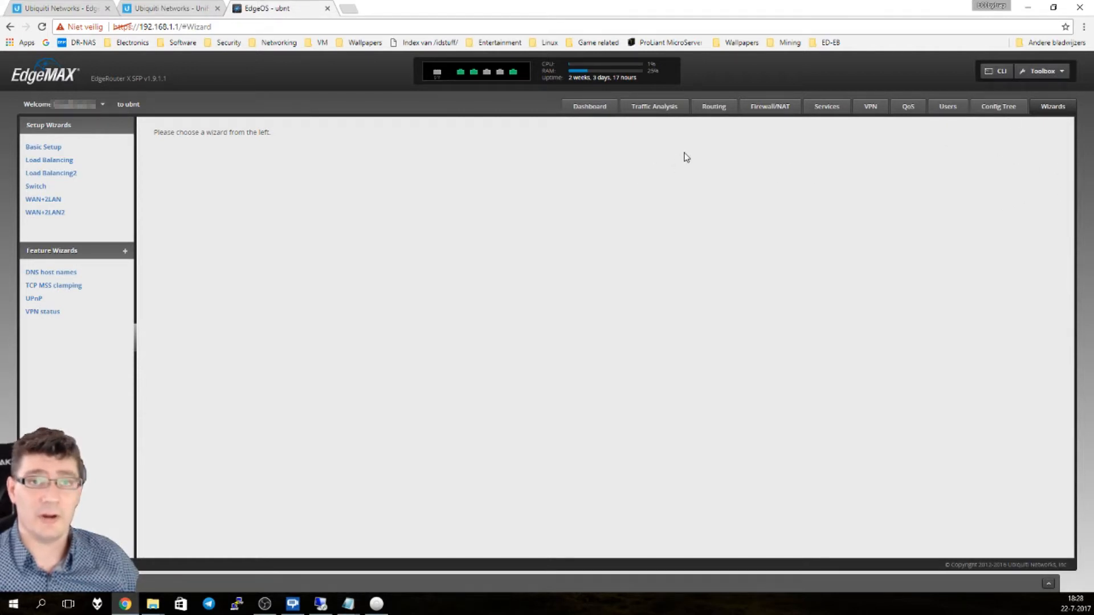
pyautogui.moveTo(662, 174)
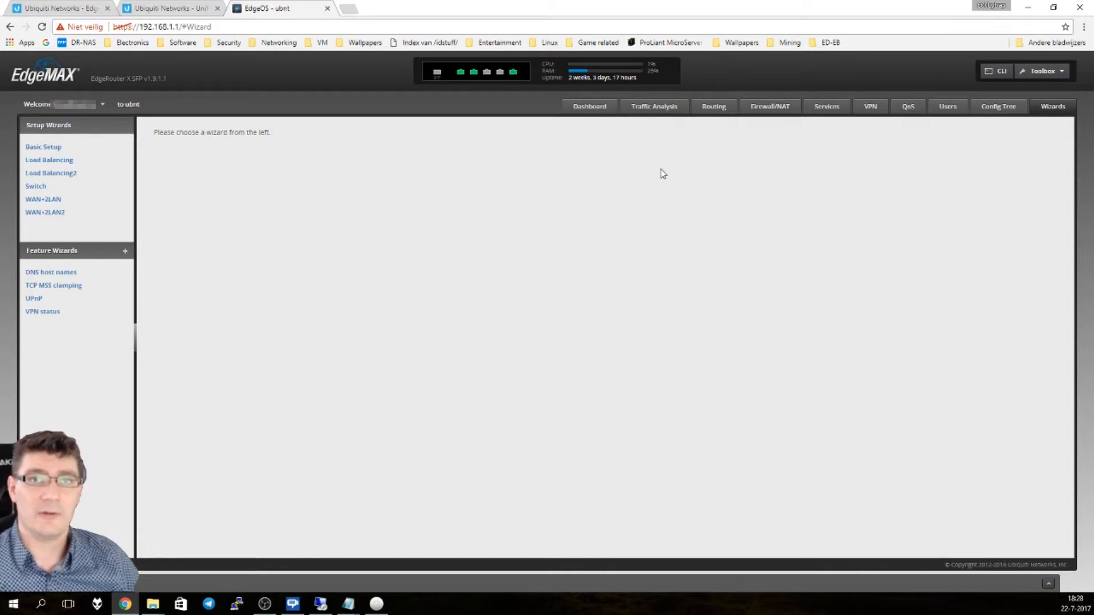
pyautogui.moveTo(681, 178)
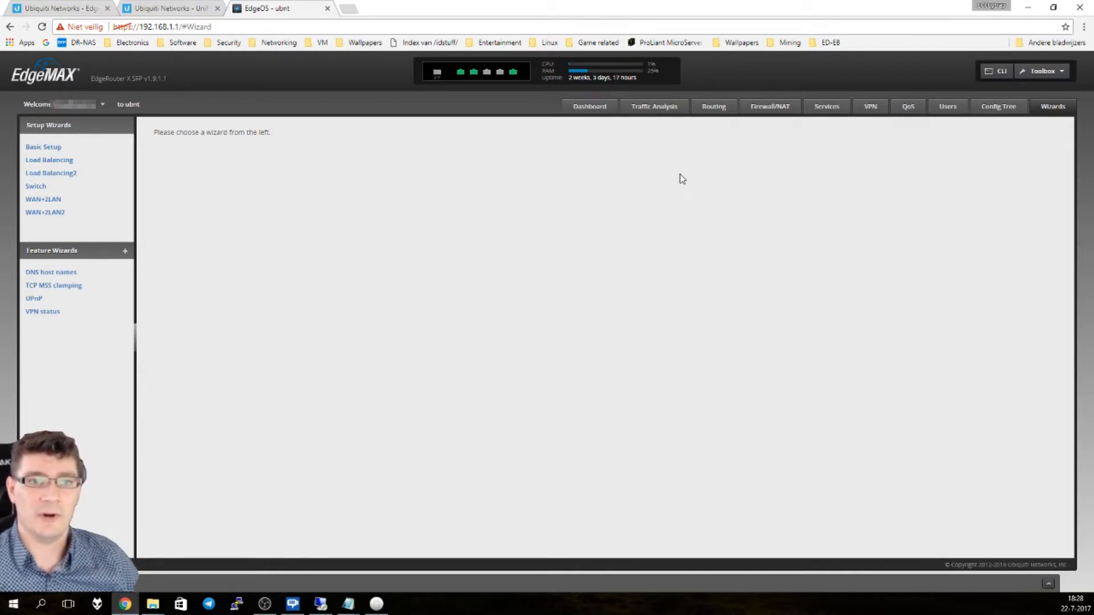
# Return to the EdgeOS dashboard, then switch to the UniFi AP AC Lite product page
pyautogui.click(588, 106)
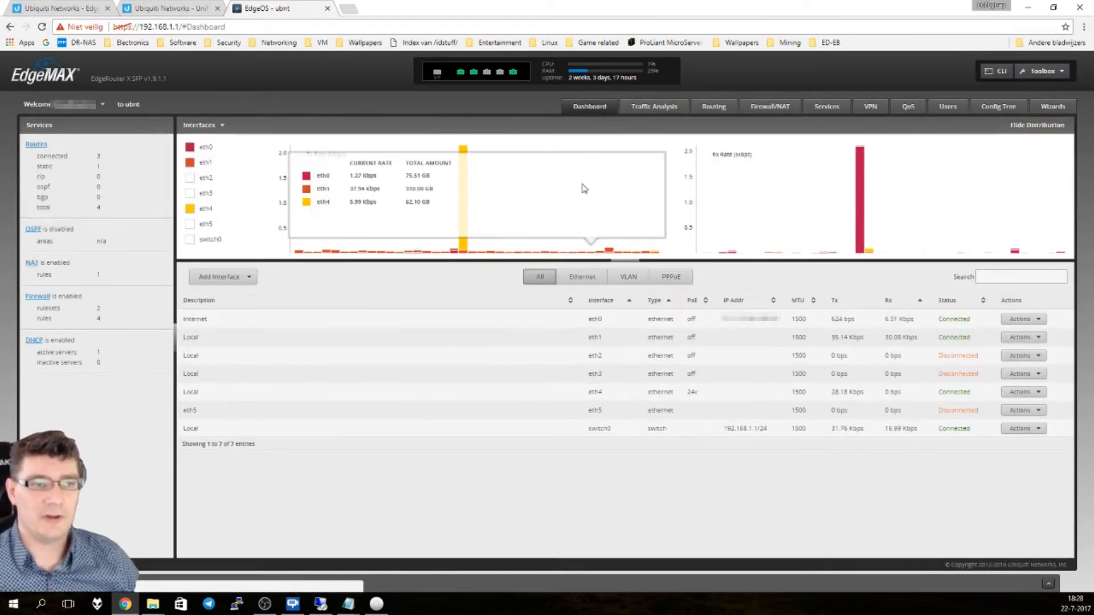
pyautogui.moveTo(258, 459)
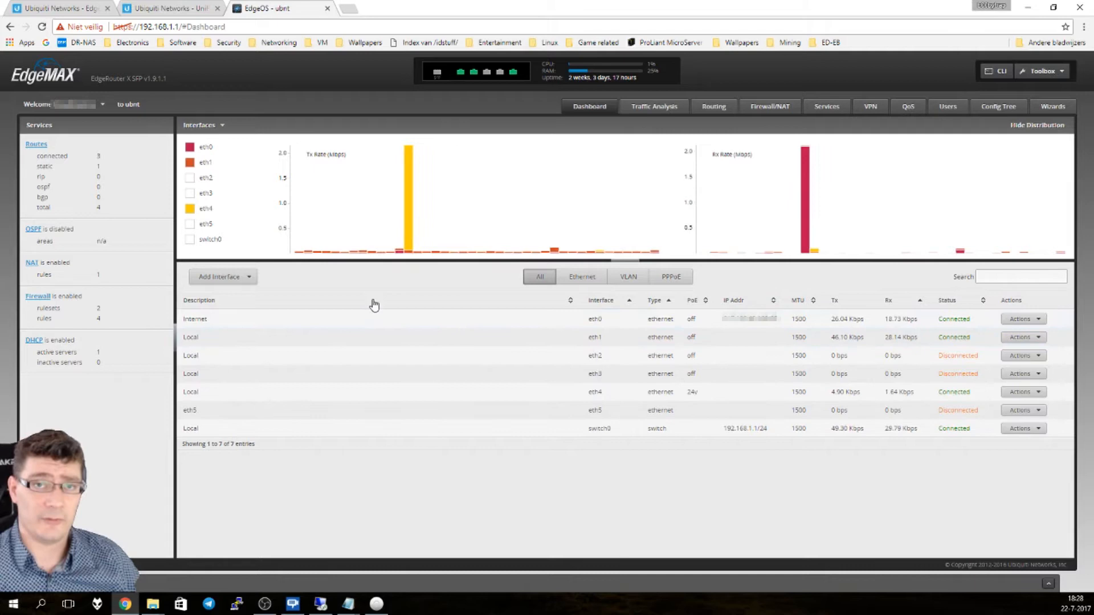
pyautogui.click(168, 8)
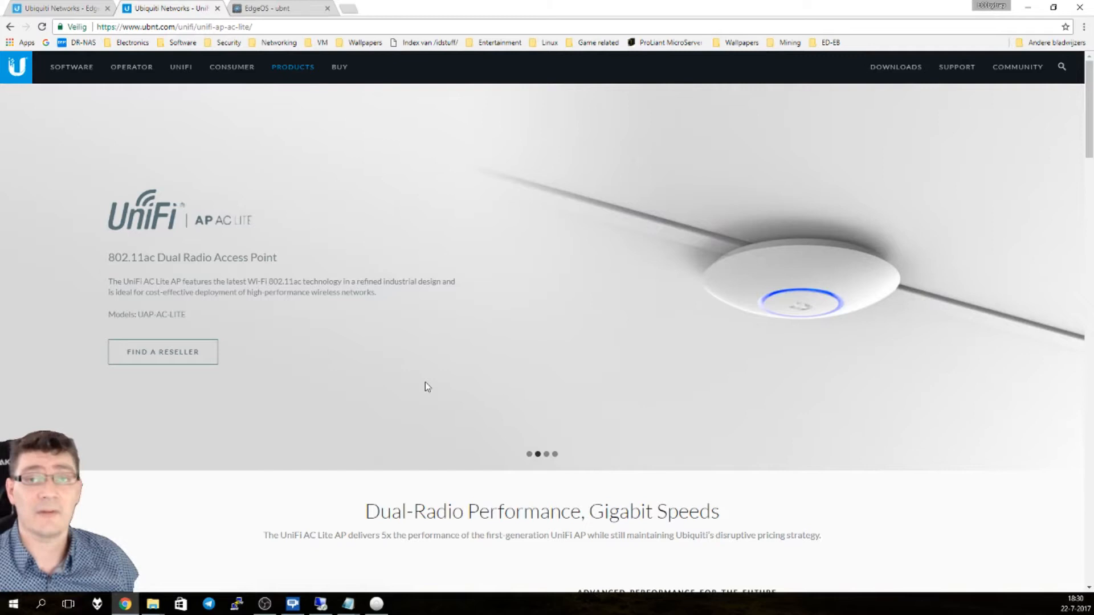
pyautogui.scroll(-3)
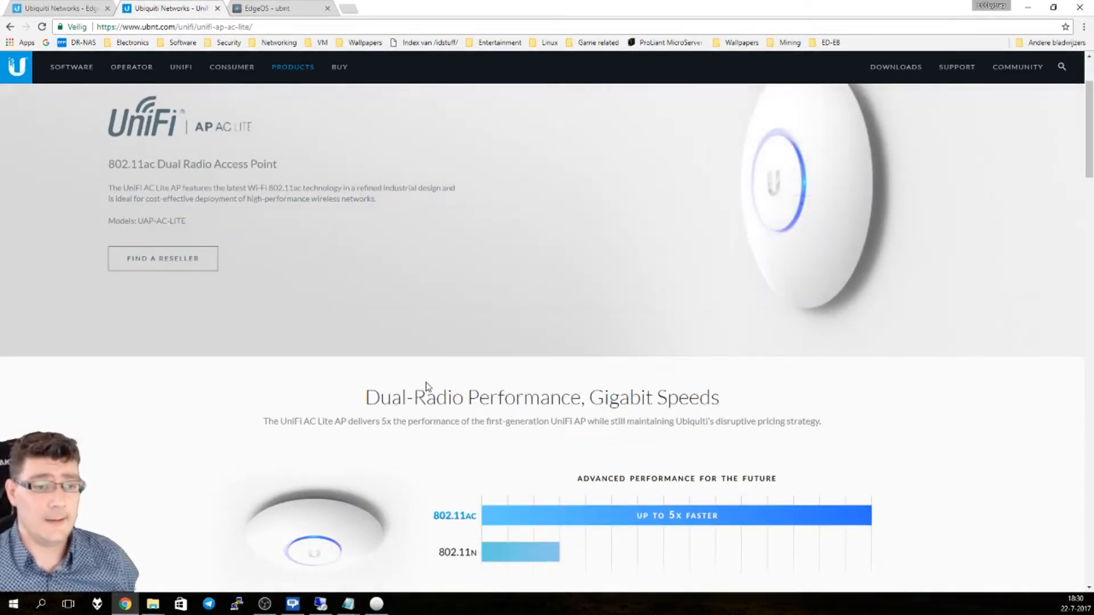
pyautogui.scroll(-3)
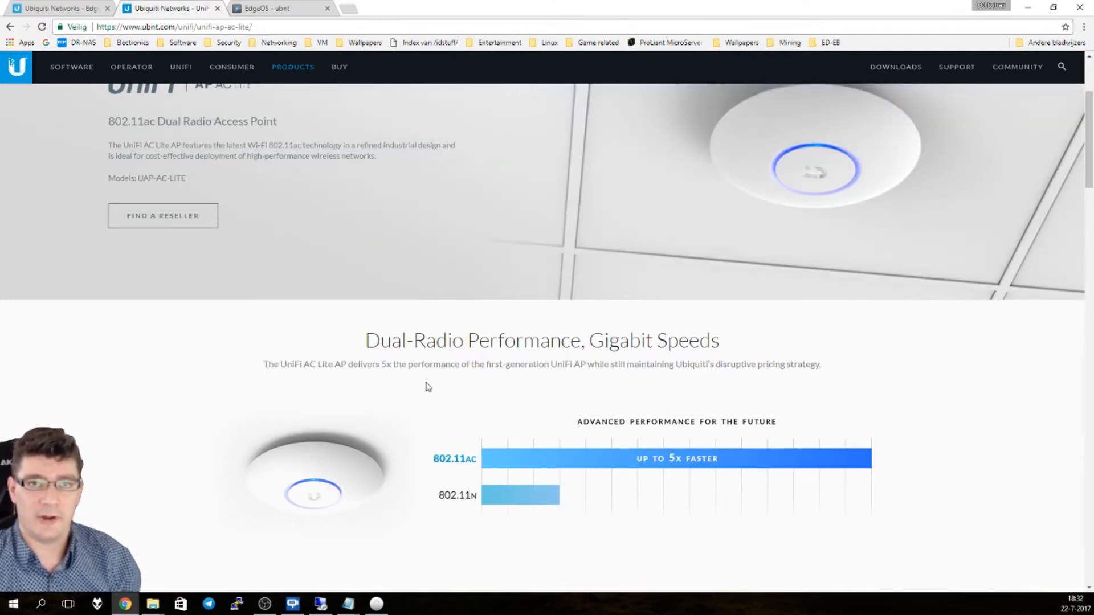
pyautogui.scroll(3)
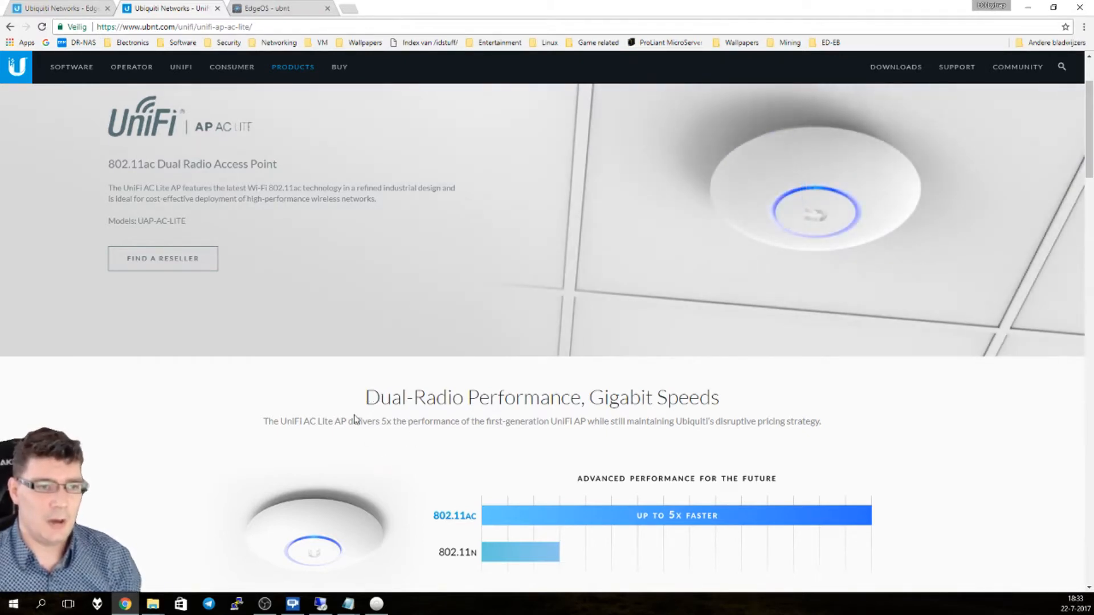
pyautogui.moveTo(461, 366)
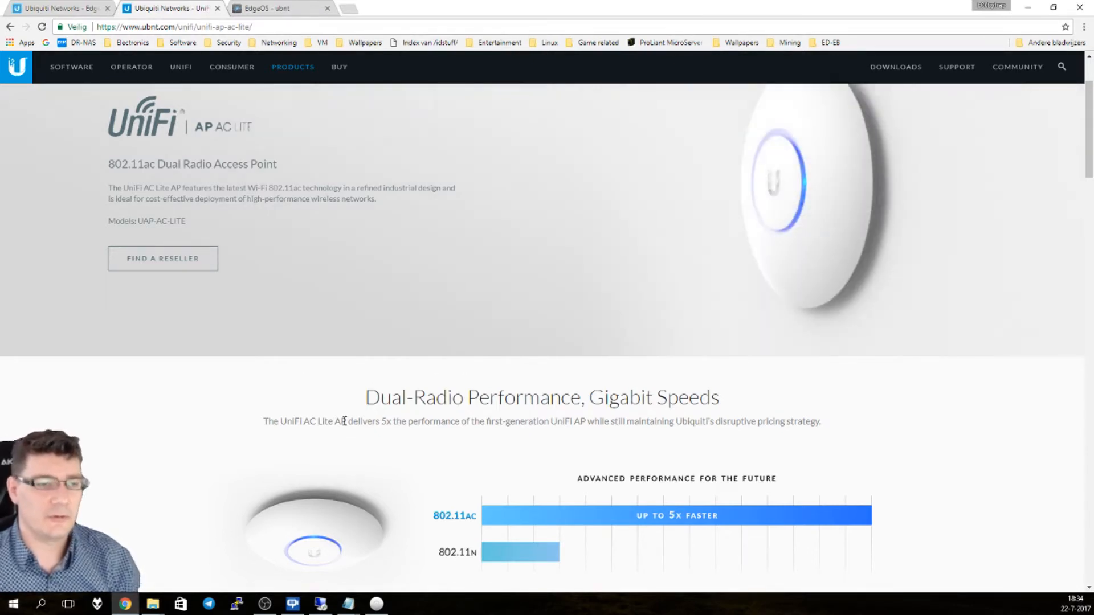
pyautogui.moveTo(362, 391)
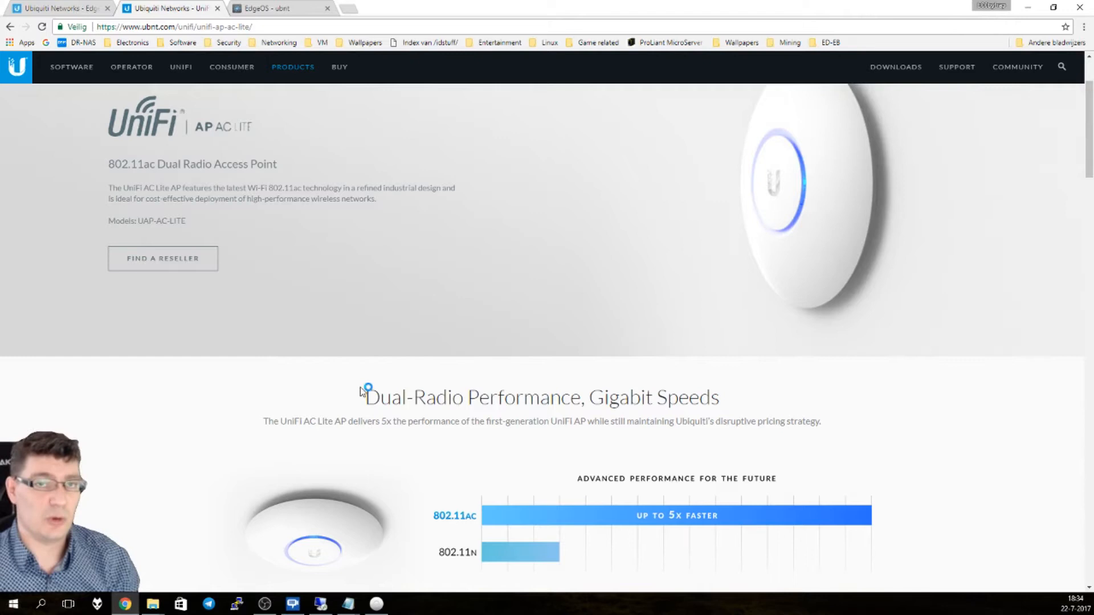
pyautogui.scroll(-3)
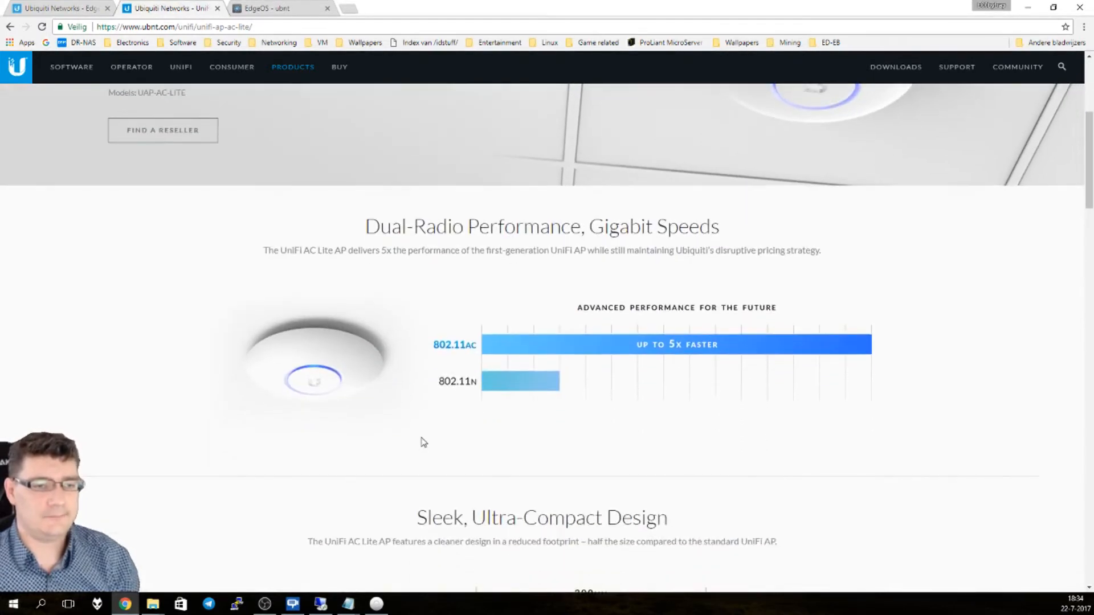
pyautogui.scroll(-3)
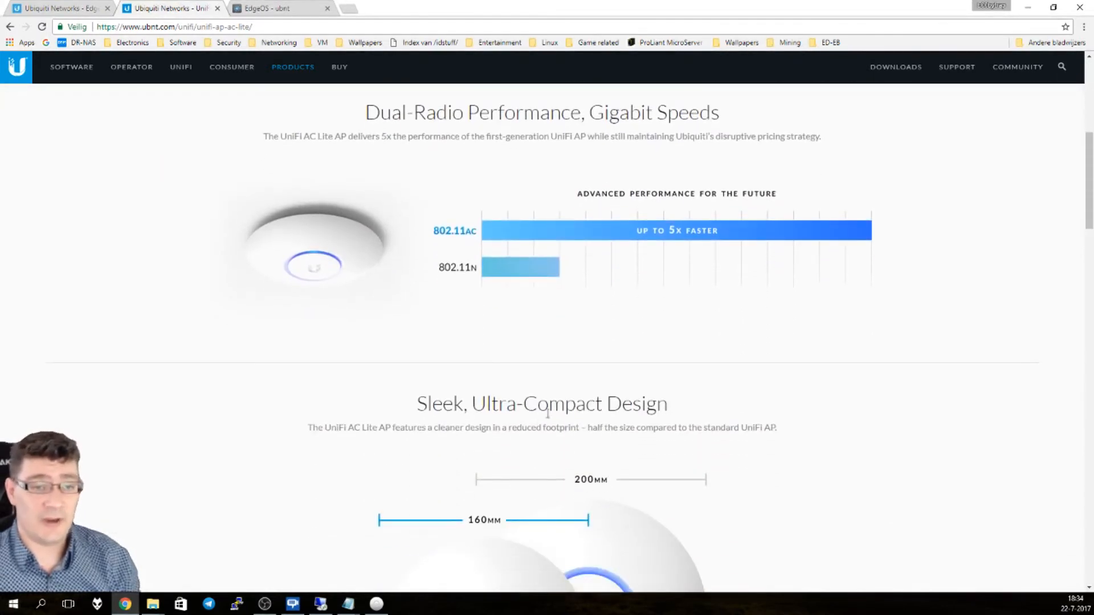
pyautogui.scroll(-3)
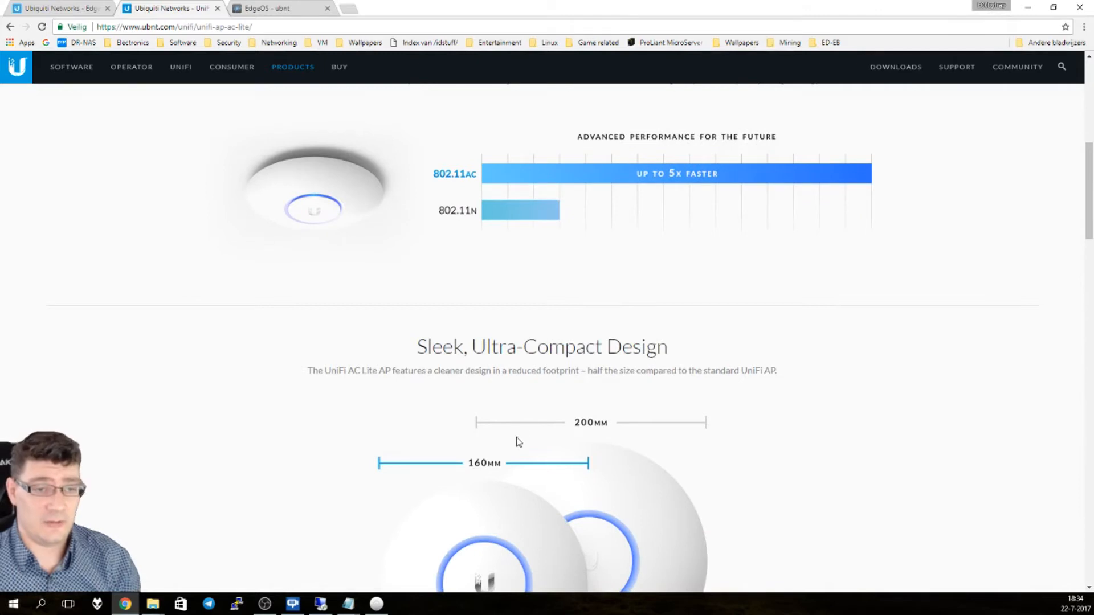
pyautogui.scroll(-3)
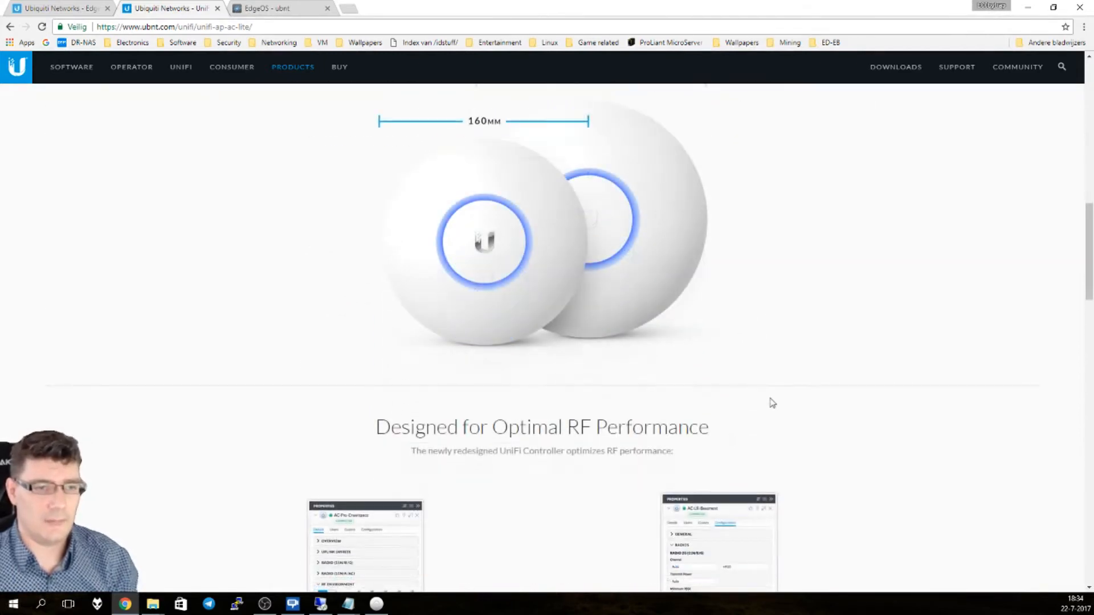
pyautogui.scroll(-3)
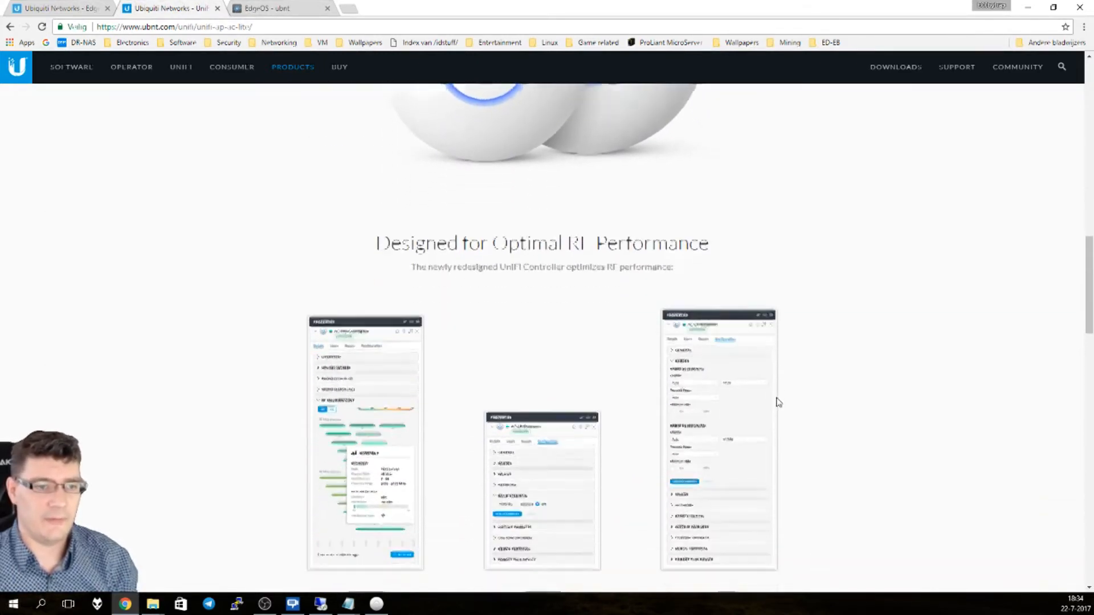
pyautogui.scroll(-3)
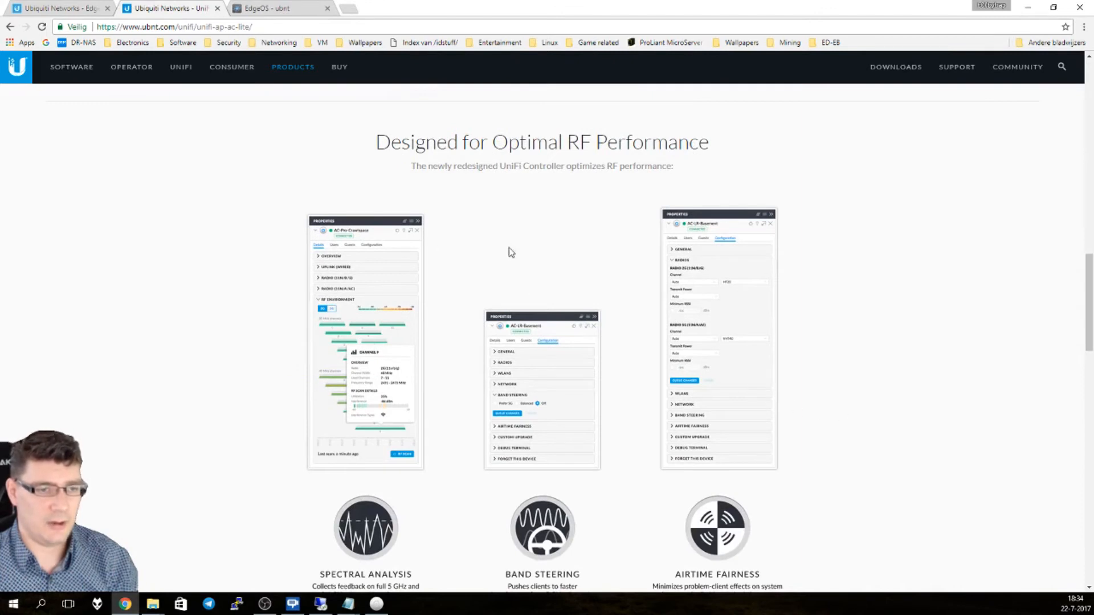
pyautogui.scroll(-3)
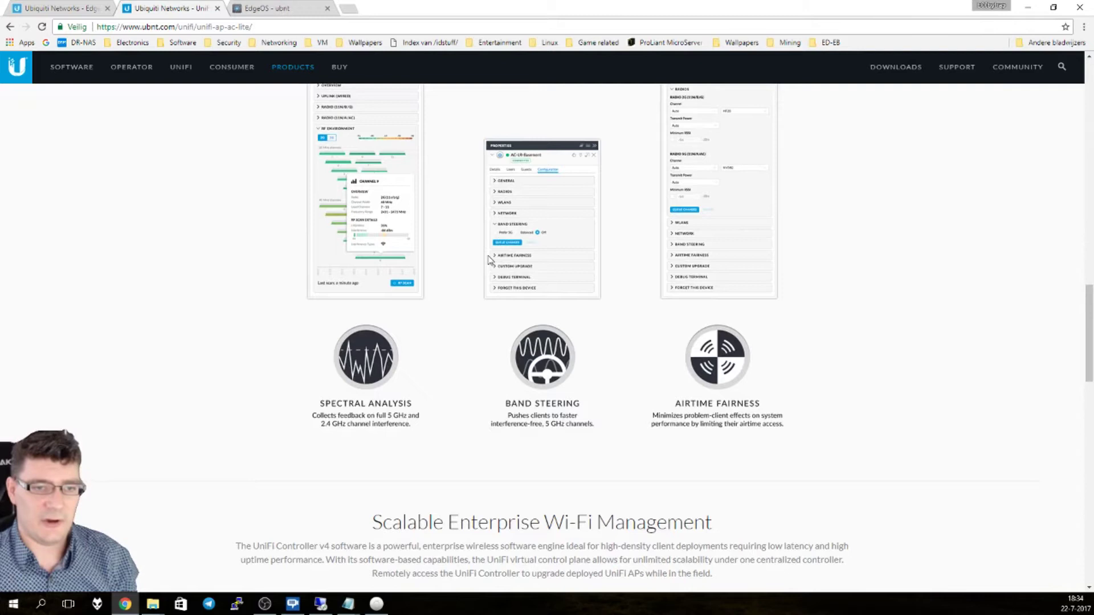
pyautogui.moveTo(288, 404)
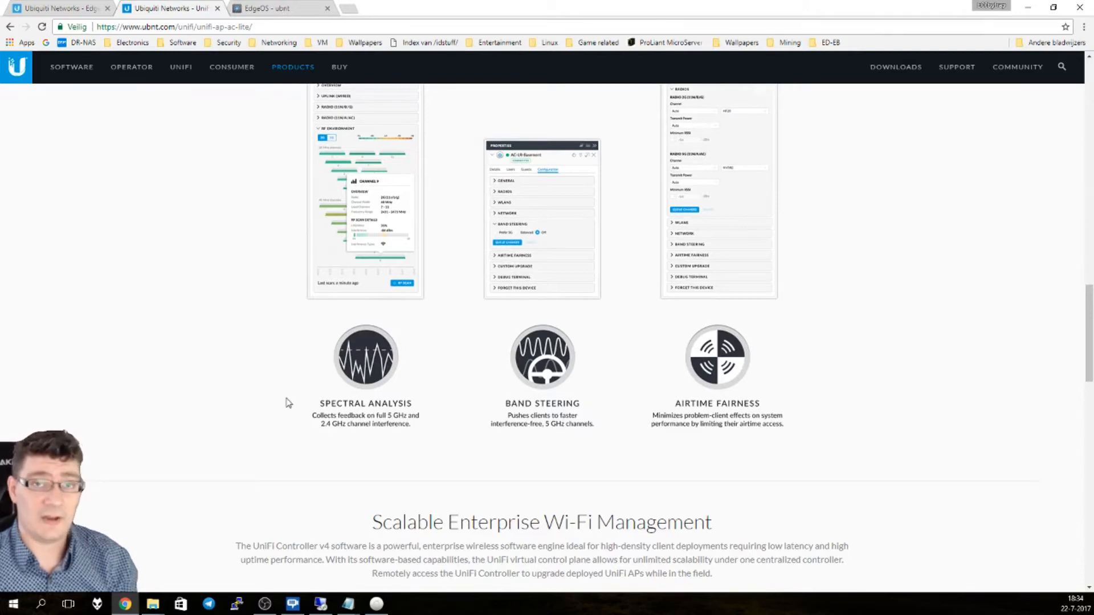
pyautogui.moveTo(287, 397)
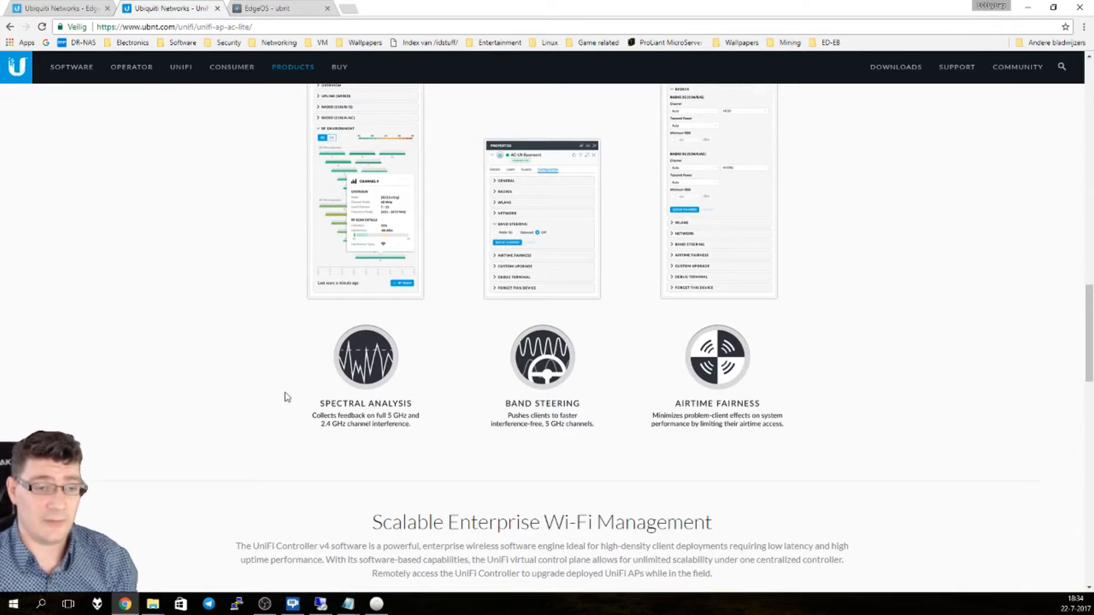
pyautogui.scroll(-3)
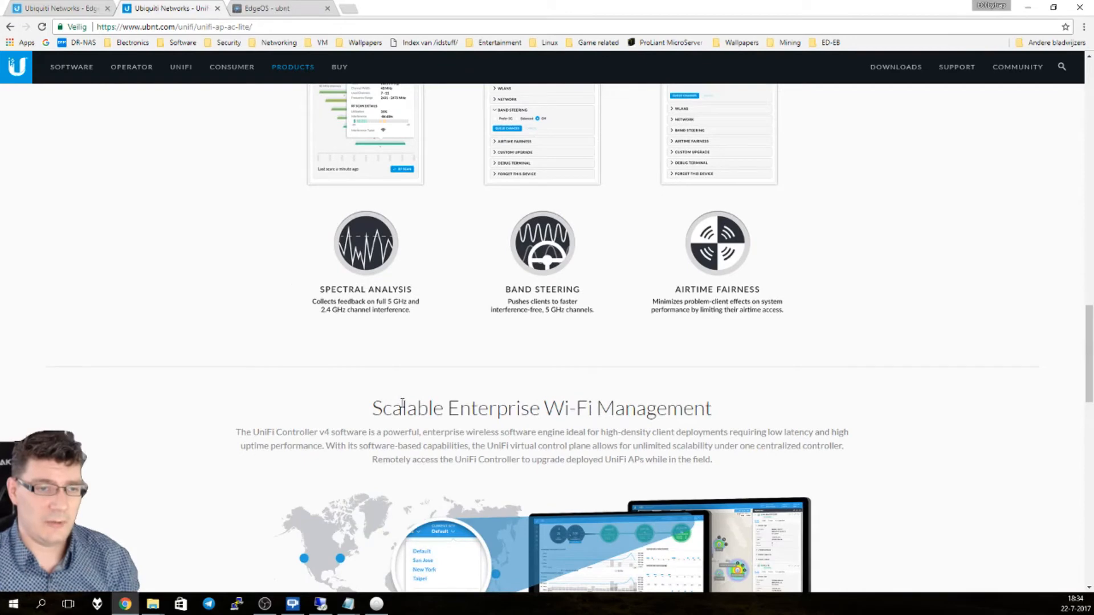
pyautogui.scroll(-3)
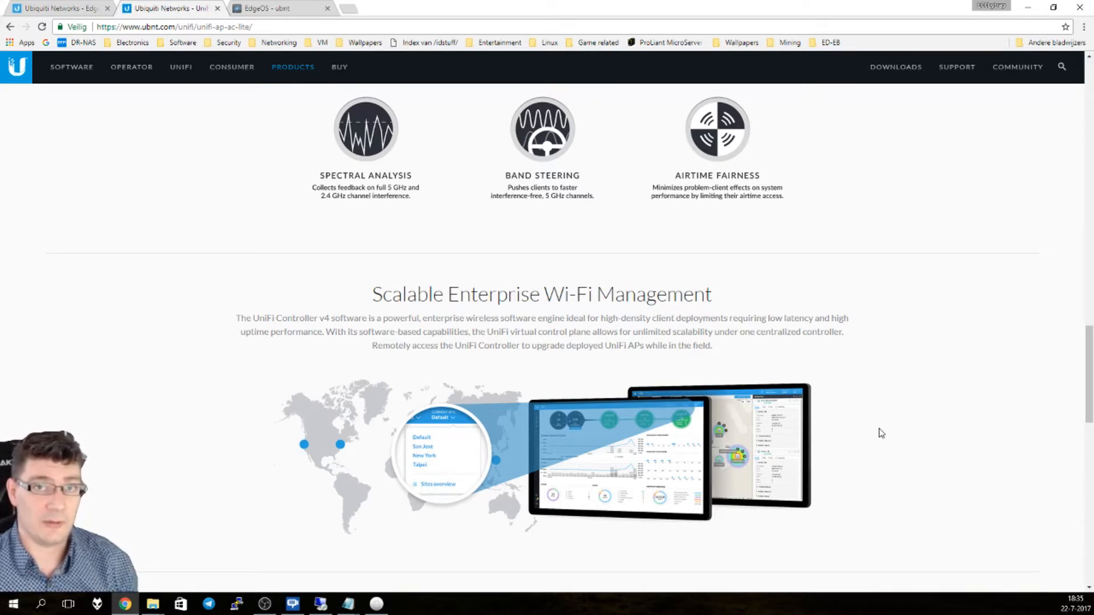
pyautogui.moveTo(700, 525)
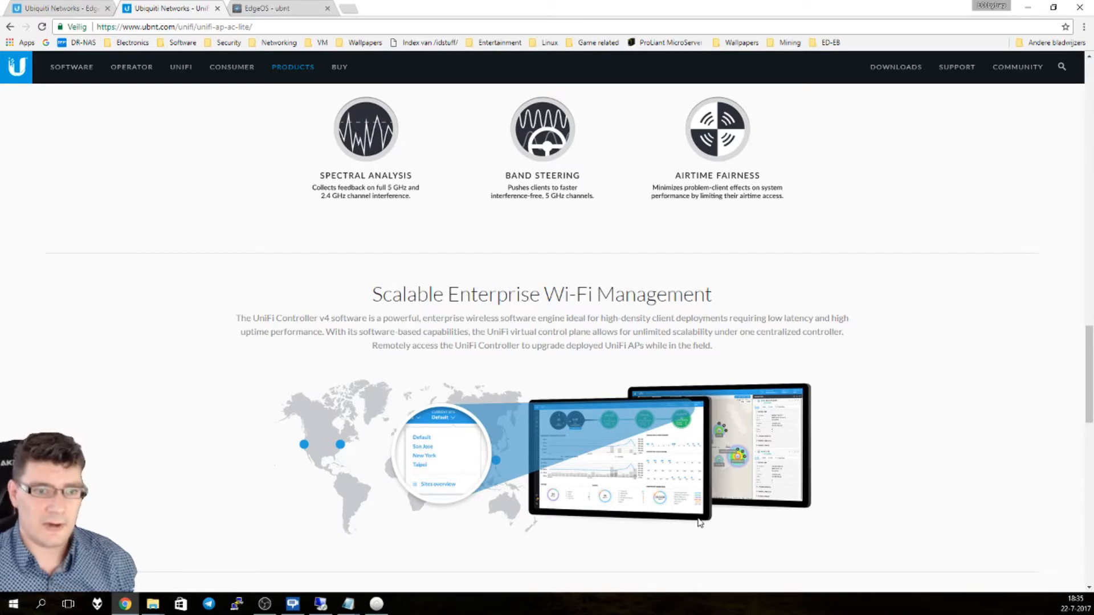
pyautogui.scroll(-3)
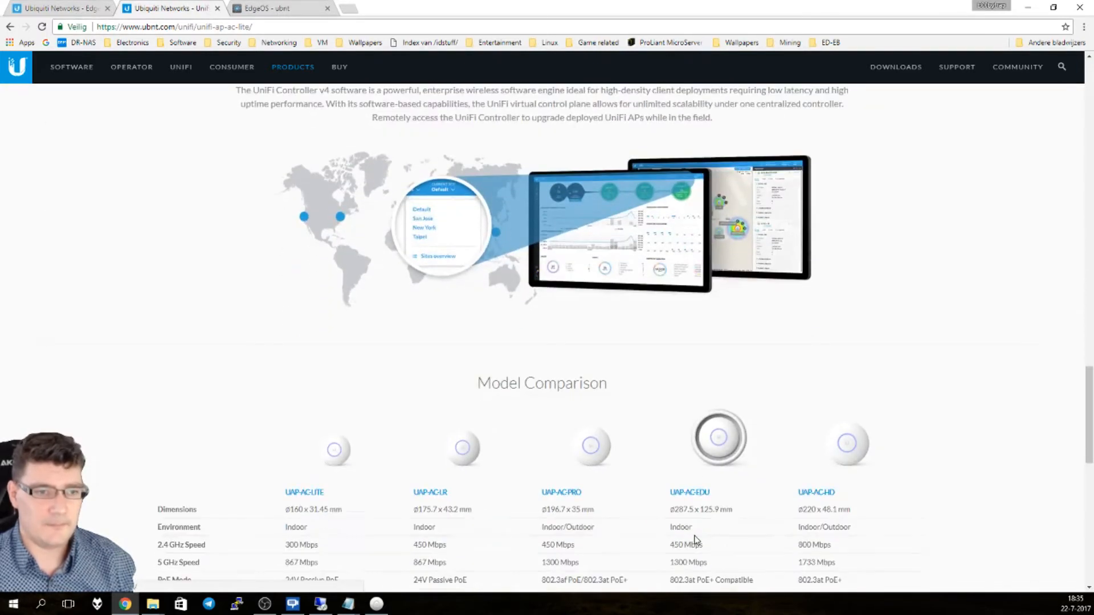
pyautogui.scroll(-3)
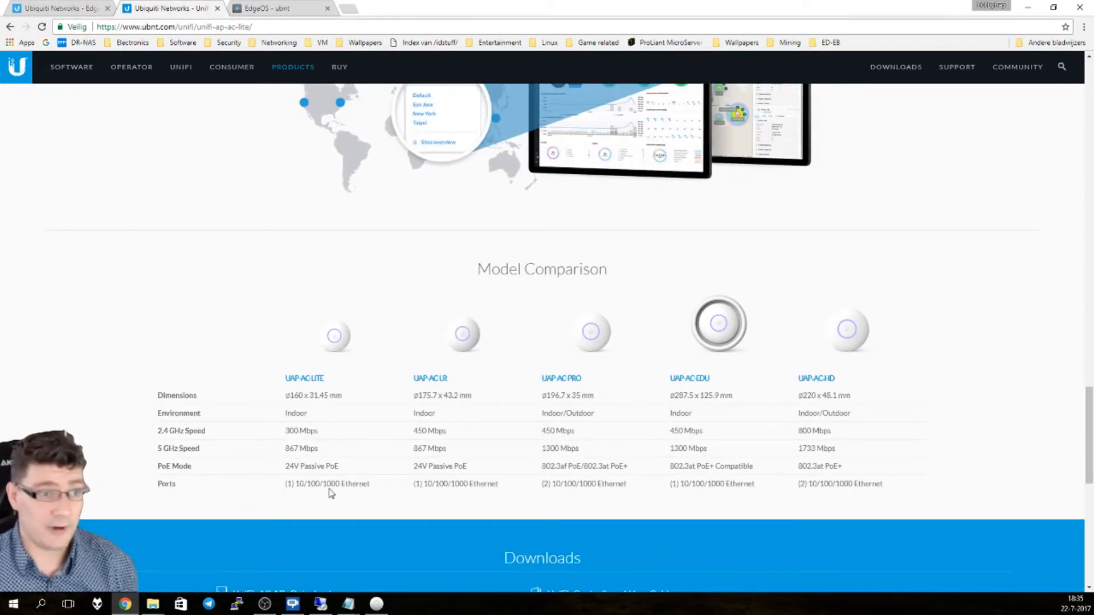
pyautogui.moveTo(251, 432)
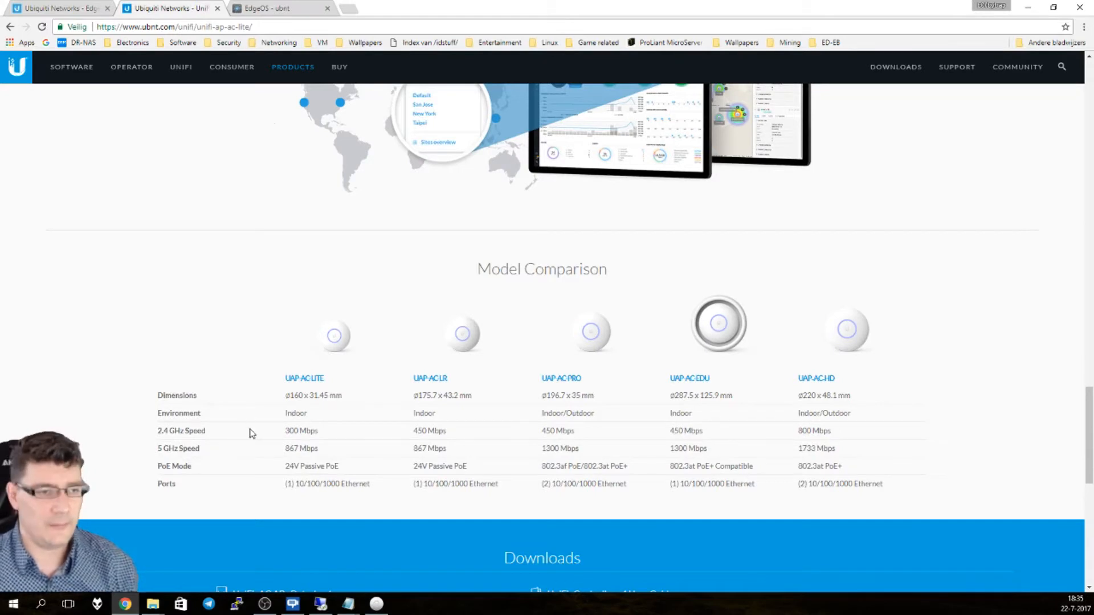
pyautogui.moveTo(286, 461)
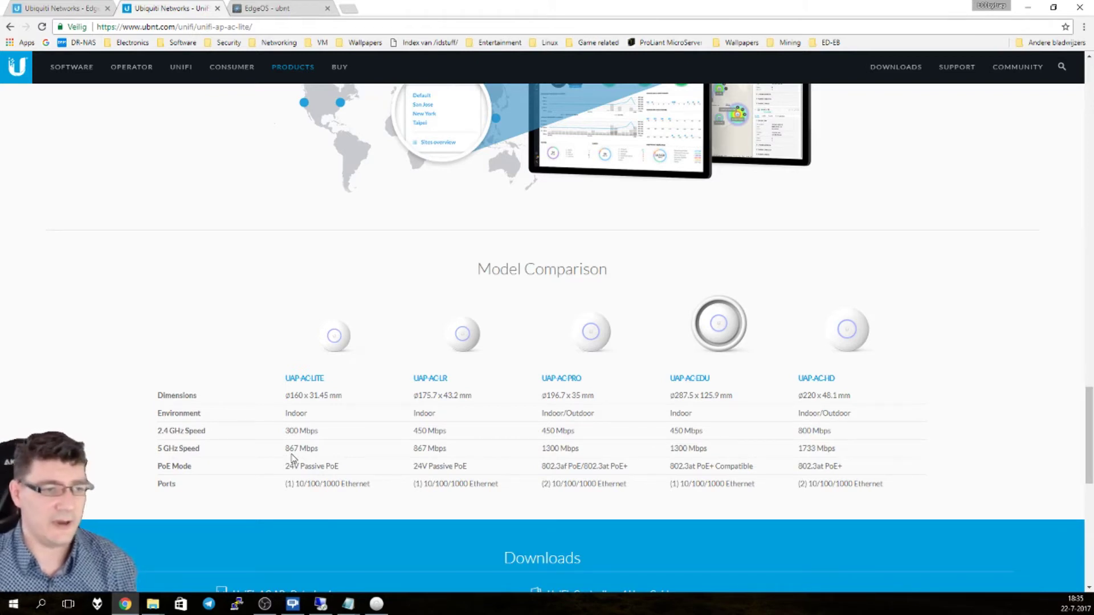
pyautogui.moveTo(338, 466)
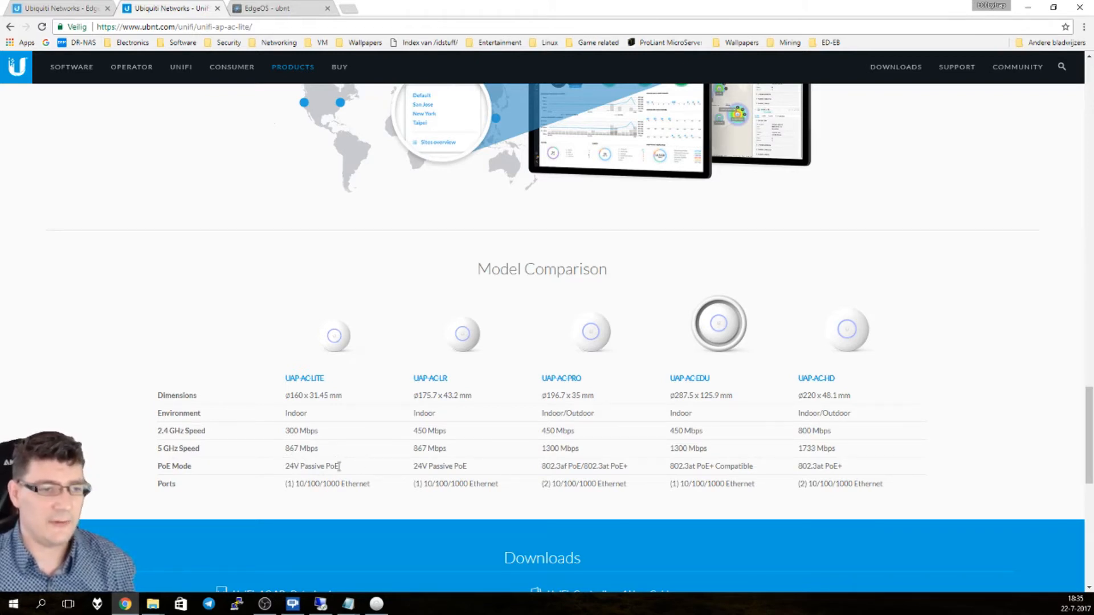
pyautogui.moveTo(342, 480)
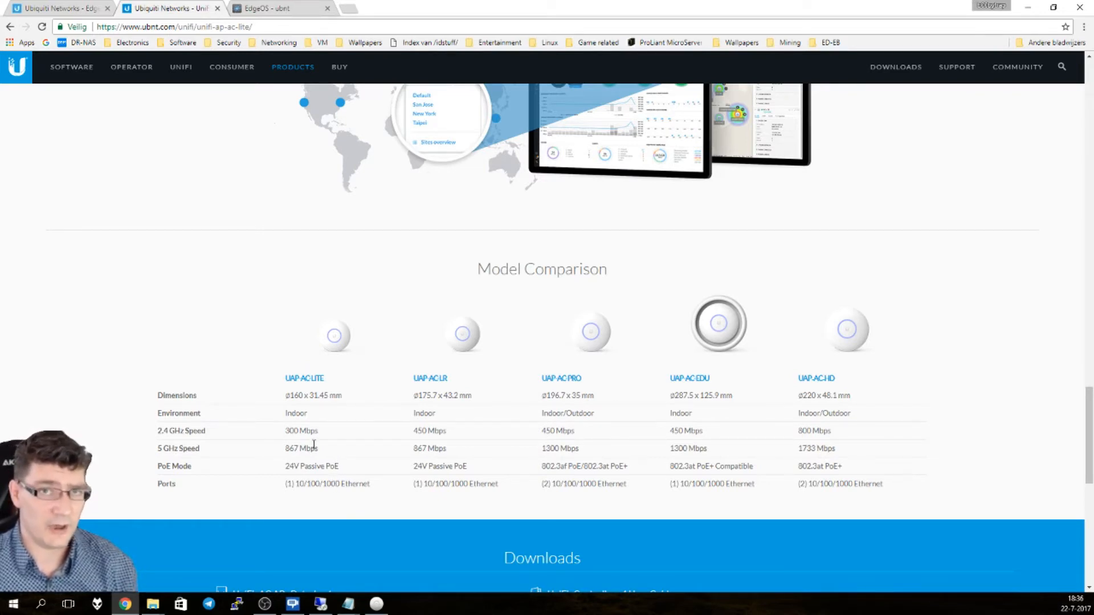
pyautogui.scroll(-3)
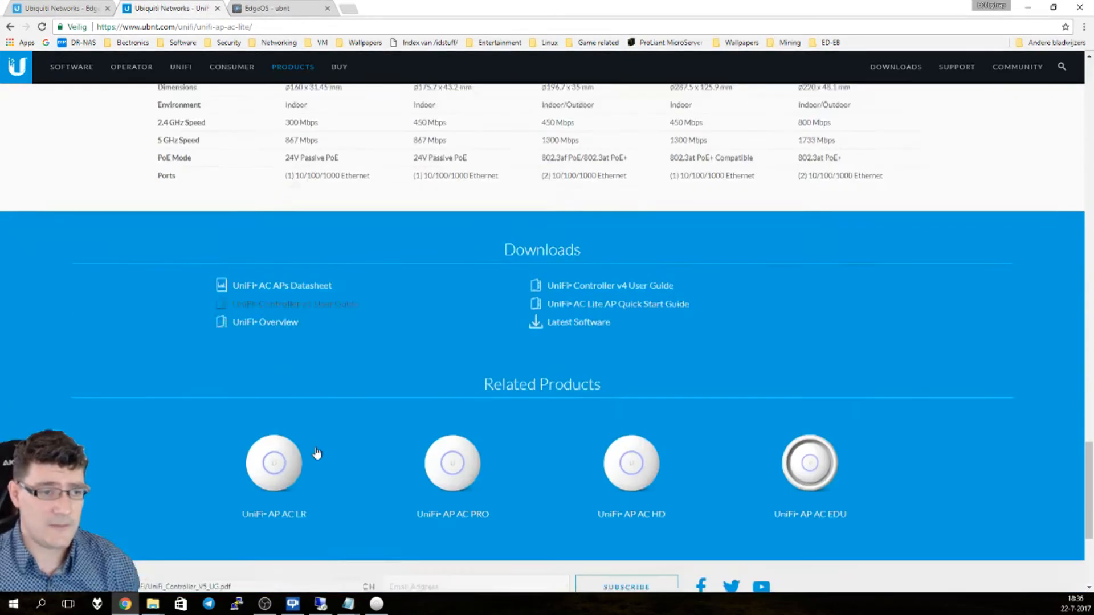
# Open the UniFi AC Lite AP Quick Start Guide PDF from Downloads and view its tab
pyautogui.scroll(-3)
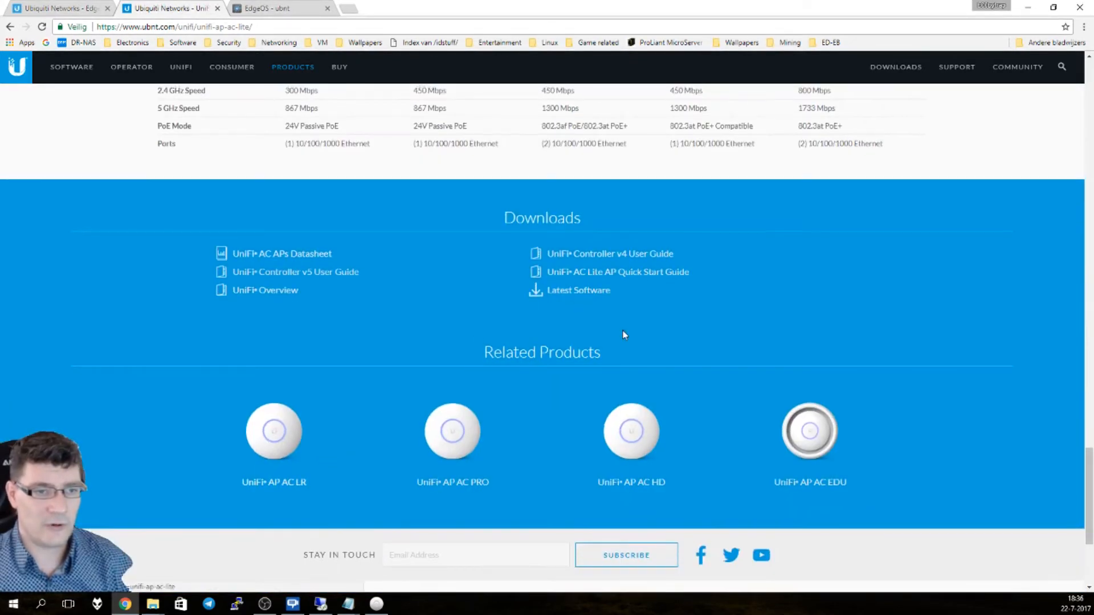
pyautogui.scroll(3)
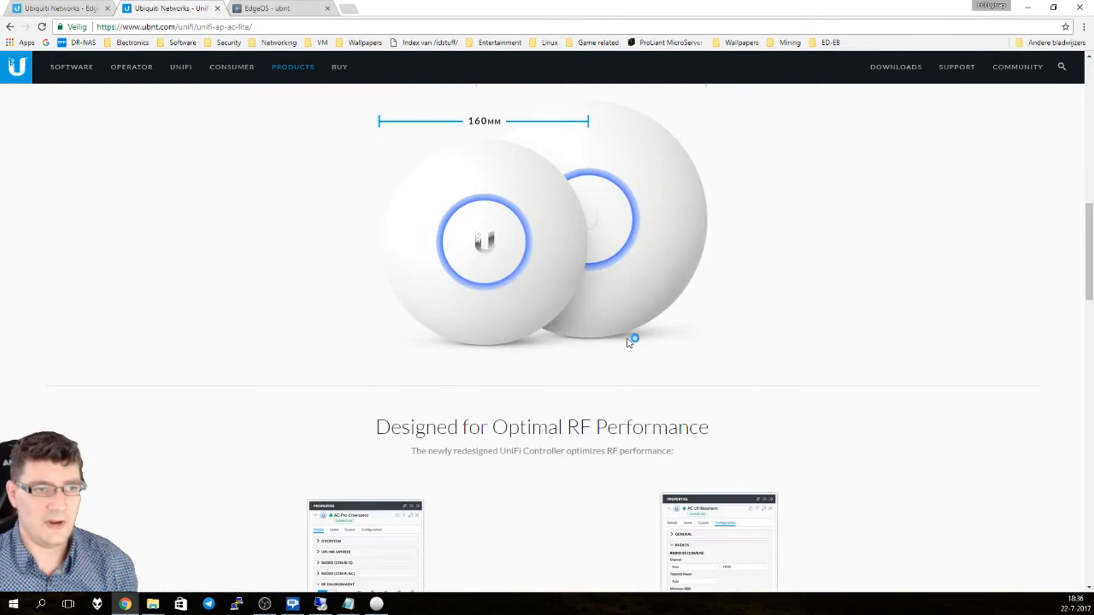
pyautogui.scroll(3)
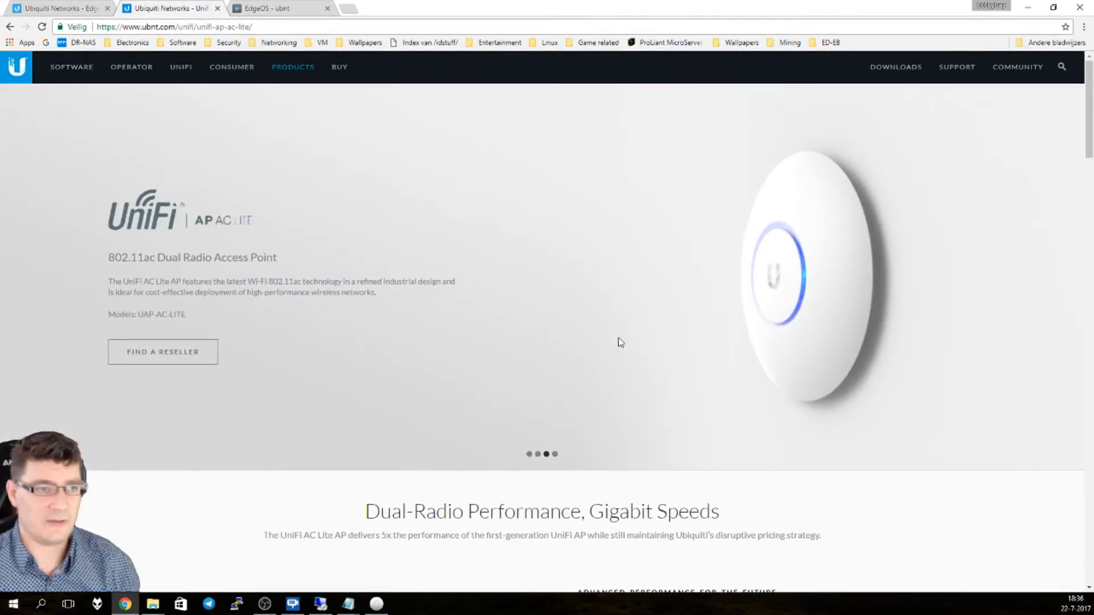
pyautogui.click(554, 455)
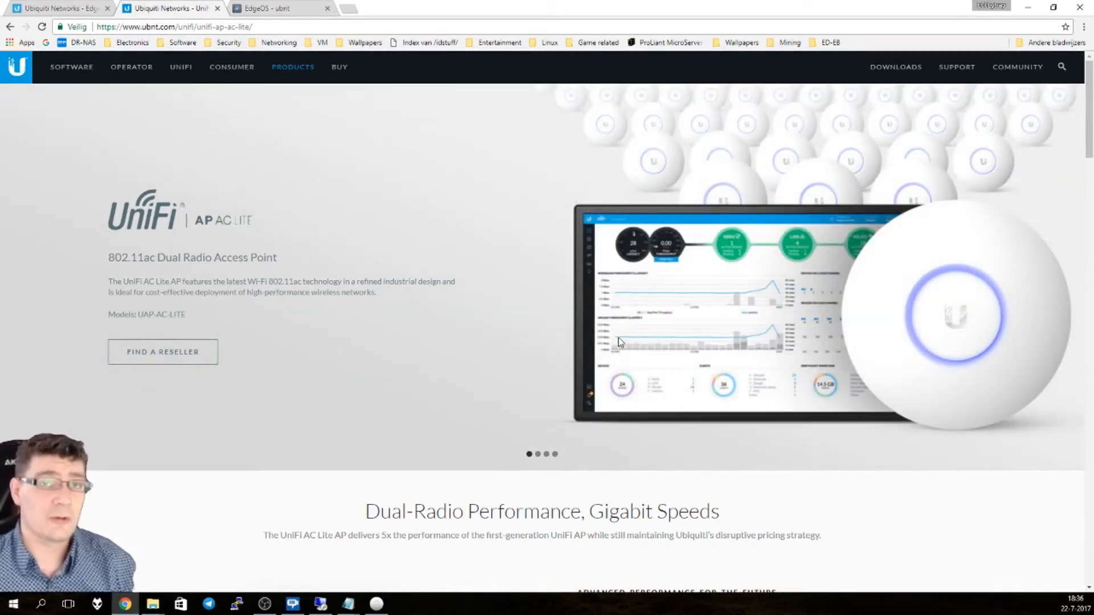
pyautogui.click(537, 454)
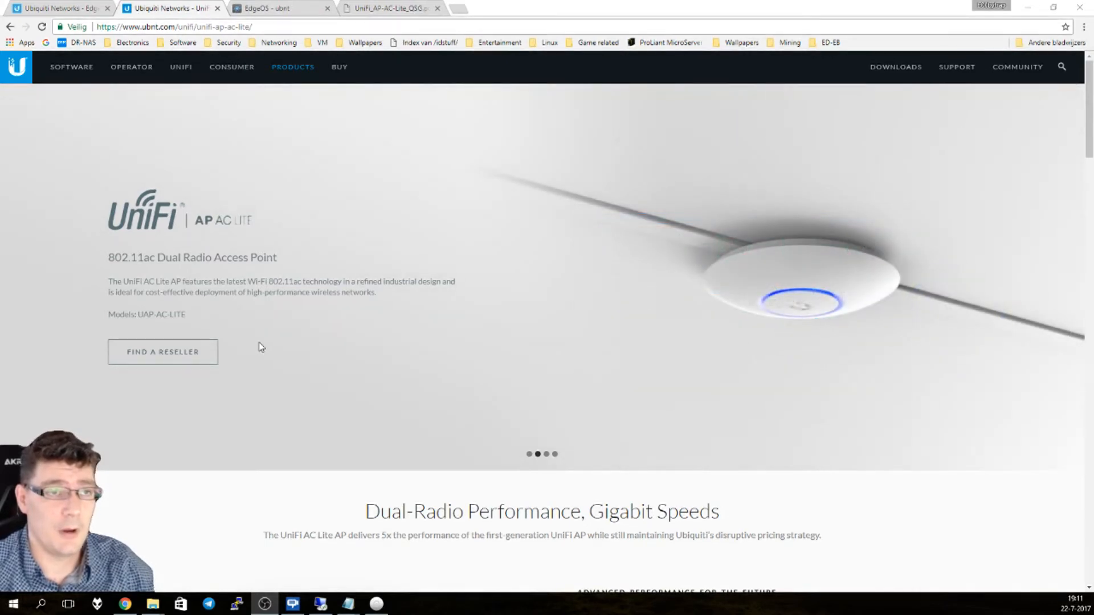
pyautogui.moveTo(407, 40)
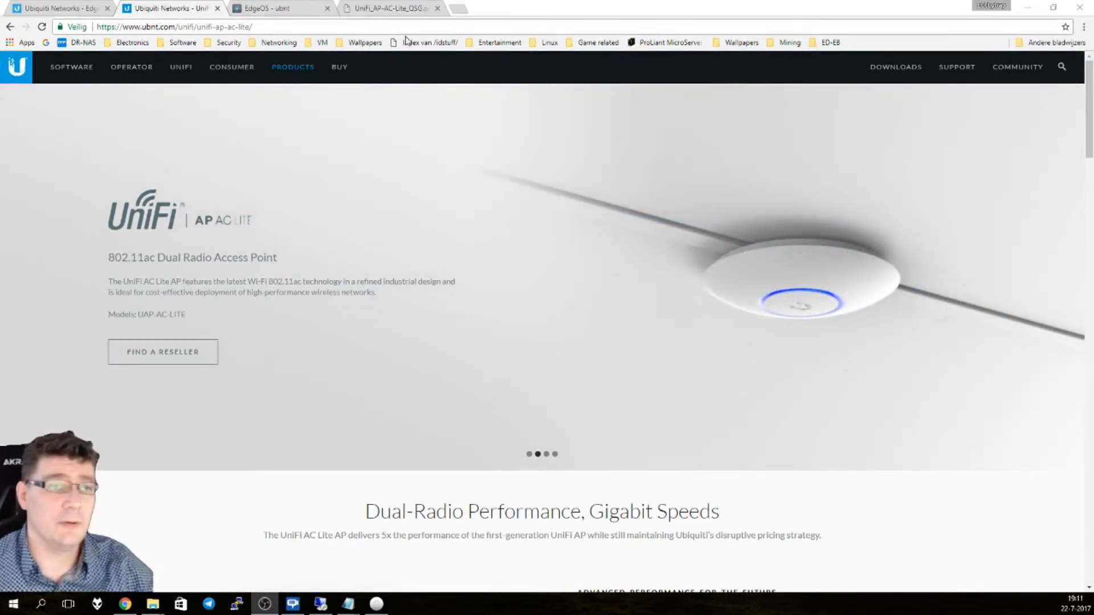
pyautogui.click(387, 8)
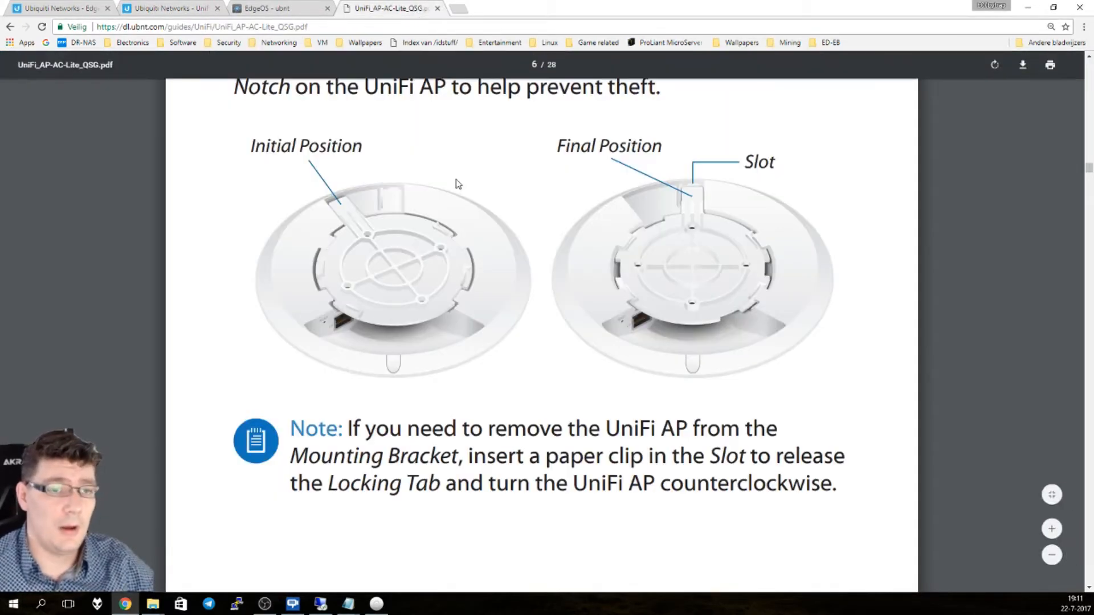
pyautogui.scroll(3)
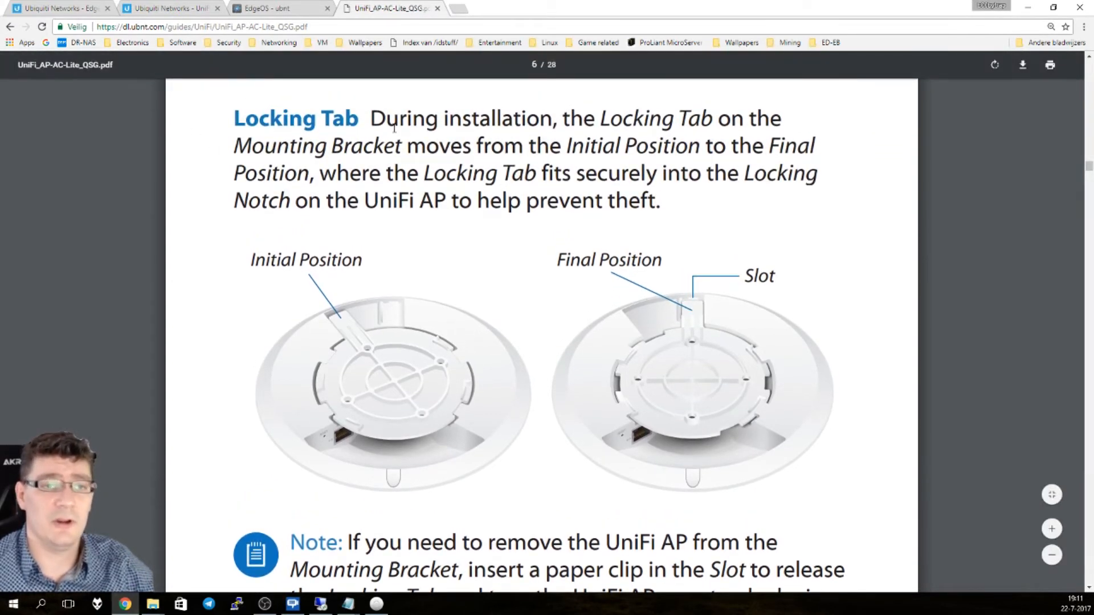
pyautogui.scroll(3)
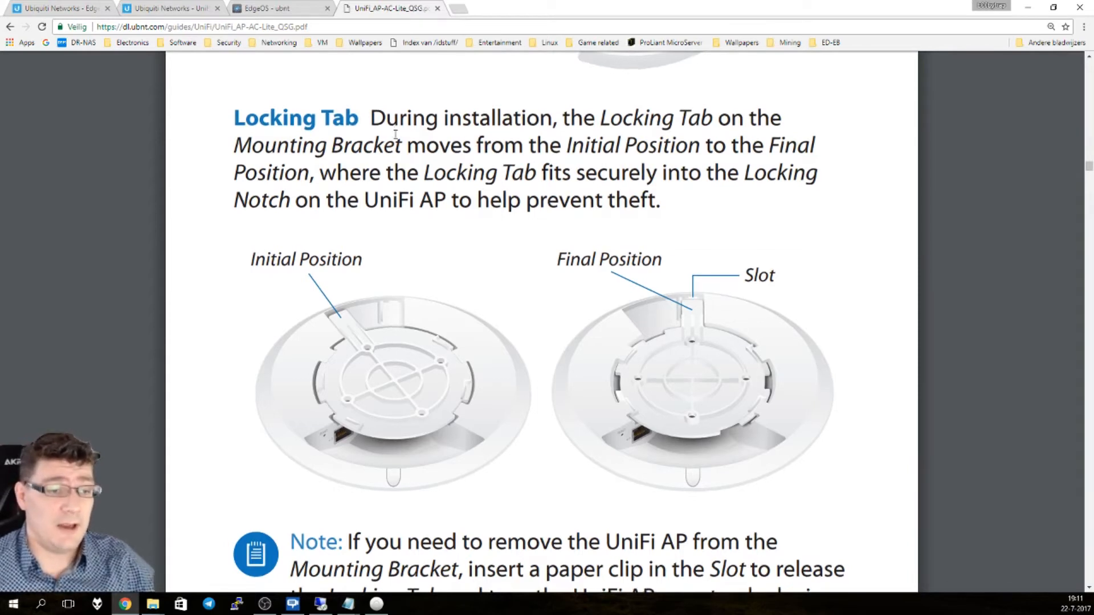
pyautogui.scroll(-3)
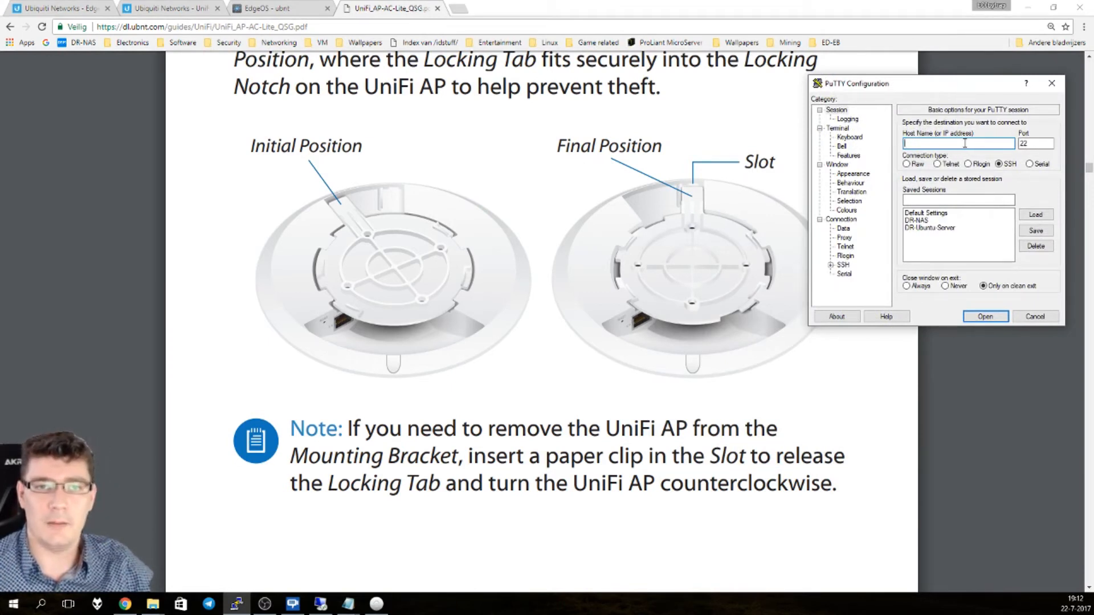
# Connect PuTTY over SSH to the access point at 192.168.1.163
pyautogui.write('192.168.1.')
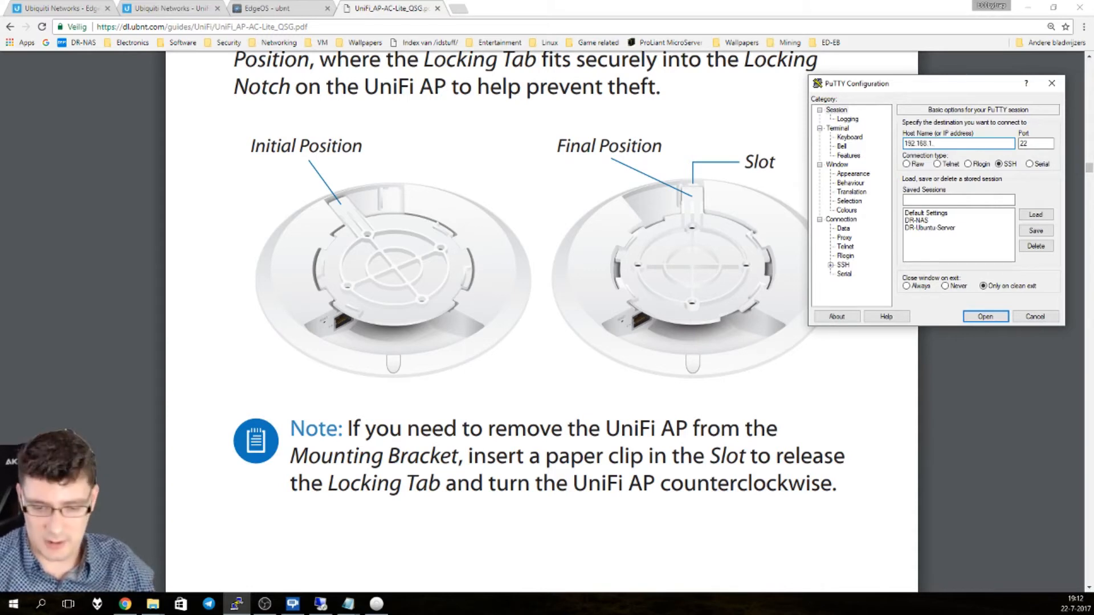
pyautogui.write('163')
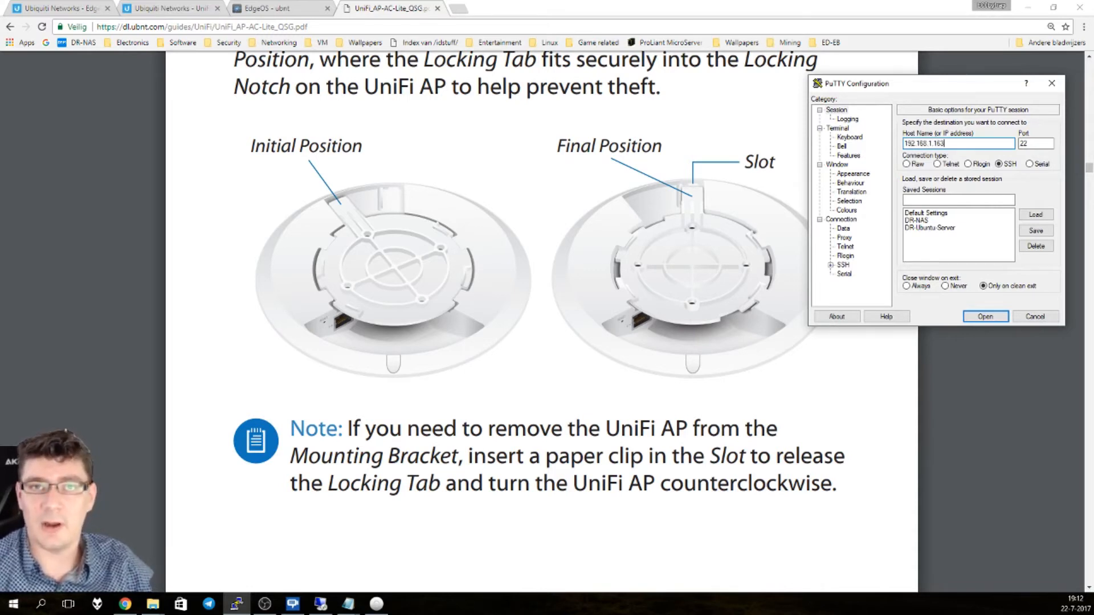
pyautogui.click(986, 316)
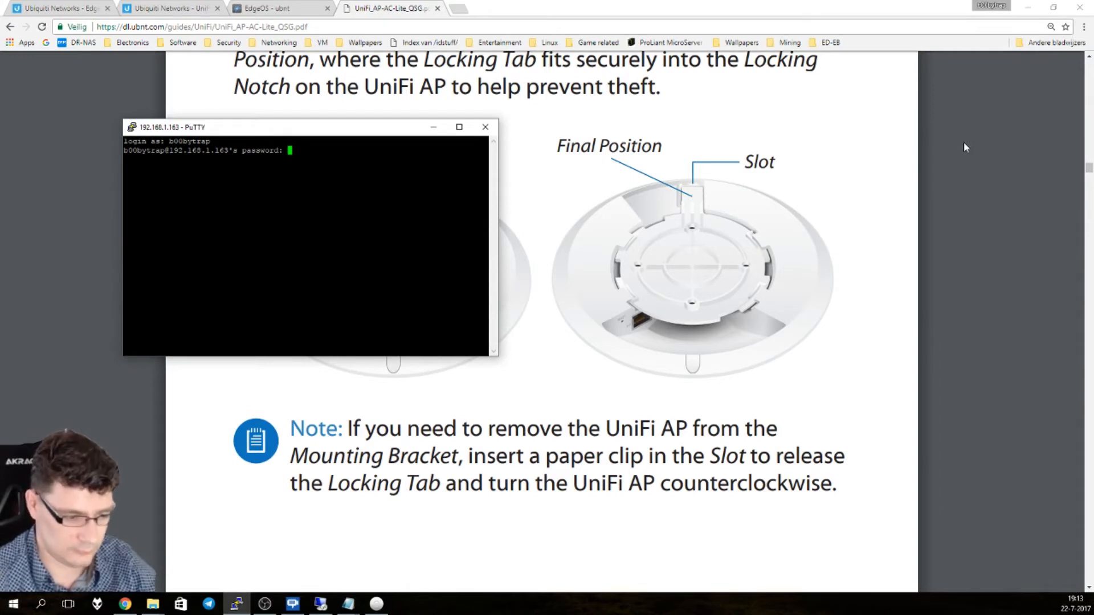
# Log in, run syswrapper.sh restore-default, dismiss the disconnect error, and return to the UniFi wizard
pyautogui.press('Return')
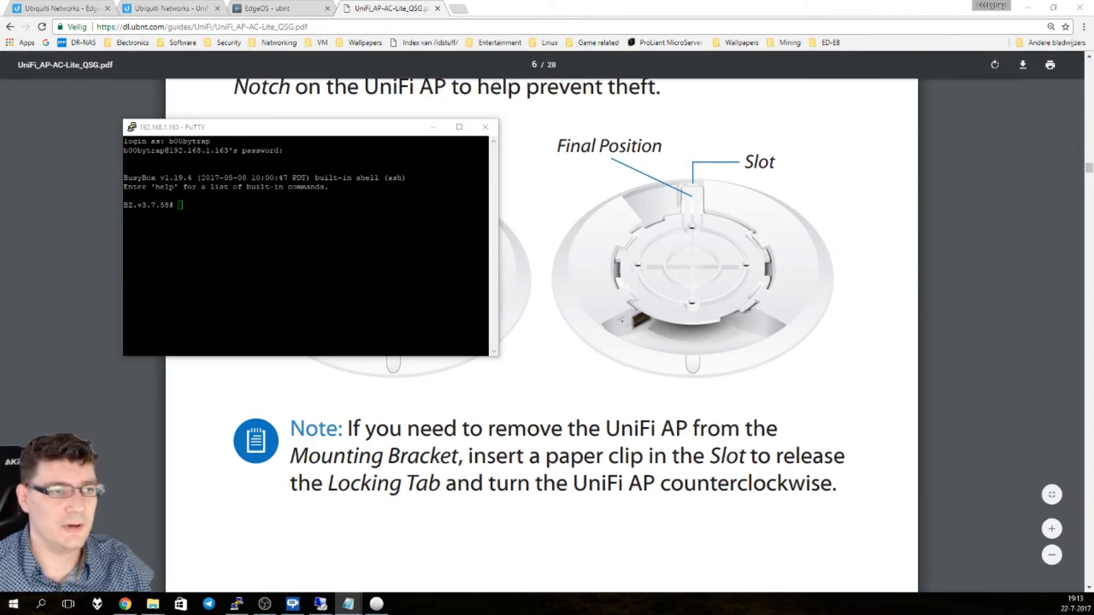
pyautogui.write('syswrapper.sh restore-default')
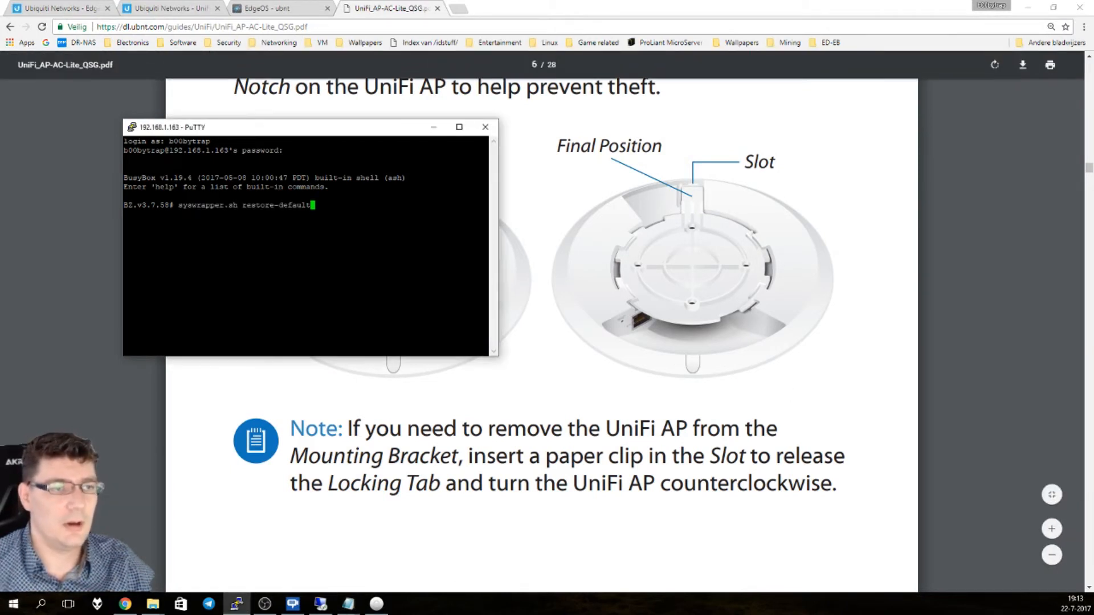
pyautogui.scroll(3)
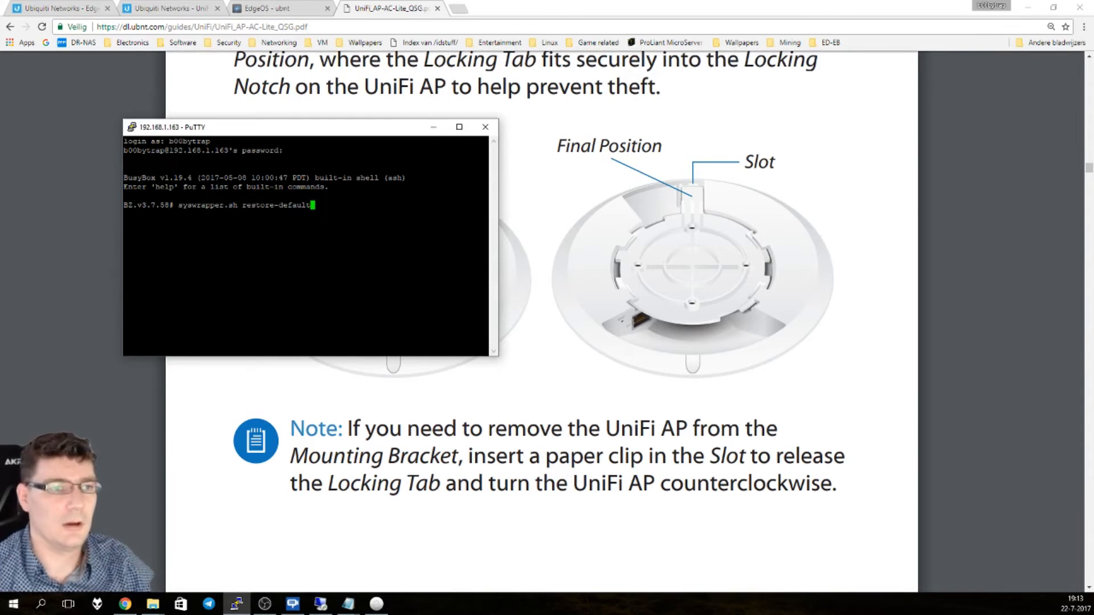
pyautogui.press('Return')
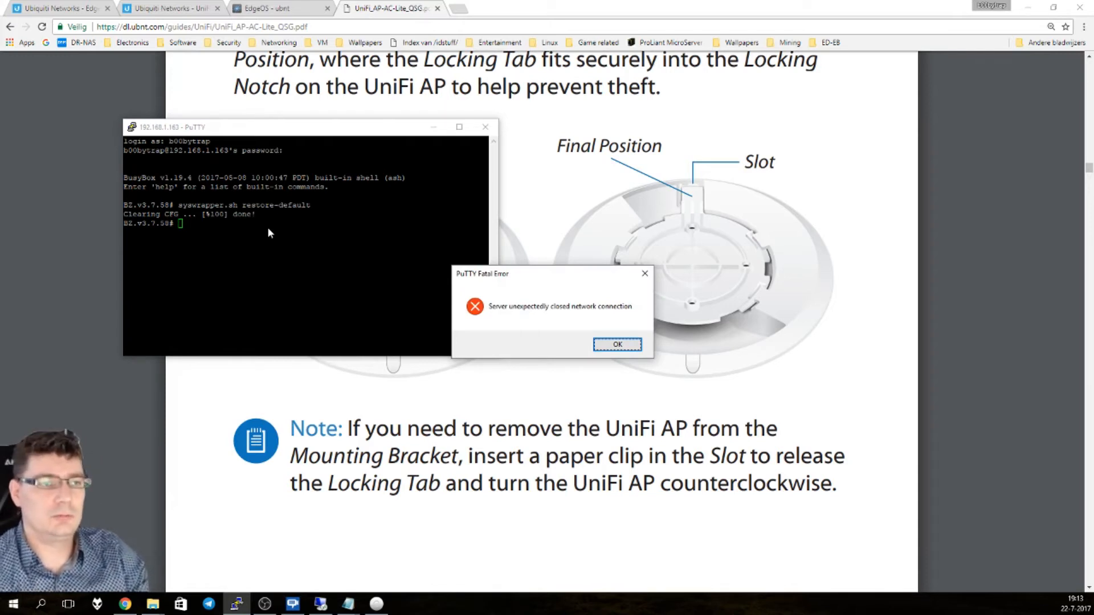
pyautogui.click(616, 345)
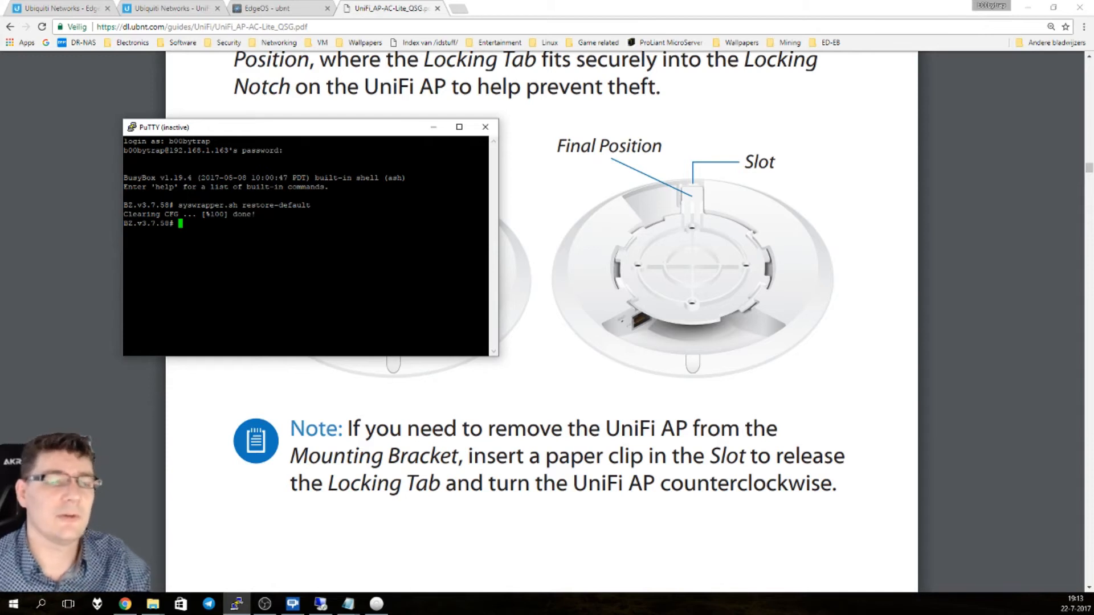
pyautogui.click(499, 8)
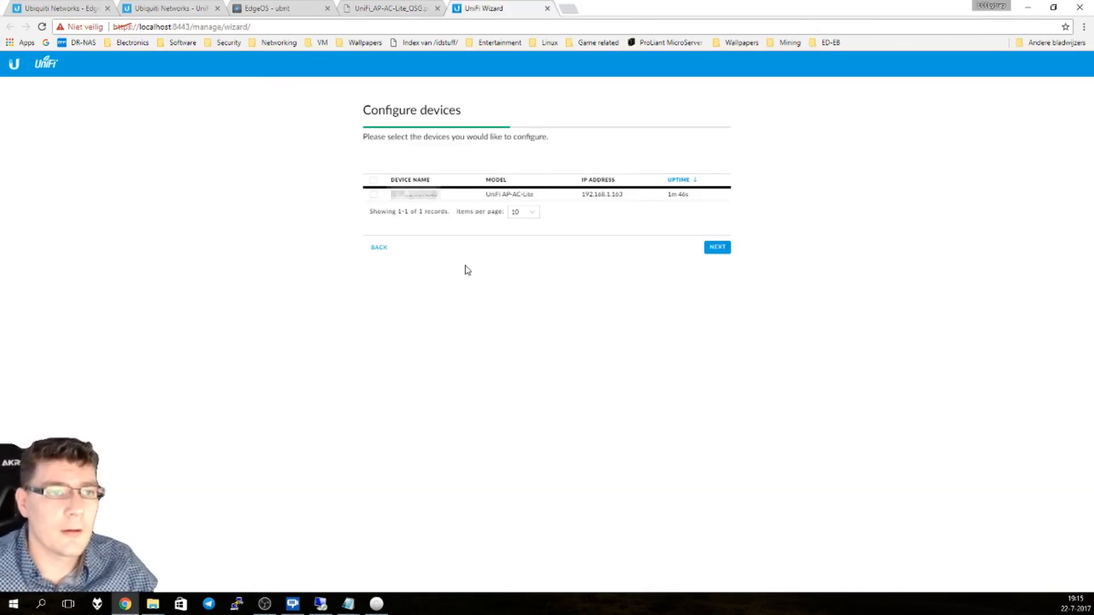
pyautogui.moveTo(389, 263)
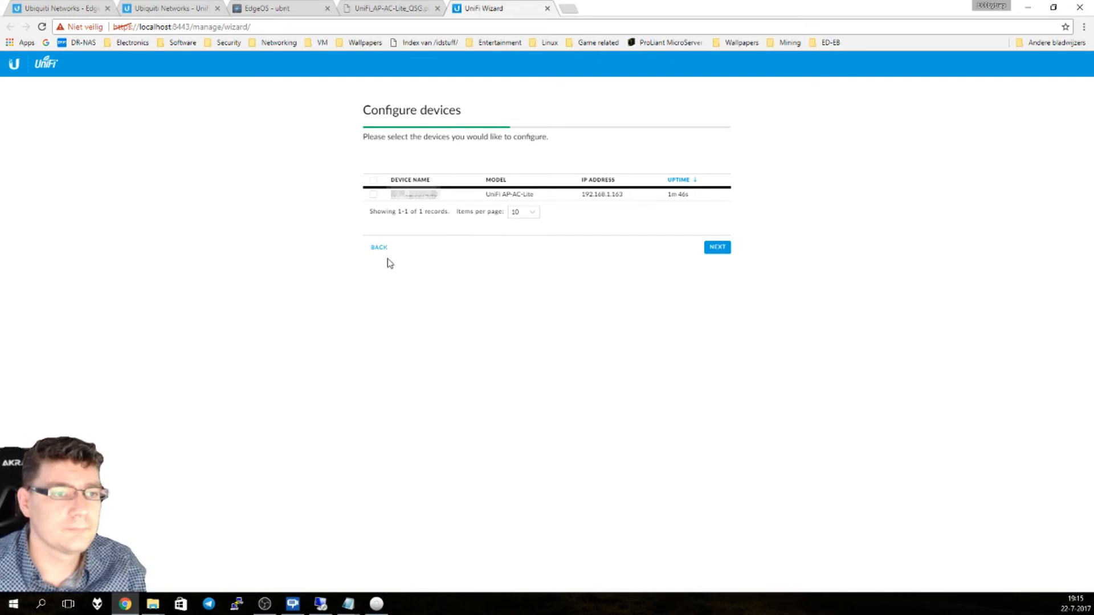
pyautogui.moveTo(424, 209)
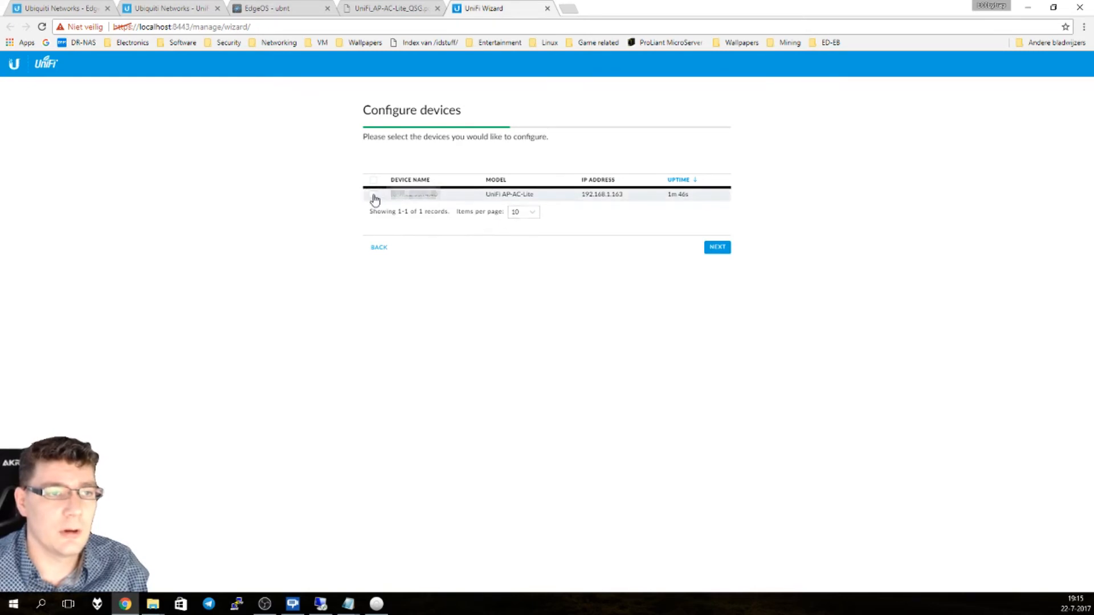
# Select the UniFi AP-AC-Lite at 192.168.1.163 and move on to Configure WiFi
pyautogui.click(373, 194)
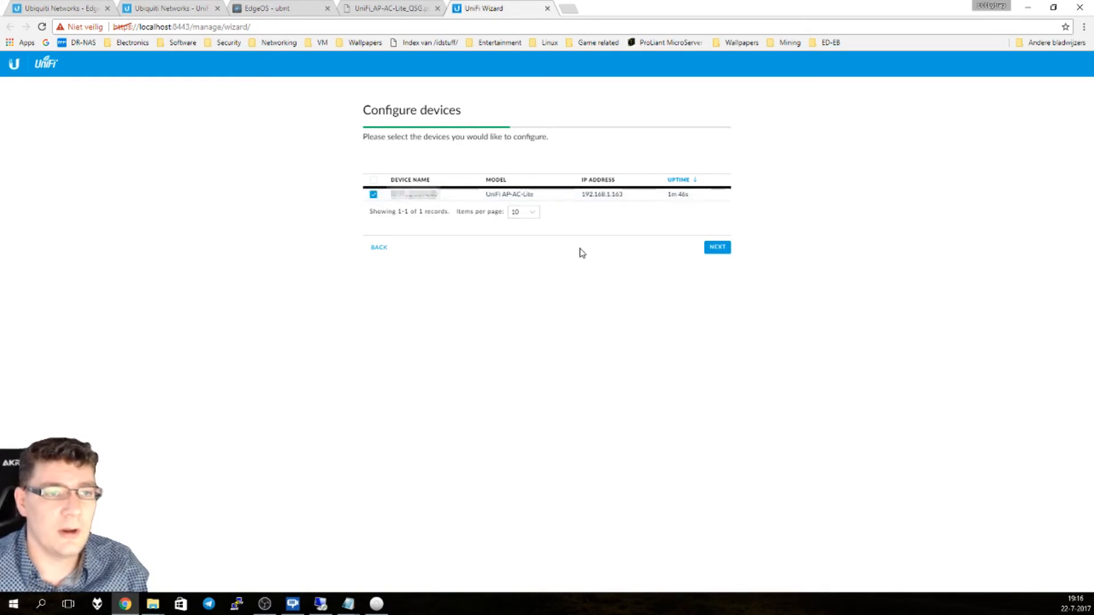
pyautogui.moveTo(717, 246)
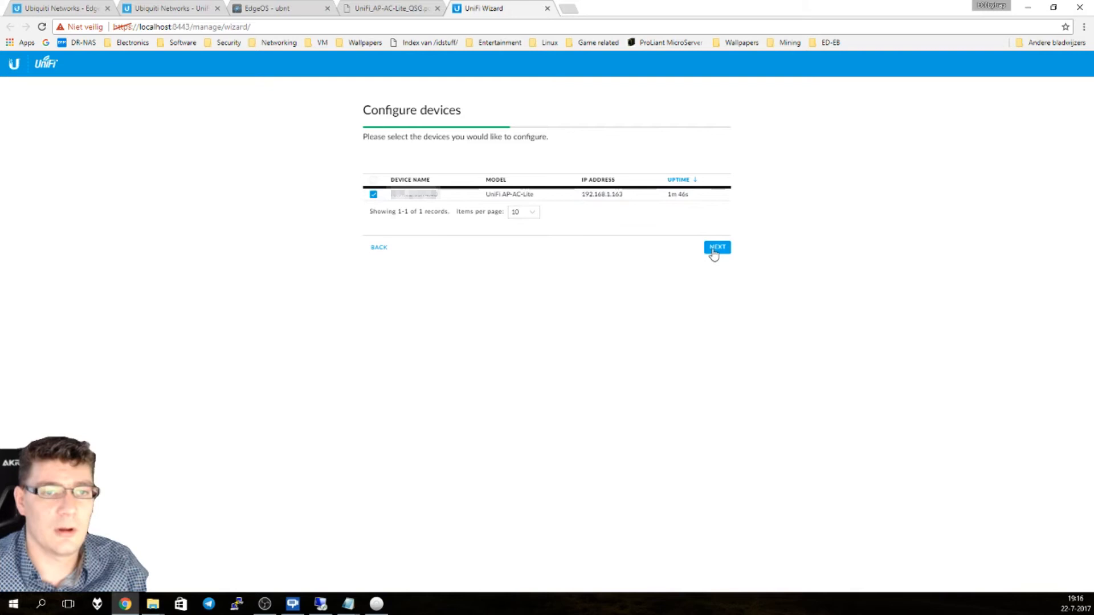
pyautogui.click(717, 247)
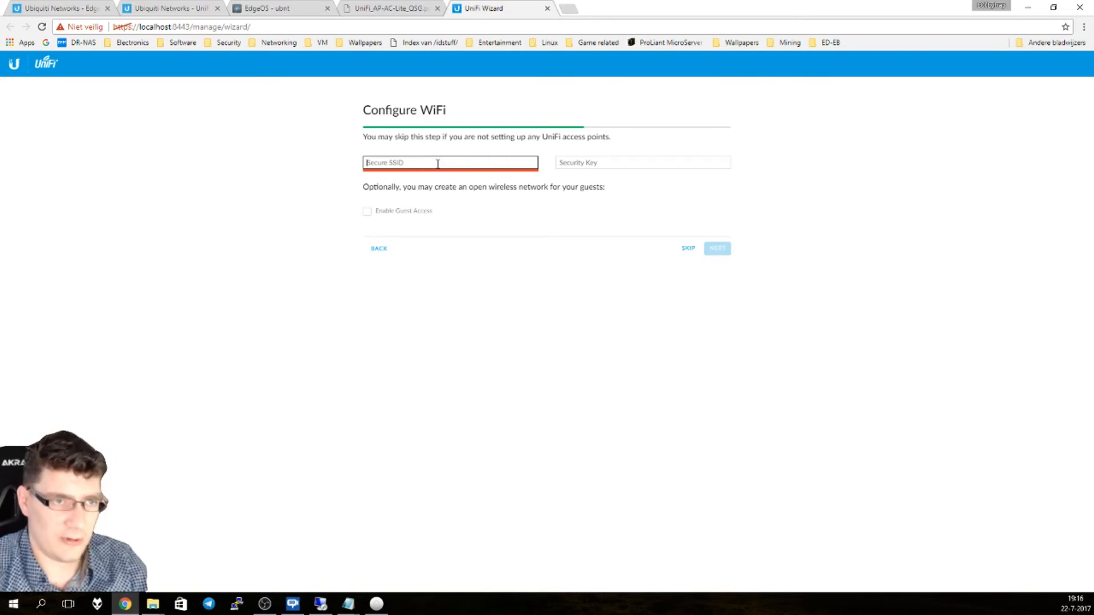
# Enter the secure SSID 'wifi' with its key, then the administrator name, email and passwords
pyautogui.write('wifi')
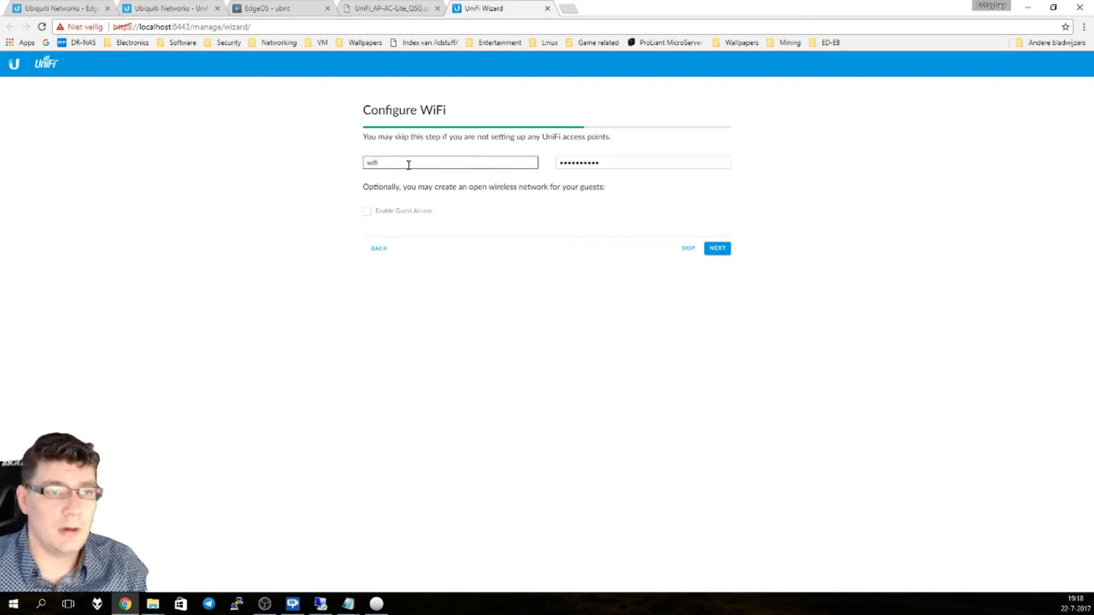
pyautogui.click(716, 248)
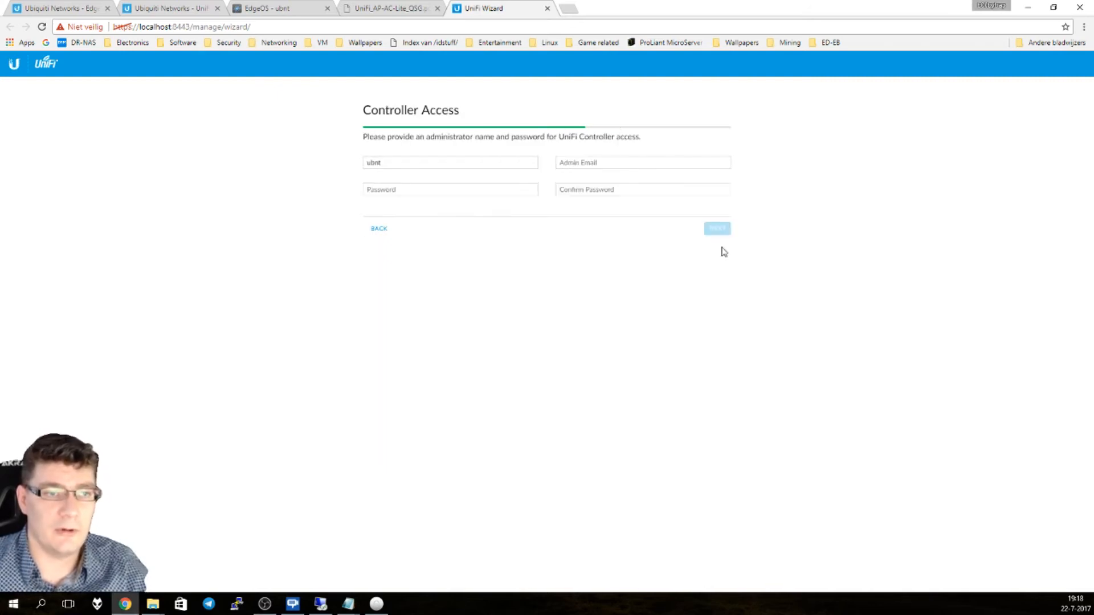
pyautogui.click(450, 189)
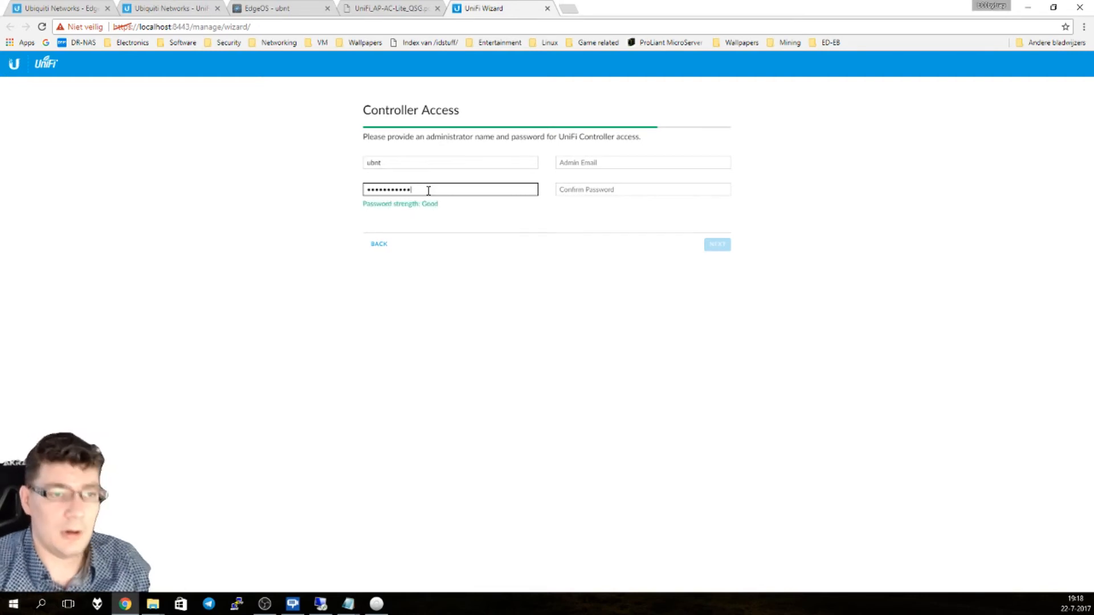
pyautogui.moveTo(616, 203)
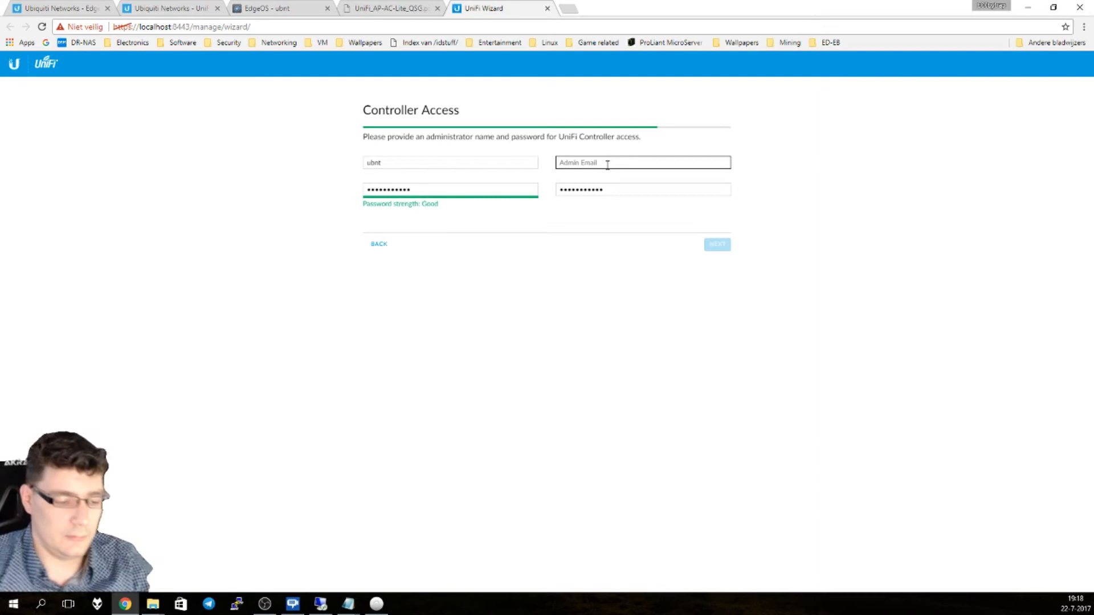
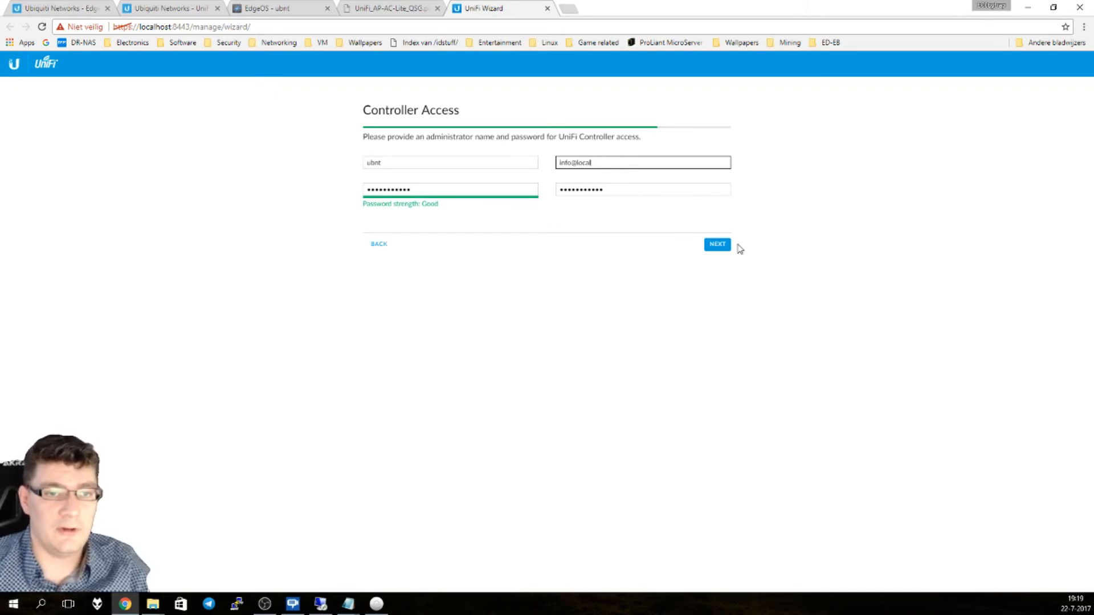
pyautogui.click(717, 244)
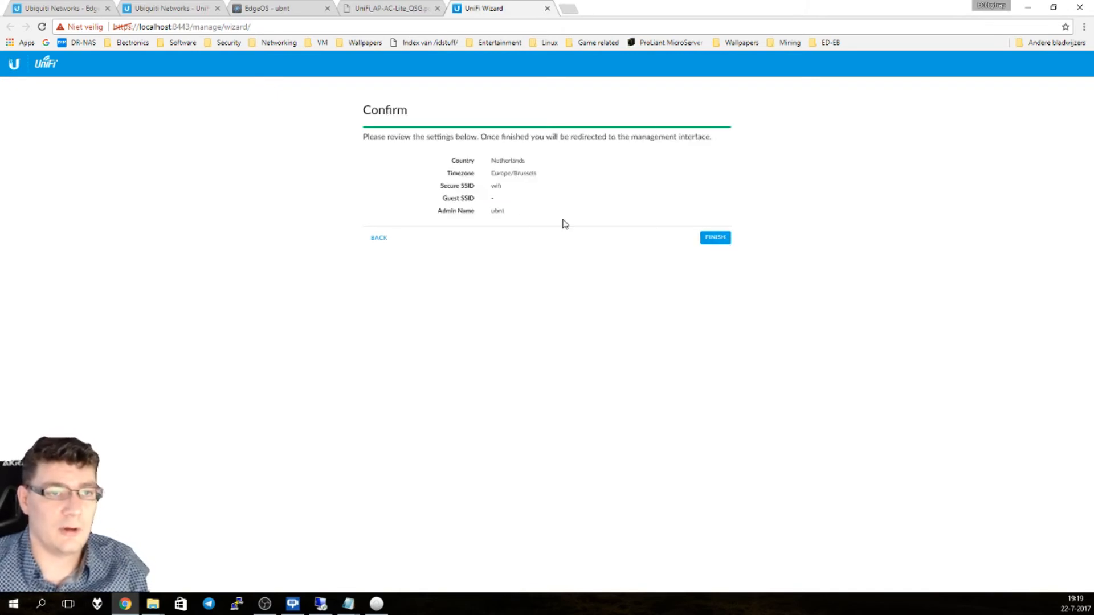
pyautogui.moveTo(597, 244)
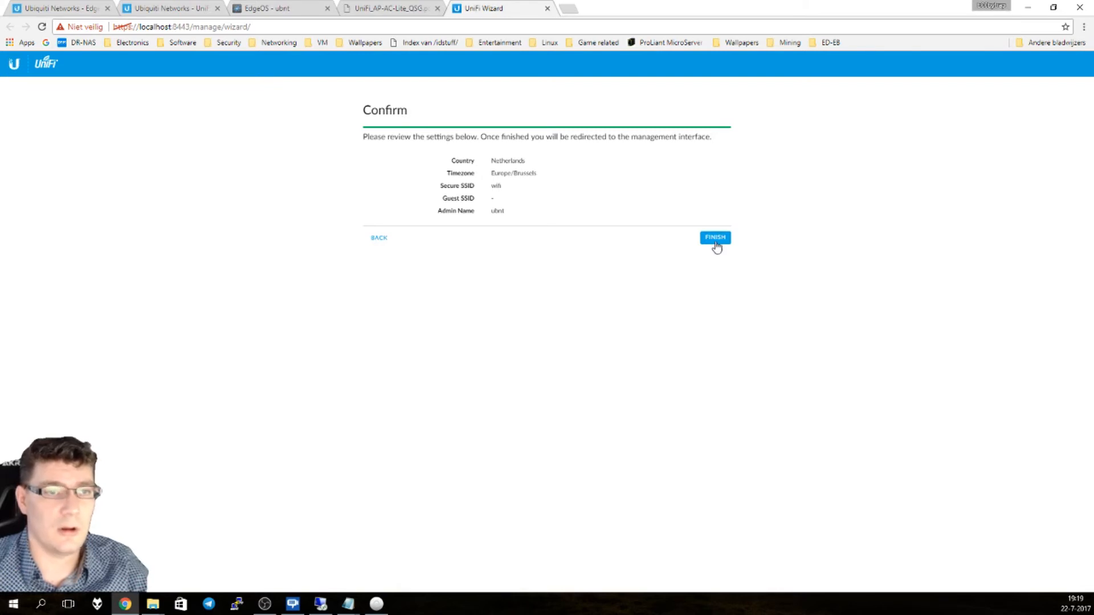
# Finish the setup wizard and skip the Cloud Login Credentials dialog
pyautogui.click(715, 237)
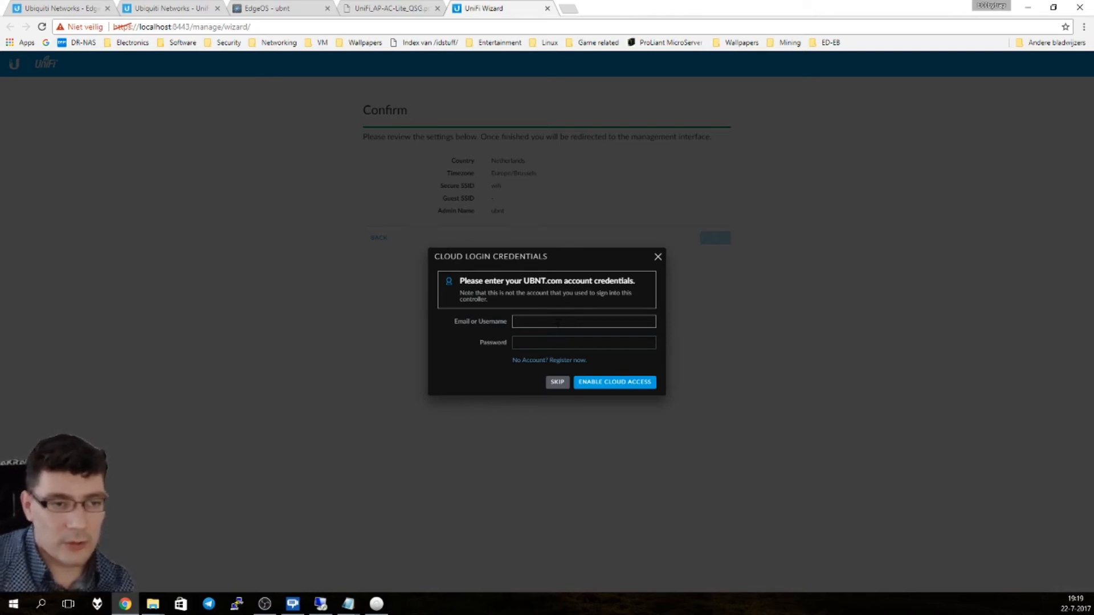
pyautogui.moveTo(557, 382)
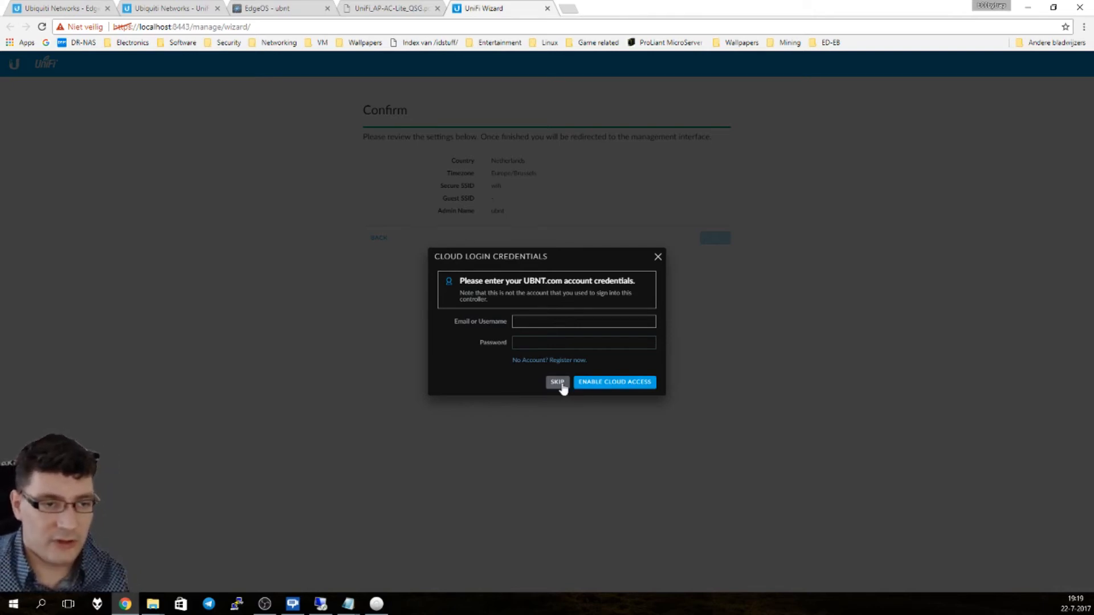
pyautogui.click(557, 382)
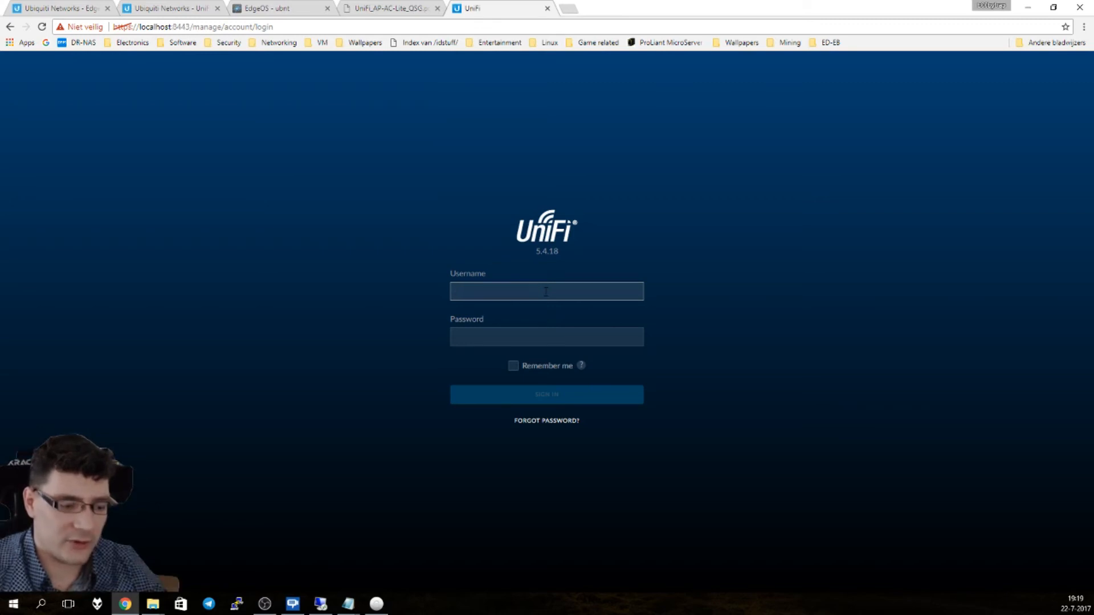
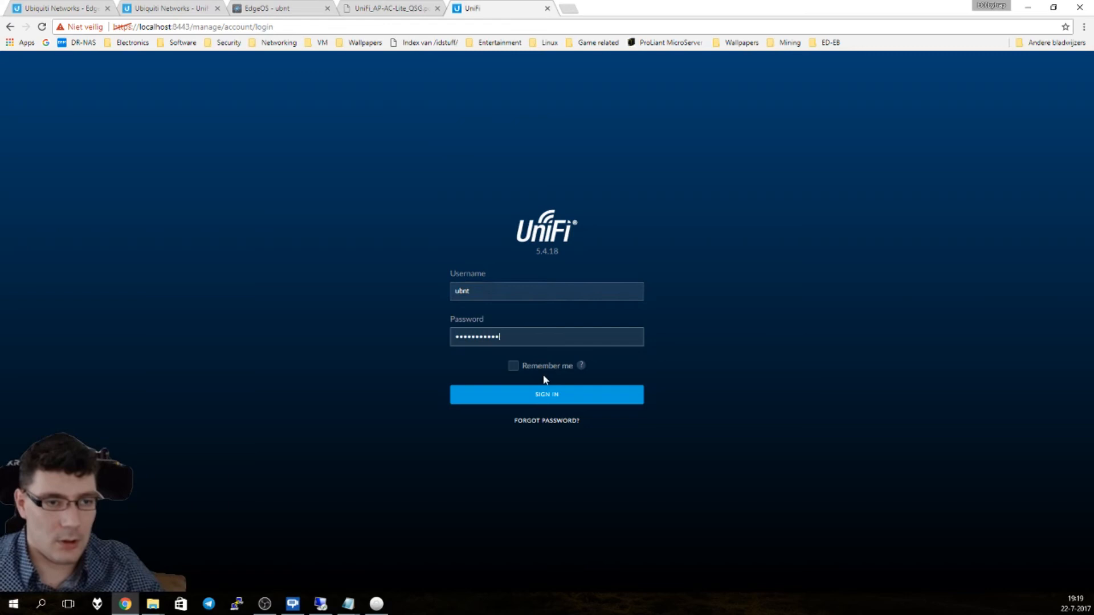
# Sign in to the controller as 'ubnt' and view the empty Statistics overview
pyautogui.click(546, 394)
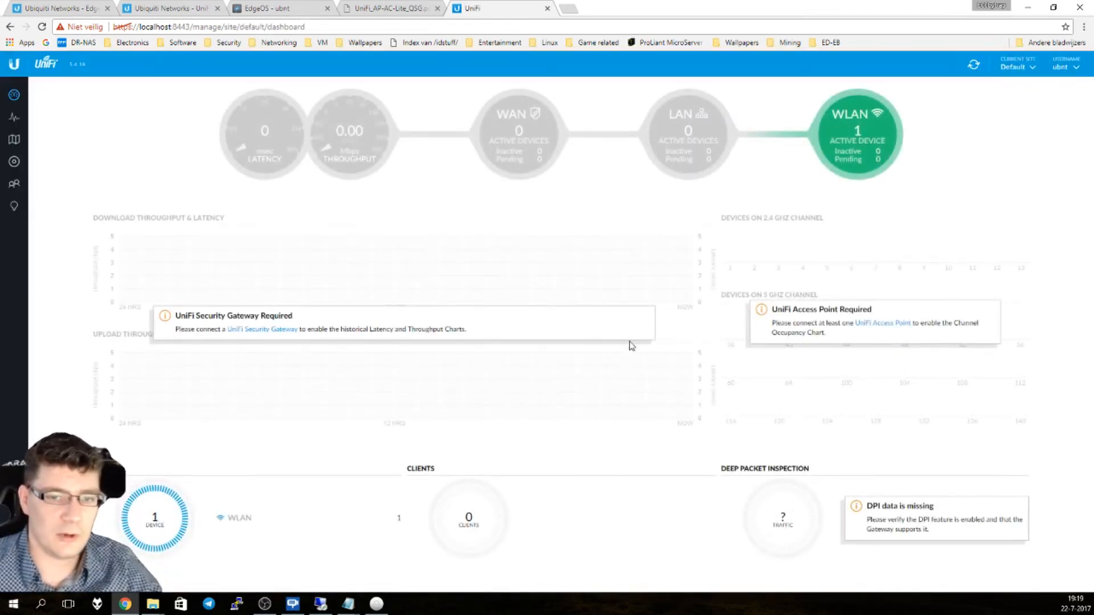
pyautogui.moveTo(648, 329)
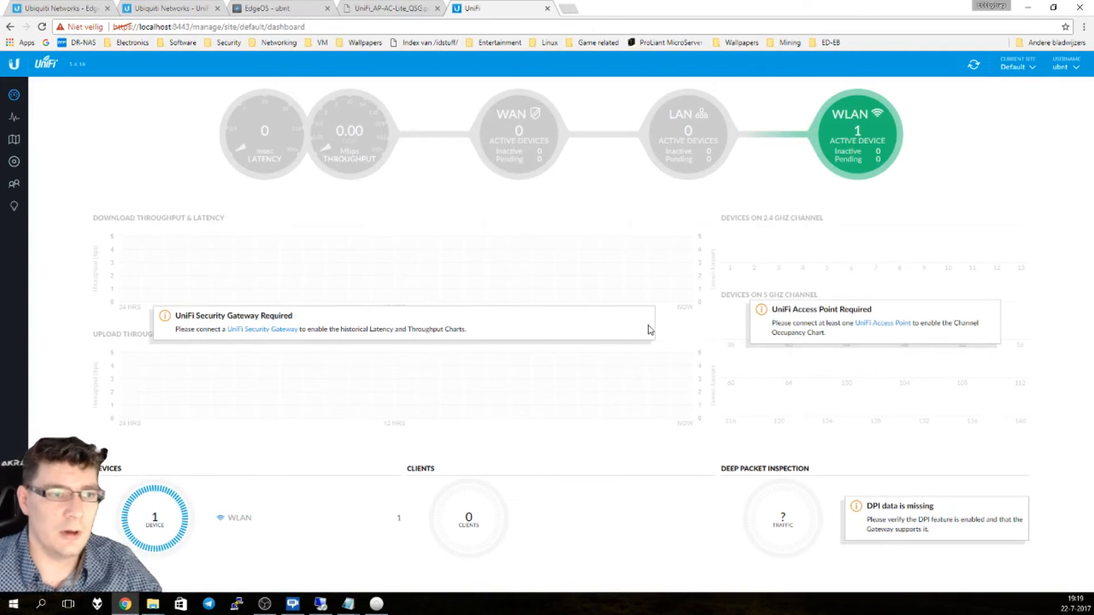
pyautogui.moveTo(572, 198)
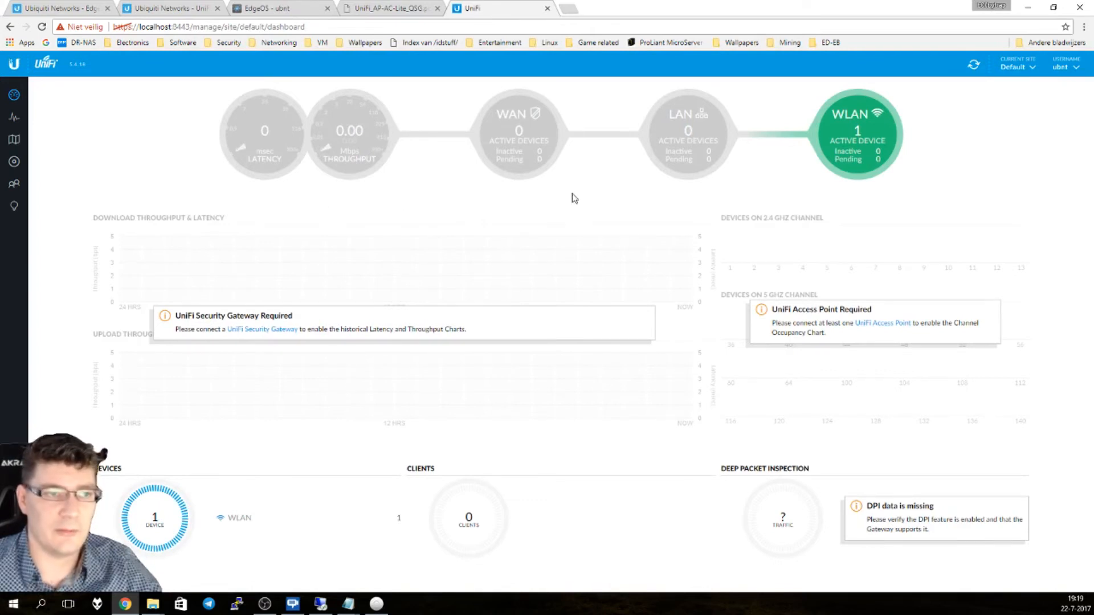
pyautogui.moveTo(596, 230)
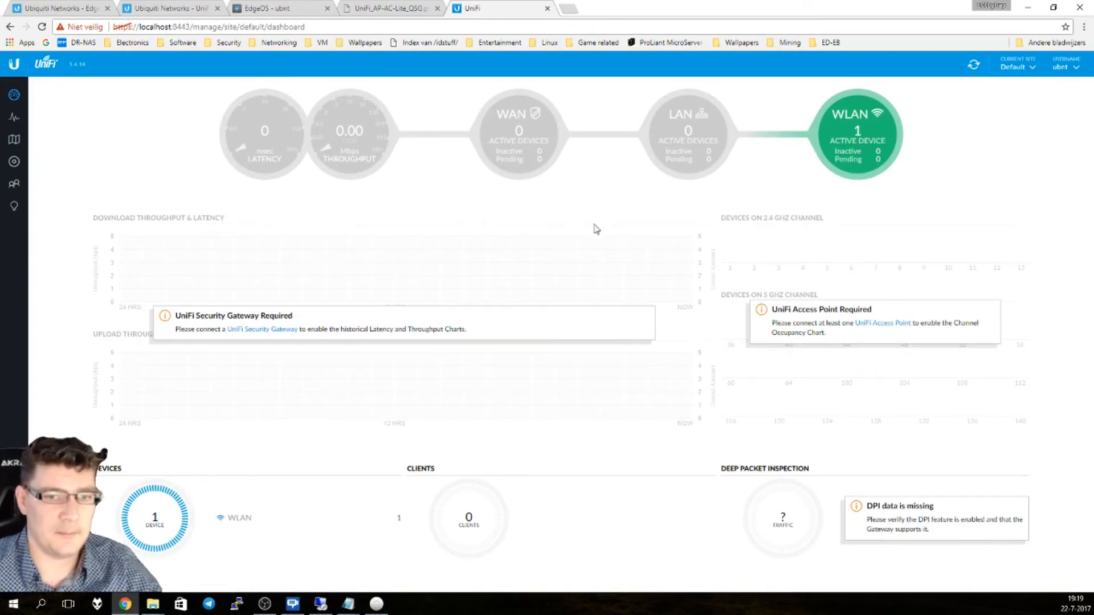
pyautogui.moveTo(413, 226)
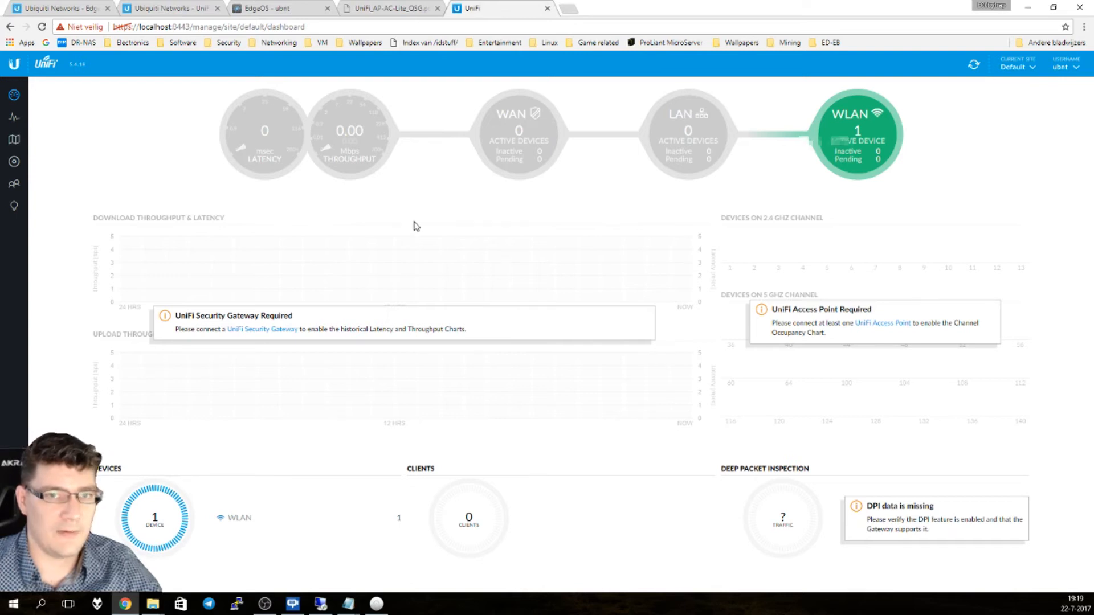
pyautogui.moveTo(14, 139)
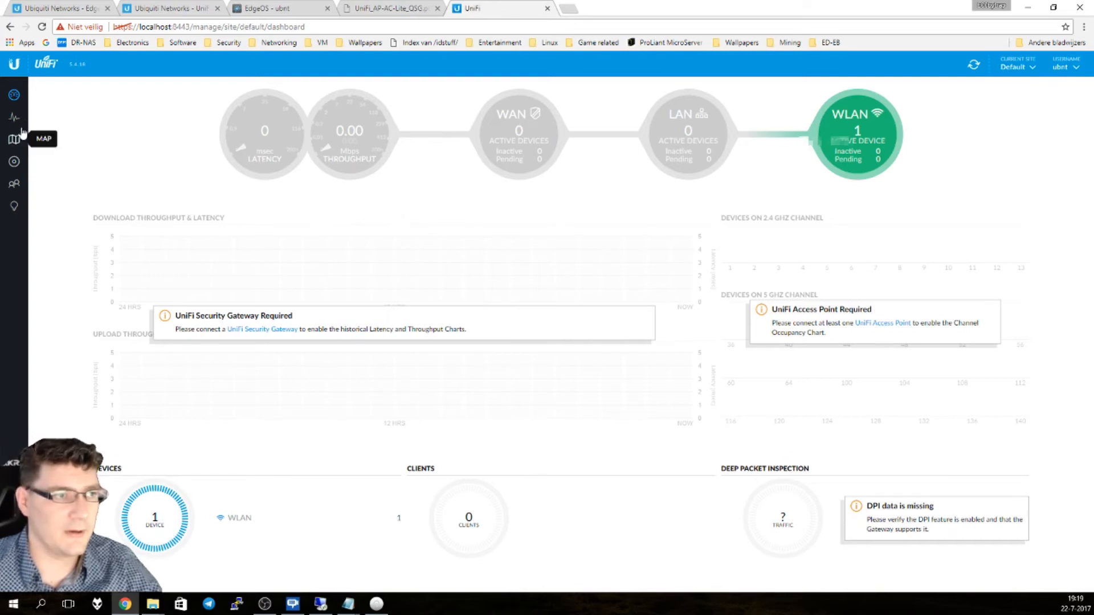
pyautogui.click(14, 116)
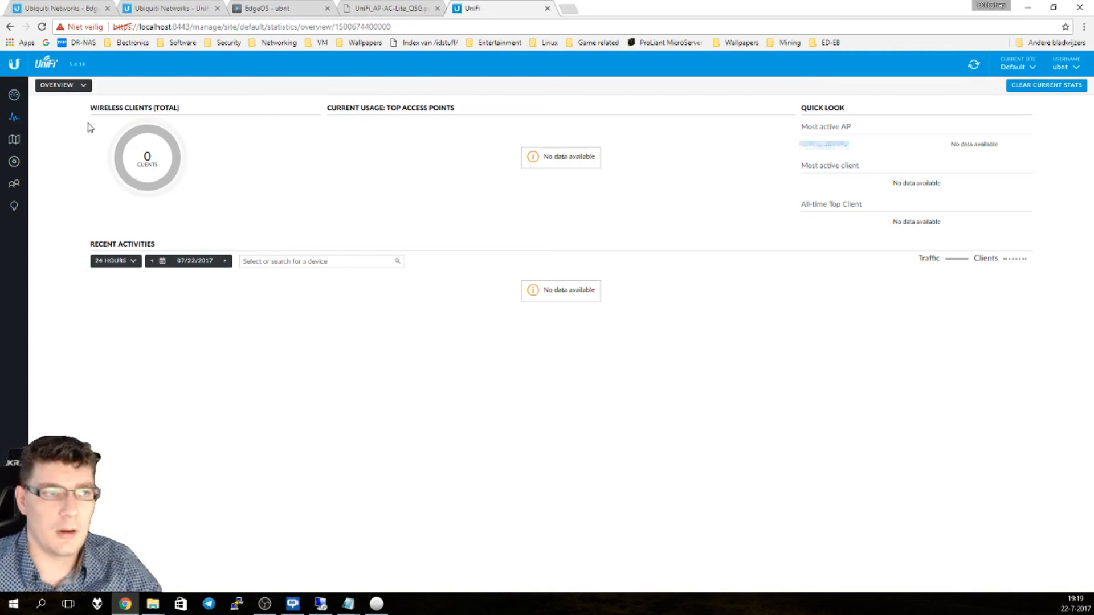
pyautogui.moveTo(337, 177)
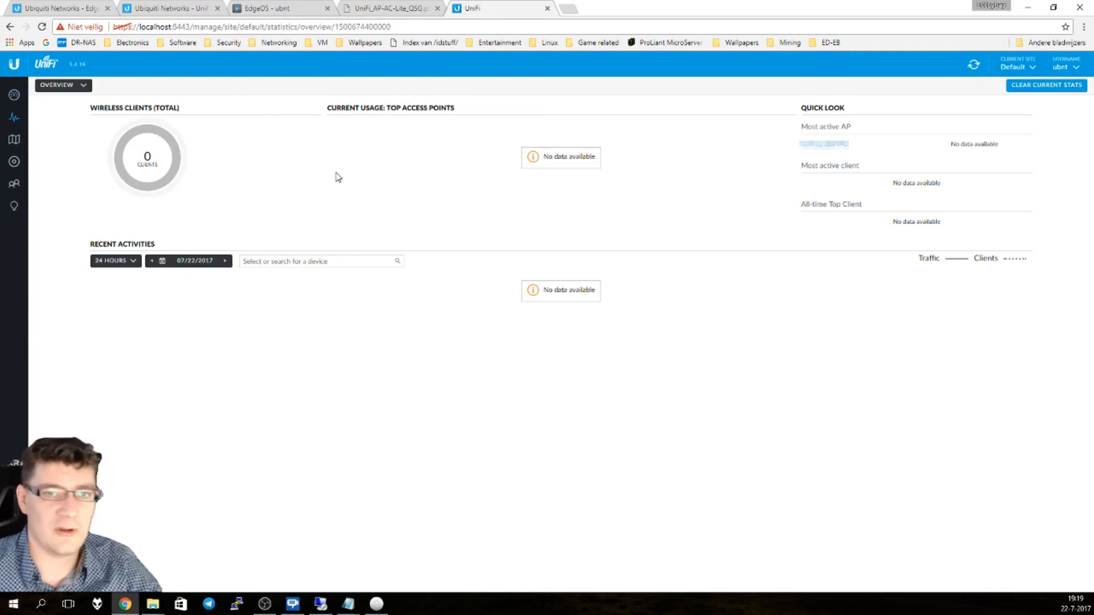
pyautogui.moveTo(857, 181)
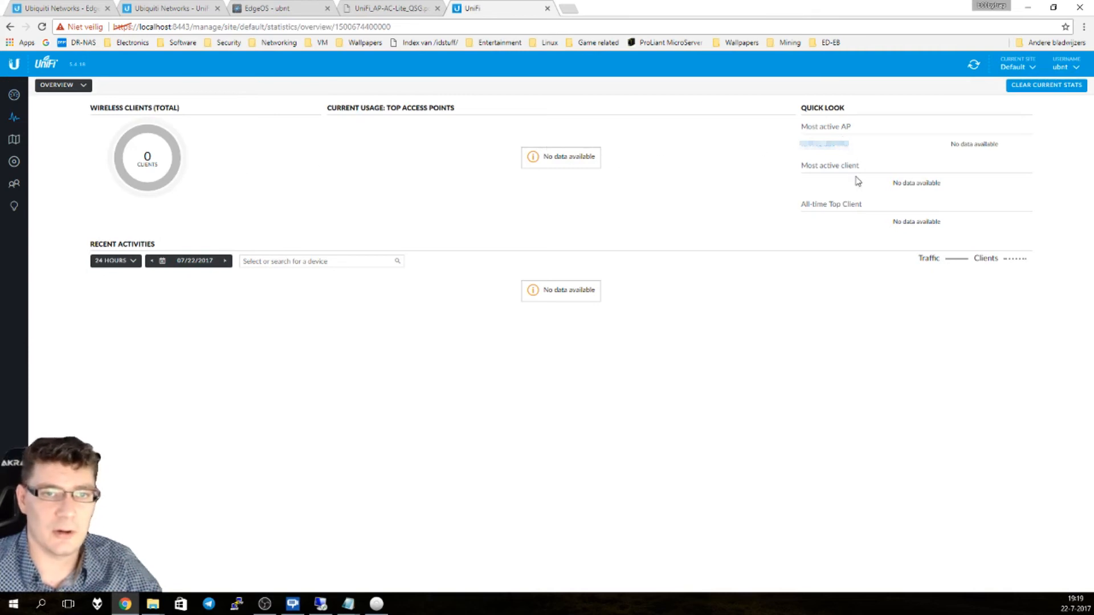
pyautogui.moveTo(14, 117)
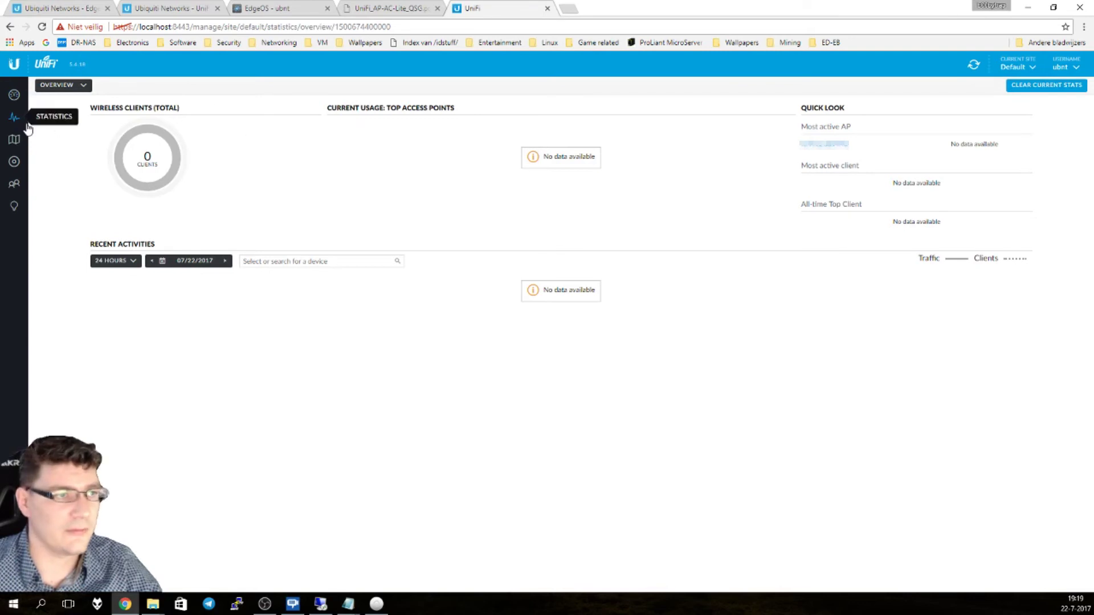
# View the sample office floor-plan map, then open the devices list
pyautogui.click(13, 139)
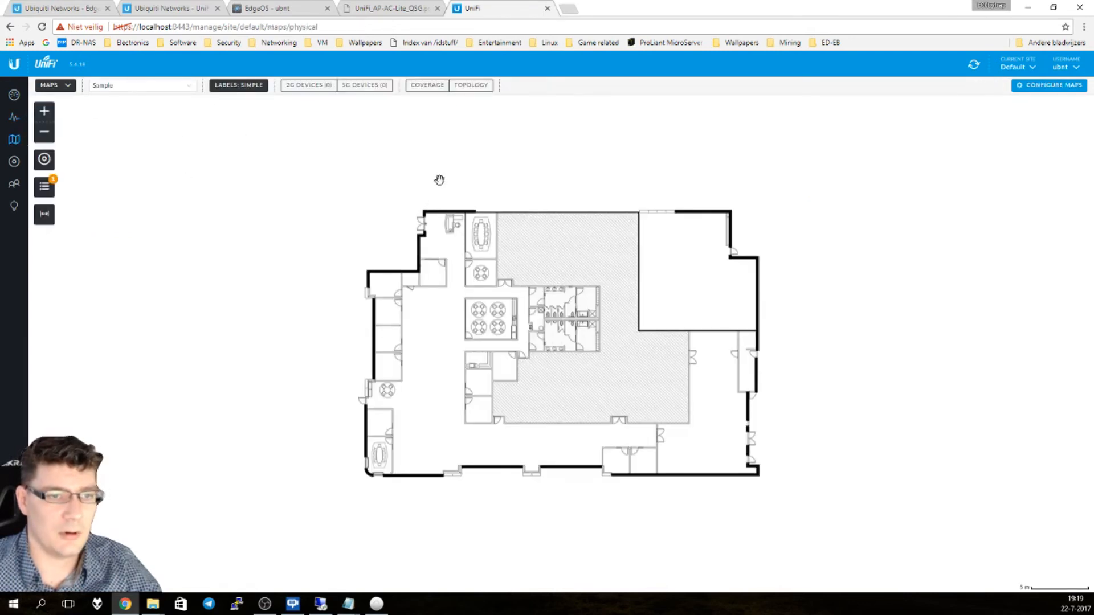
pyautogui.moveTo(387, 241)
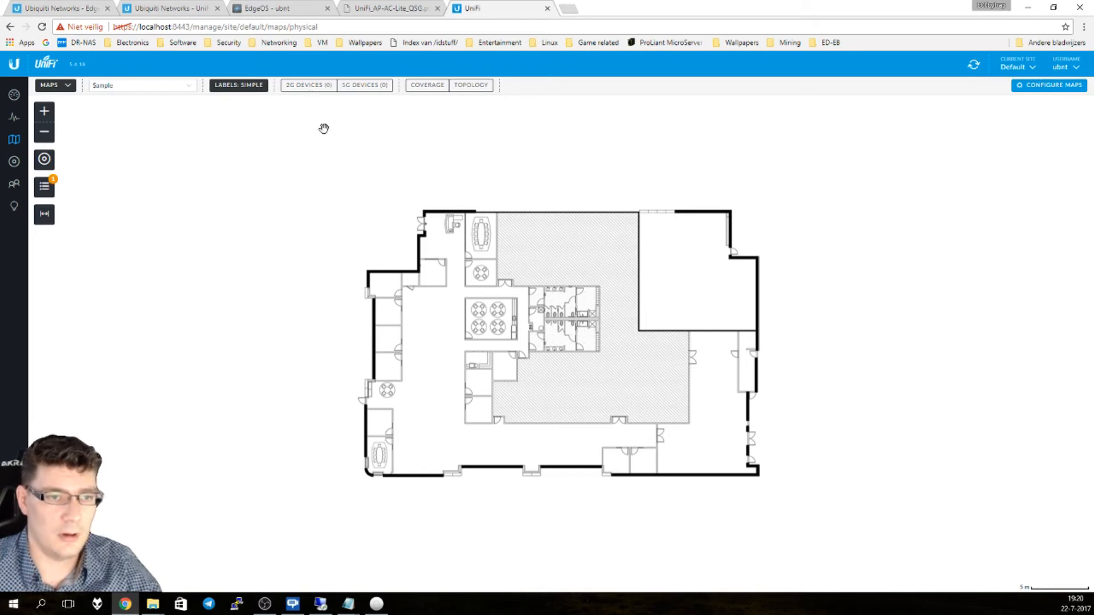
pyautogui.moveTo(241, 199)
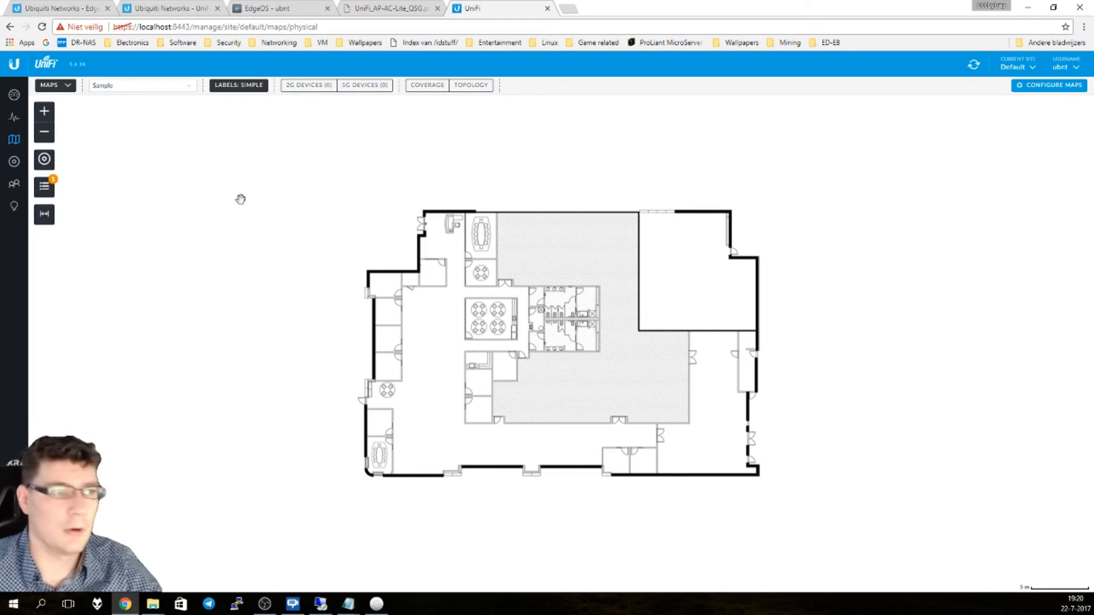
pyautogui.moveTo(13, 162)
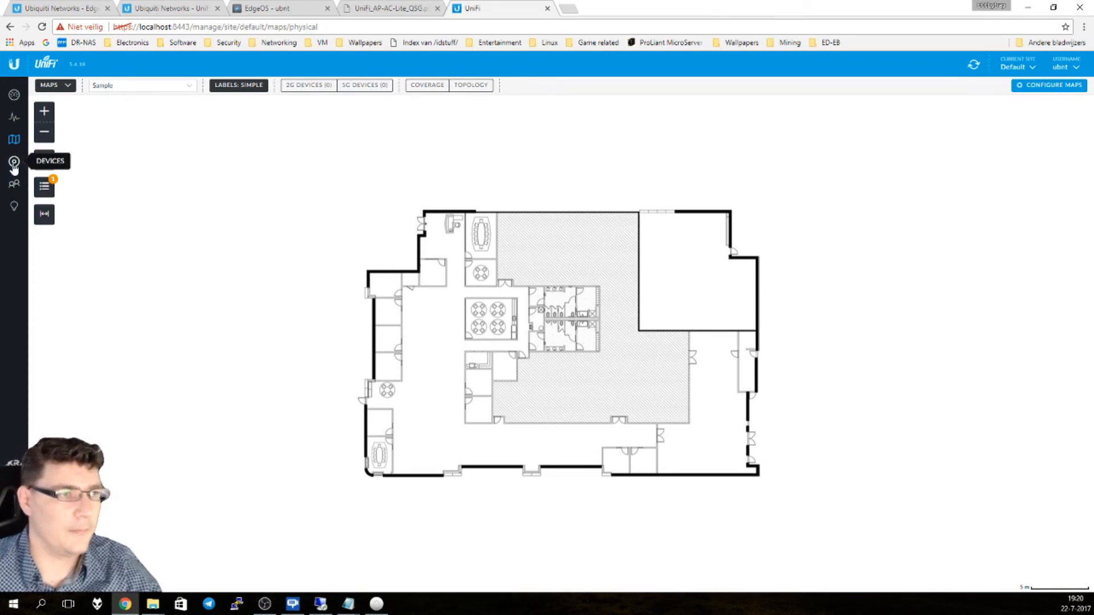
pyautogui.click(14, 183)
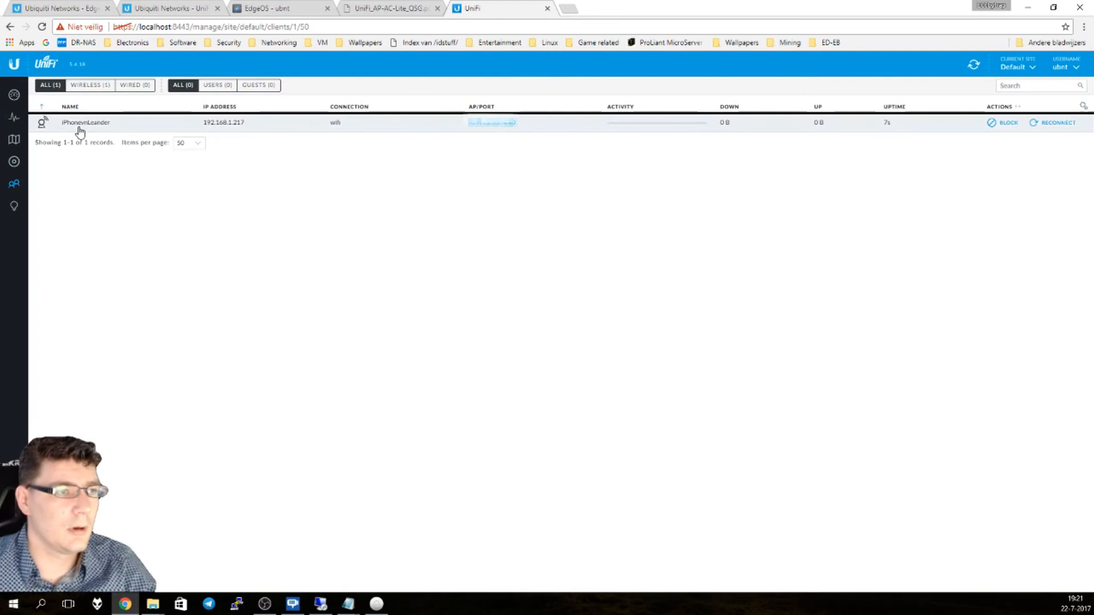
pyautogui.moveTo(293, 158)
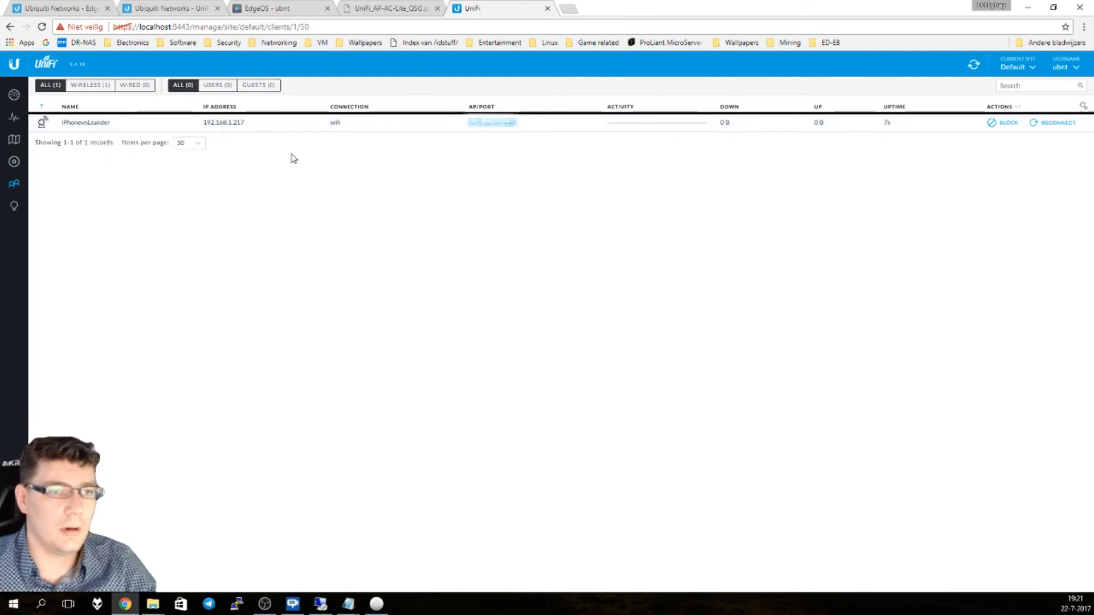
pyautogui.moveTo(366, 143)
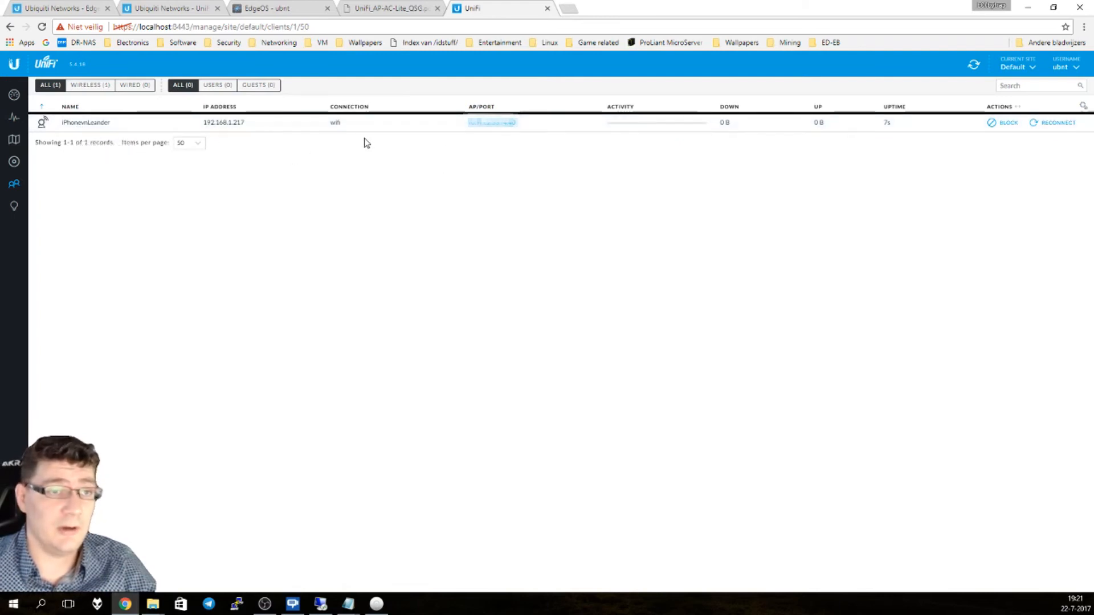
pyautogui.moveTo(372, 143)
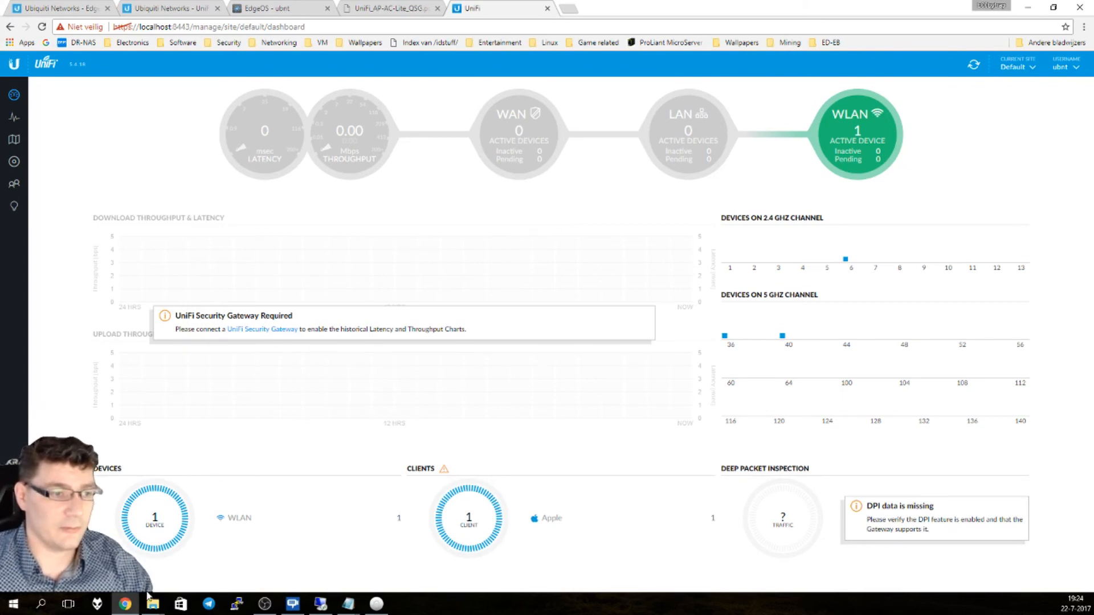
pyautogui.moveTo(153, 603)
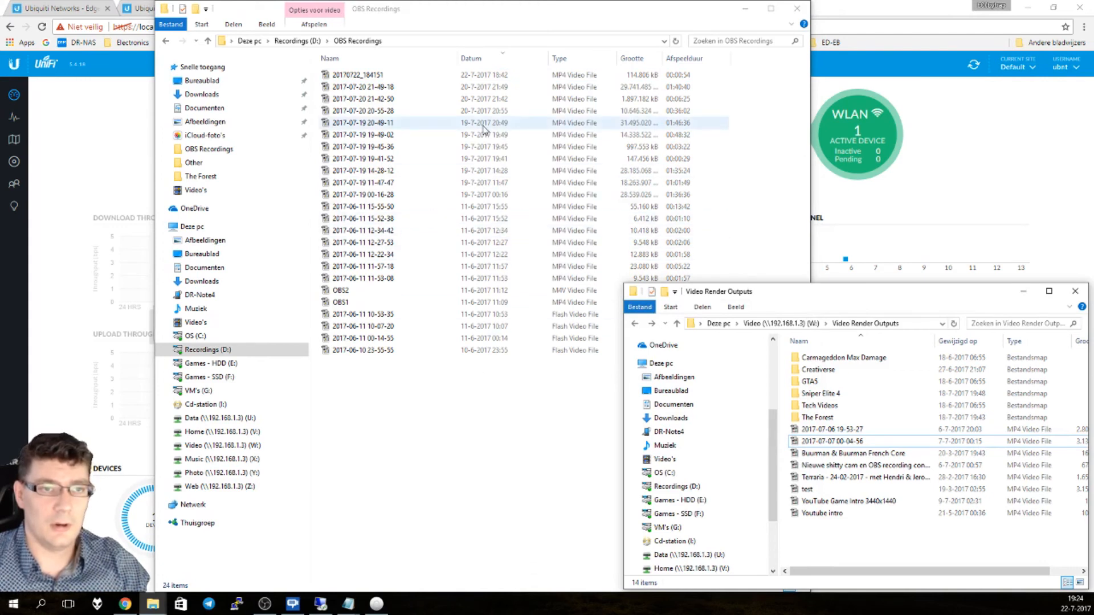
pyautogui.click(391, 75)
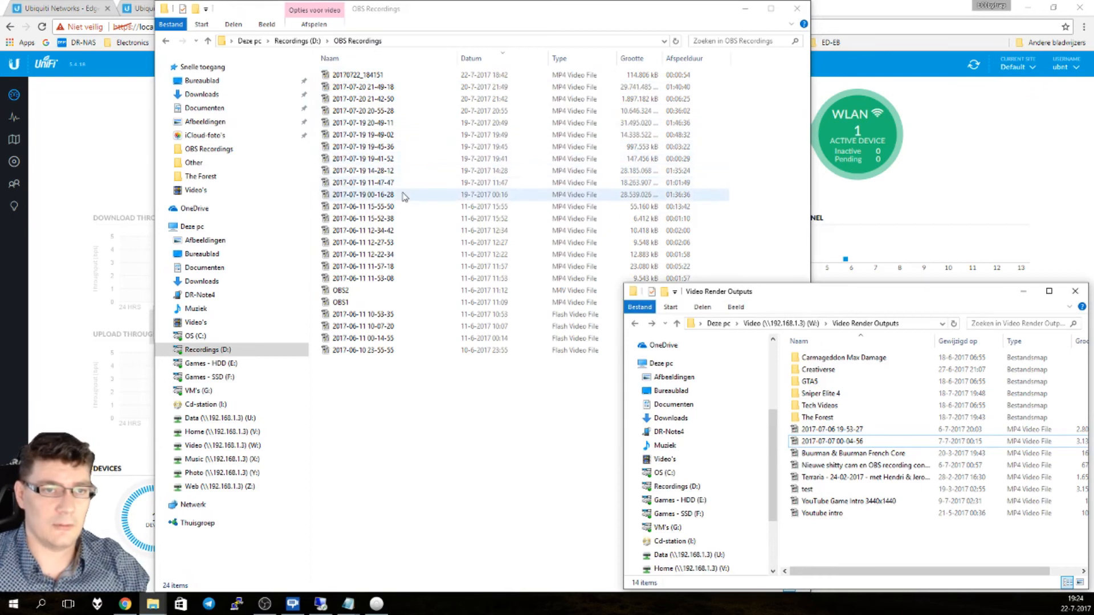
pyautogui.click(391, 183)
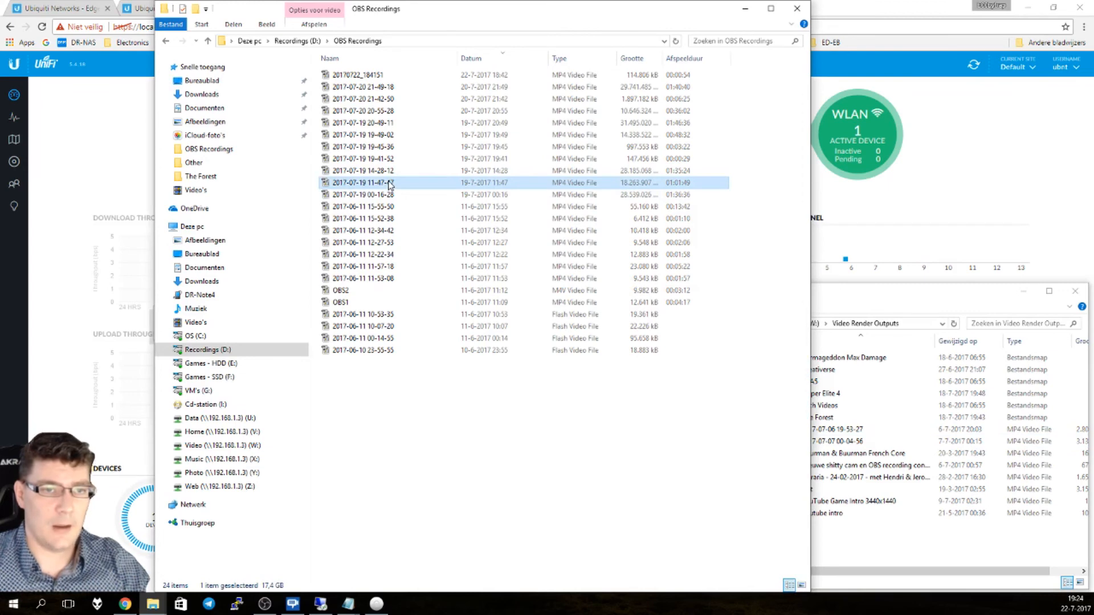
pyautogui.rightClick(391, 183)
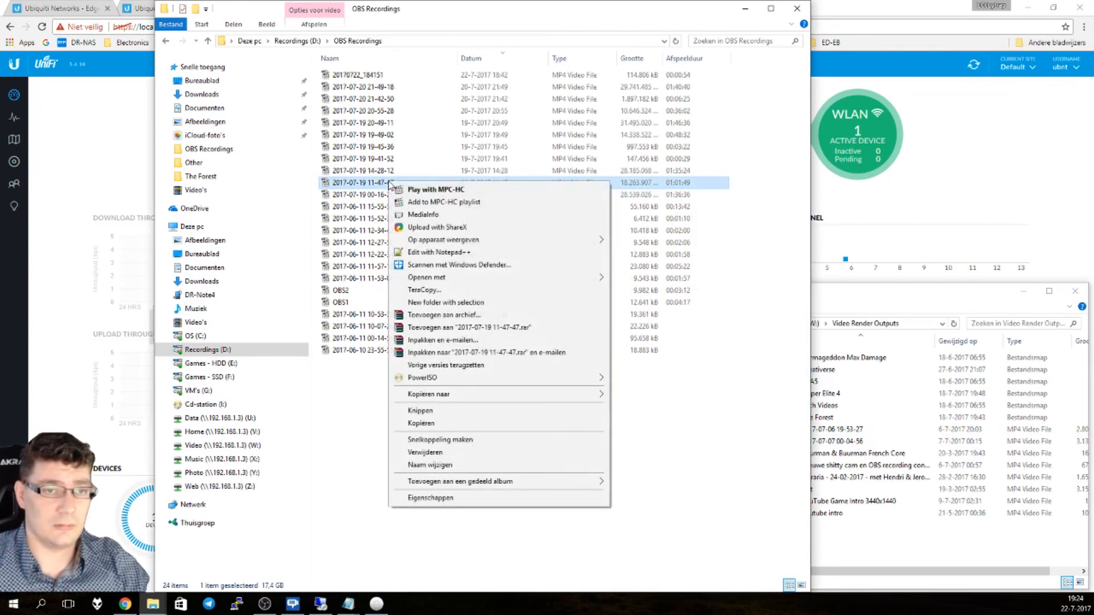
pyautogui.click(443, 429)
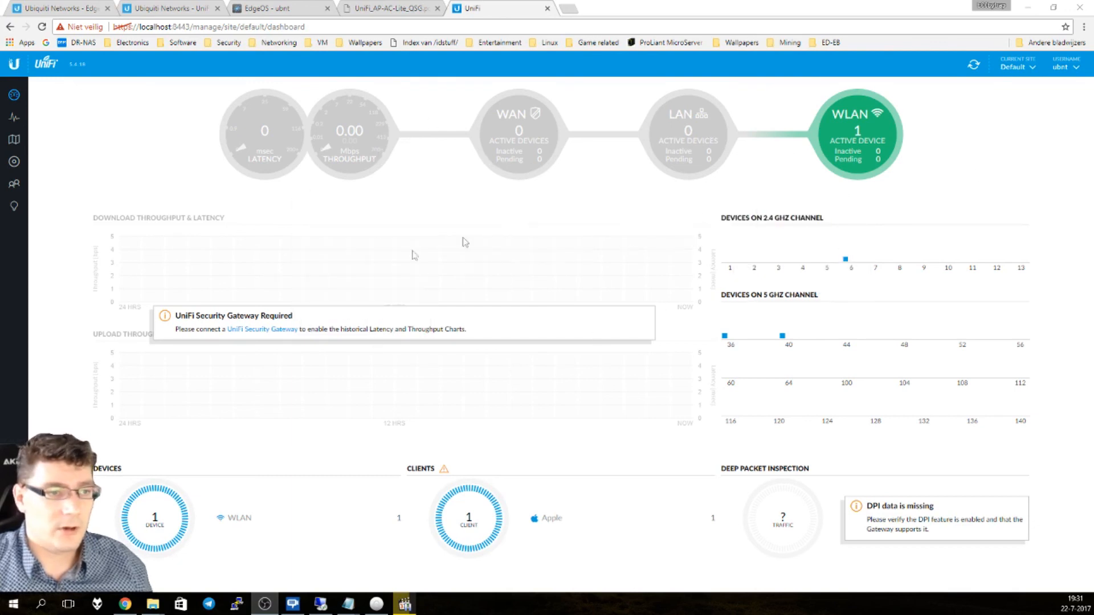
pyautogui.moveTo(147, 202)
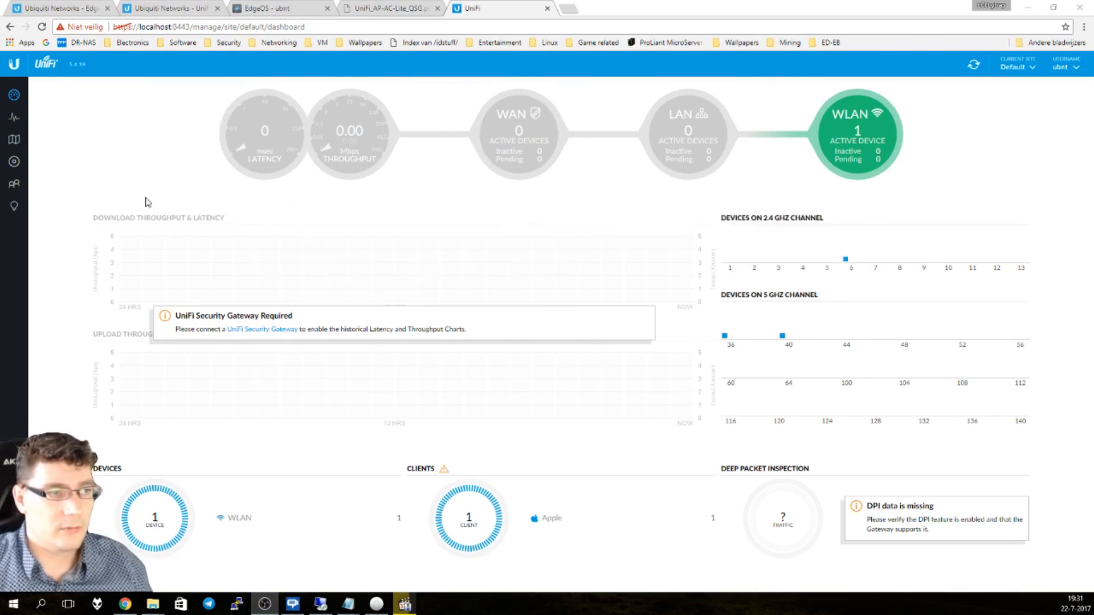
pyautogui.moveTo(469, 241)
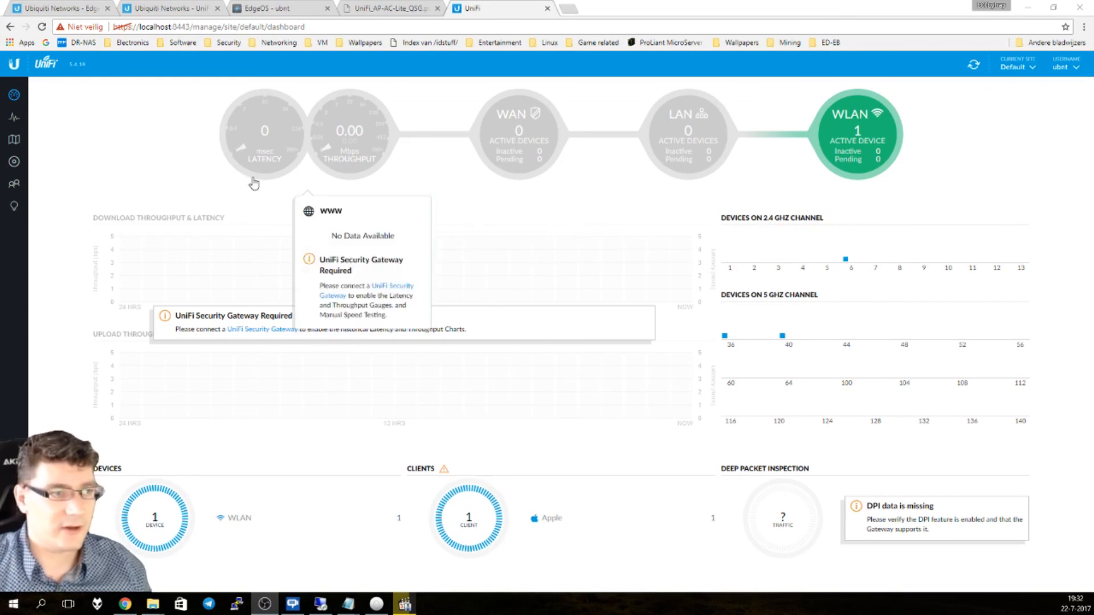
pyautogui.moveTo(606, 182)
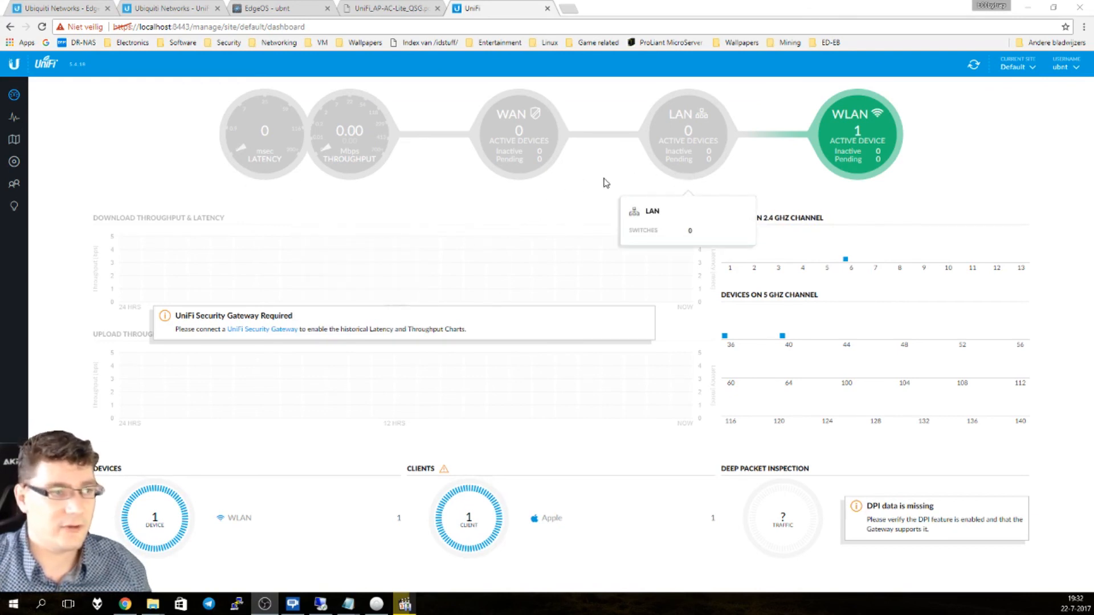